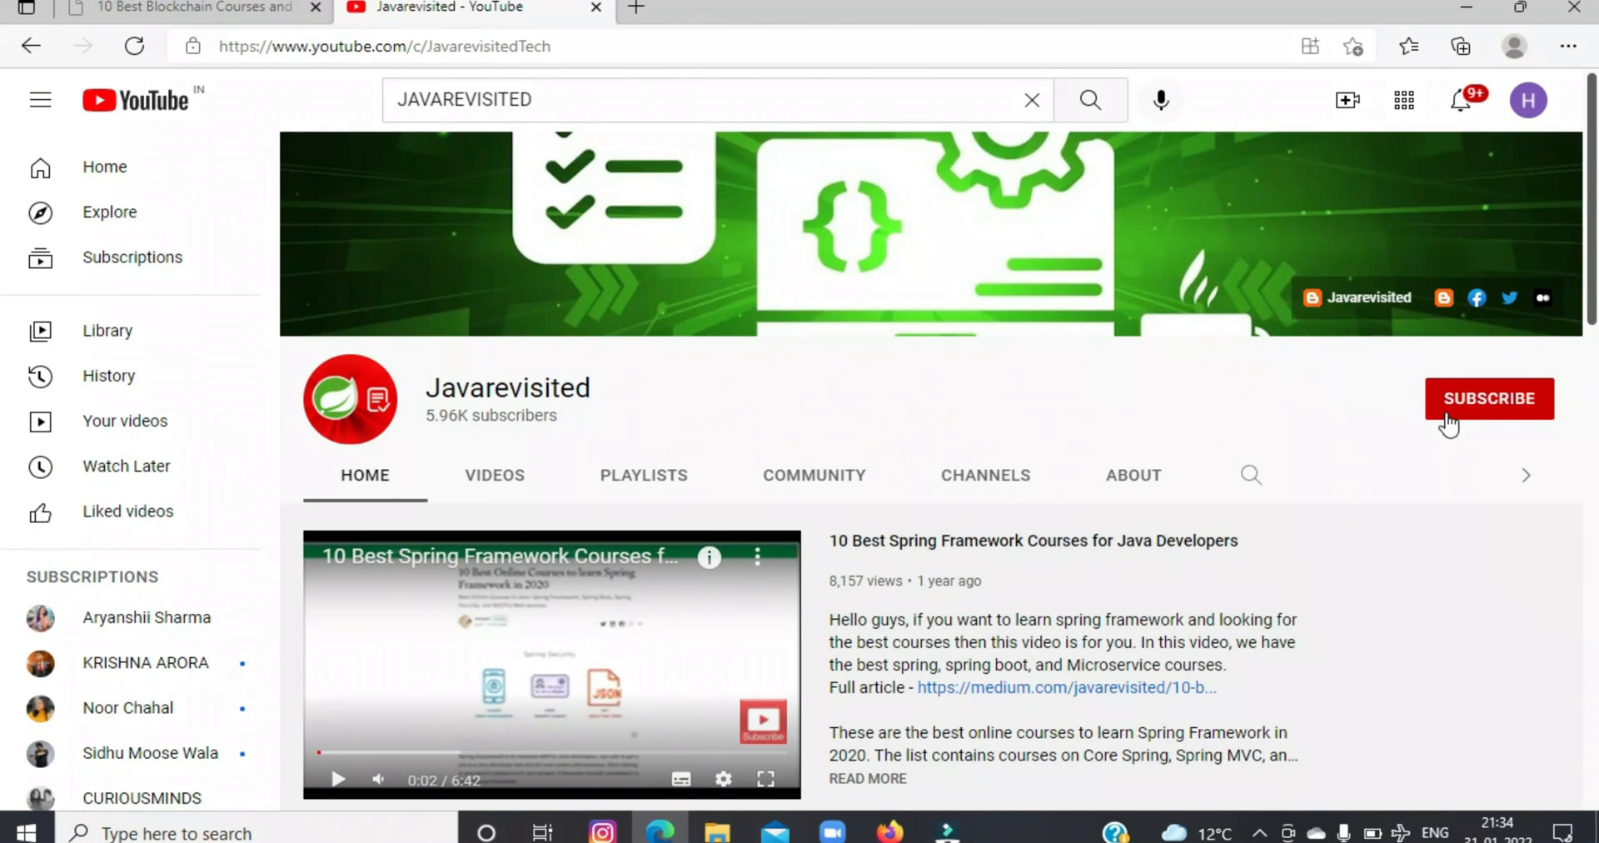
Step: Clear the opening-sentence highlight and scroll down through the article's introduction
click(1488, 398)
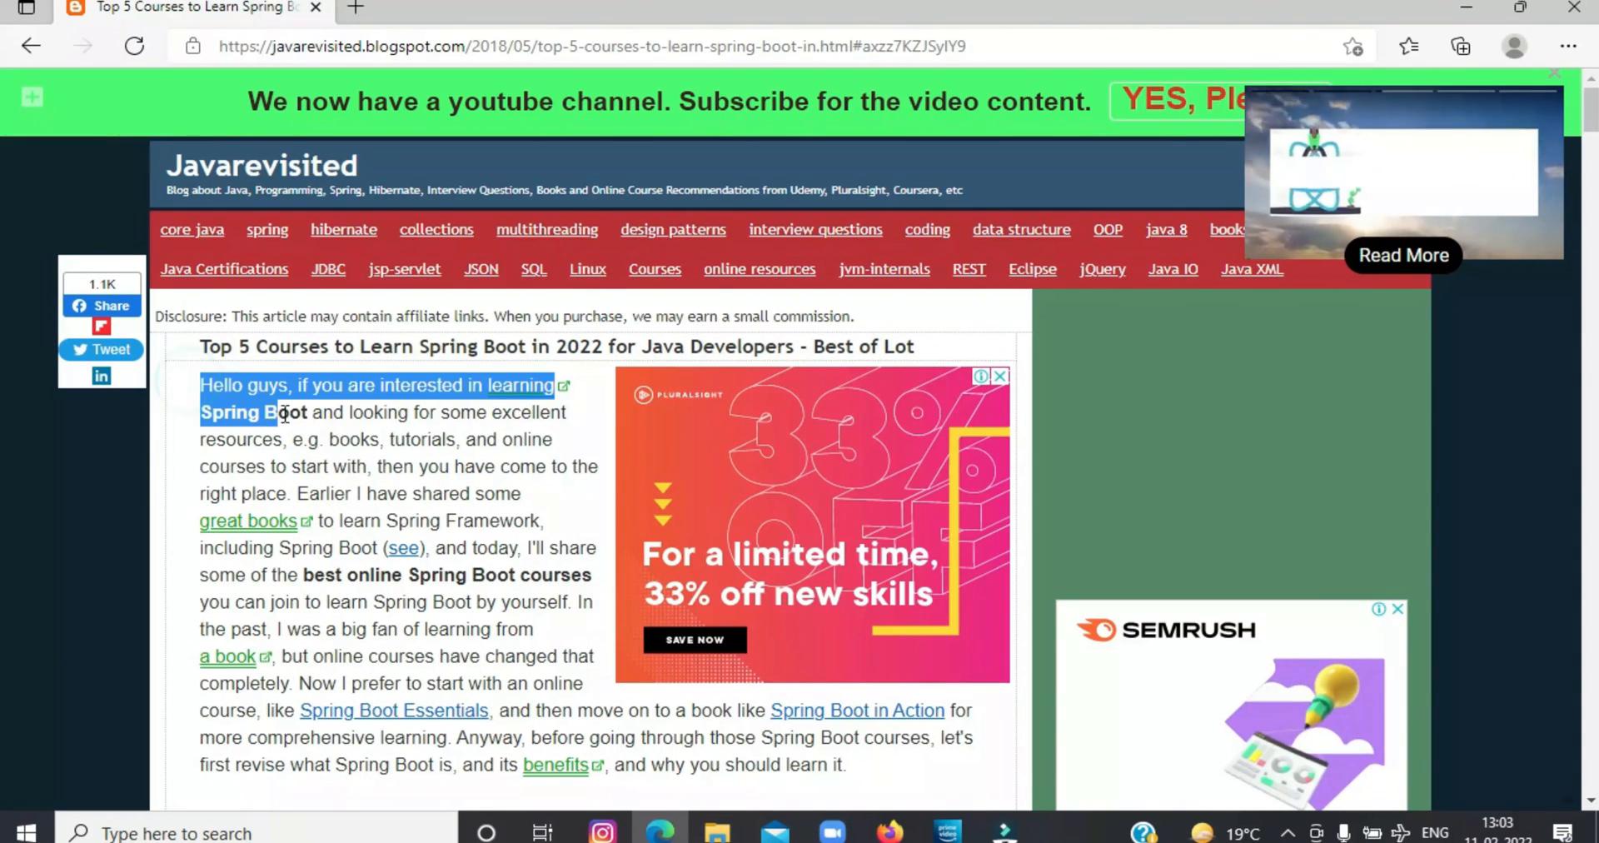
drag(286, 412, 461, 548)
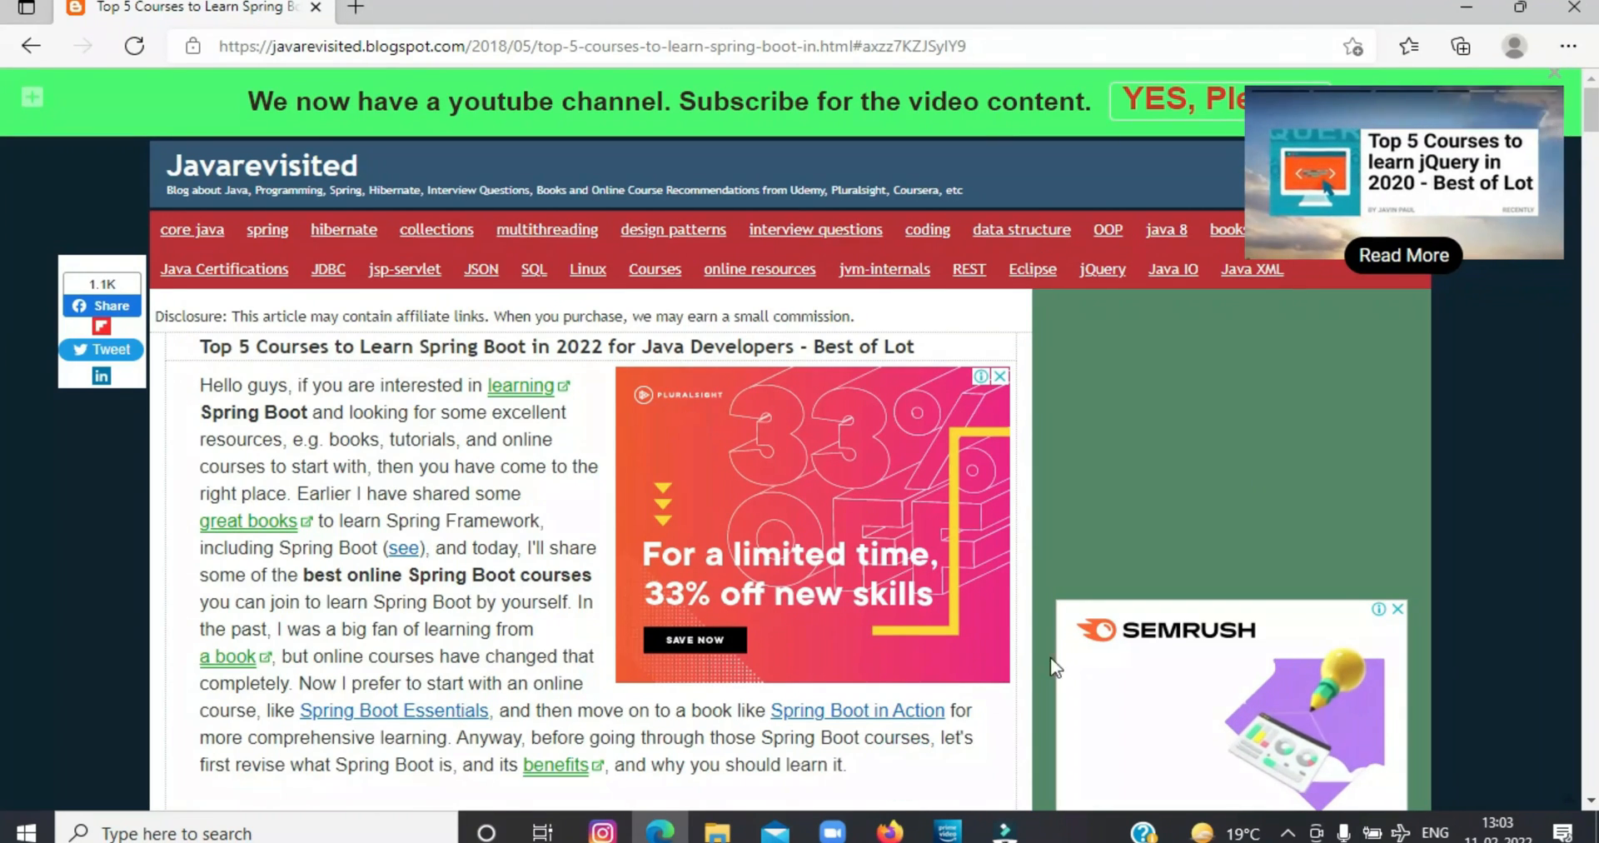
scroll(down, 3)
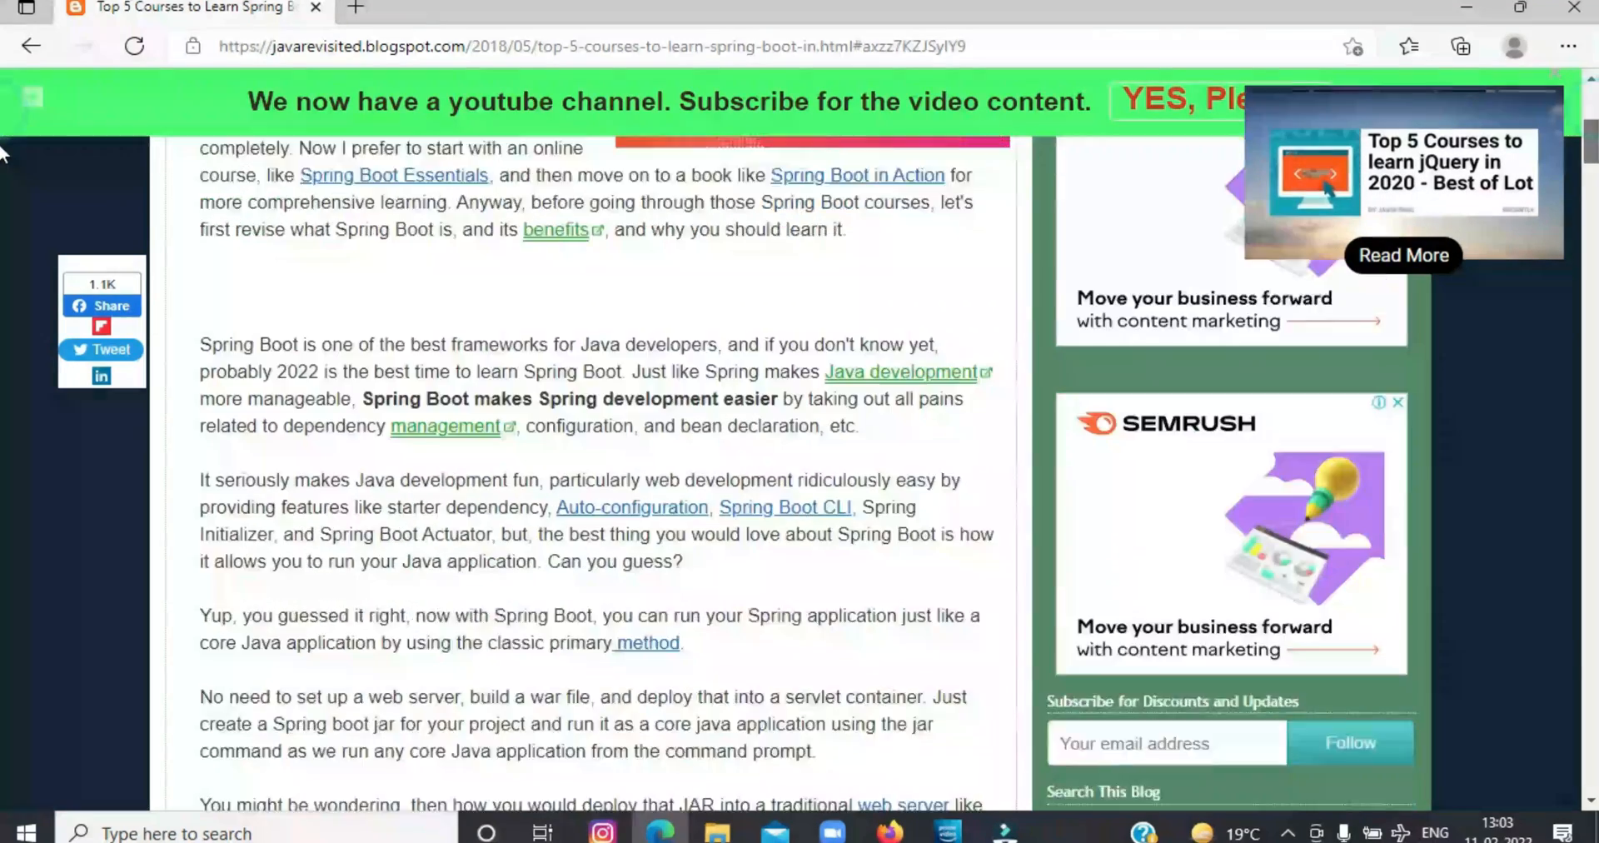
scroll(down, 3)
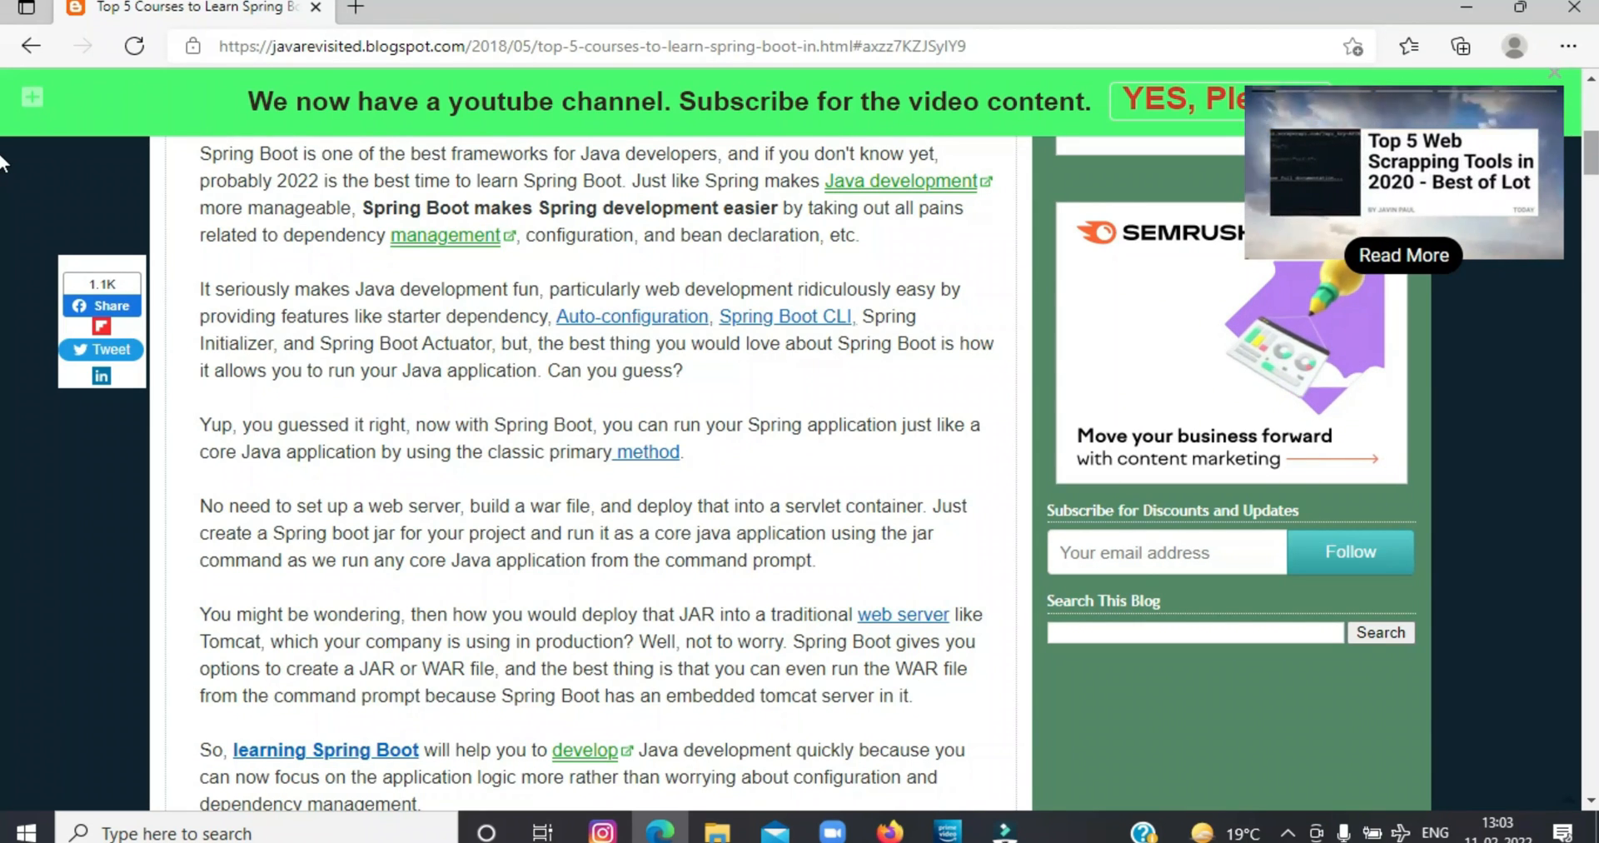
scroll(down, 3)
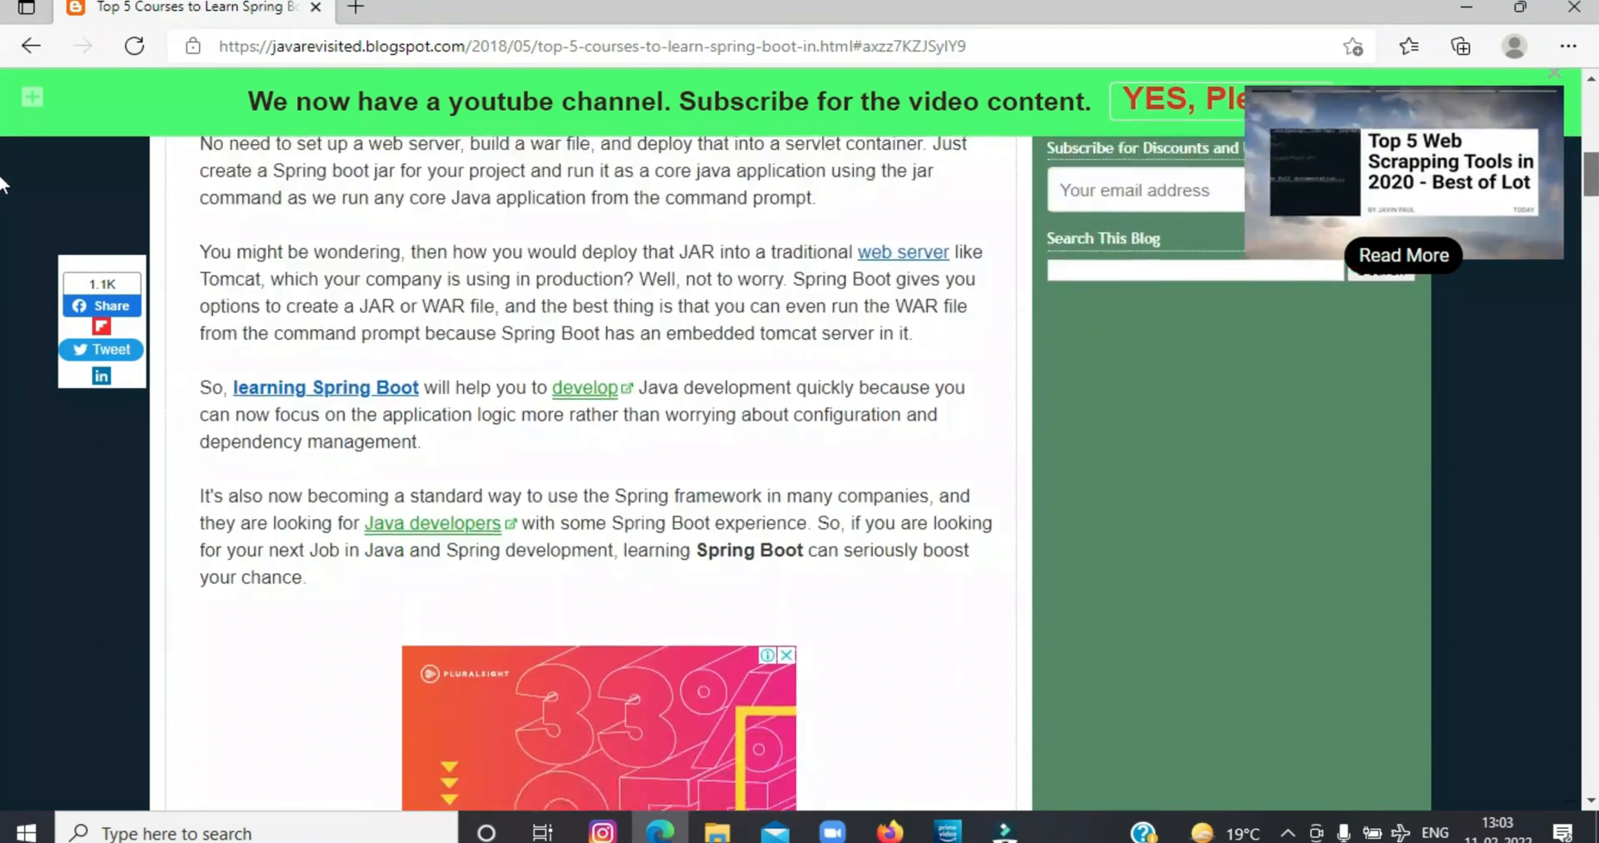
scroll(down, 3)
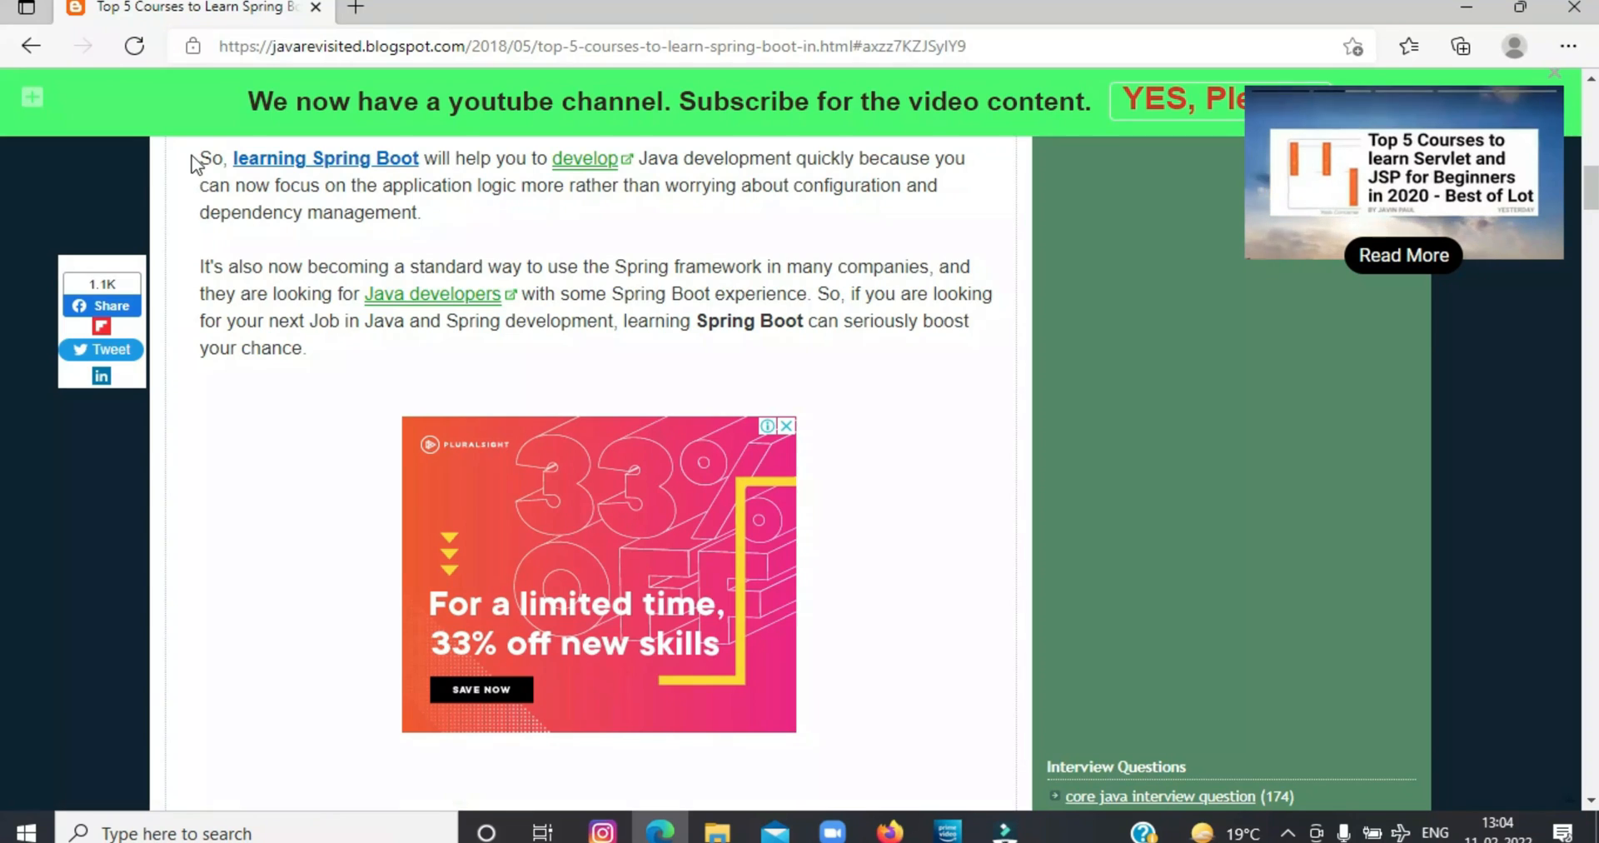
Step: Highlight the Spring Boot job-demand paragraph and scroll on to the course descriptions
drag(201, 158, 383, 212)
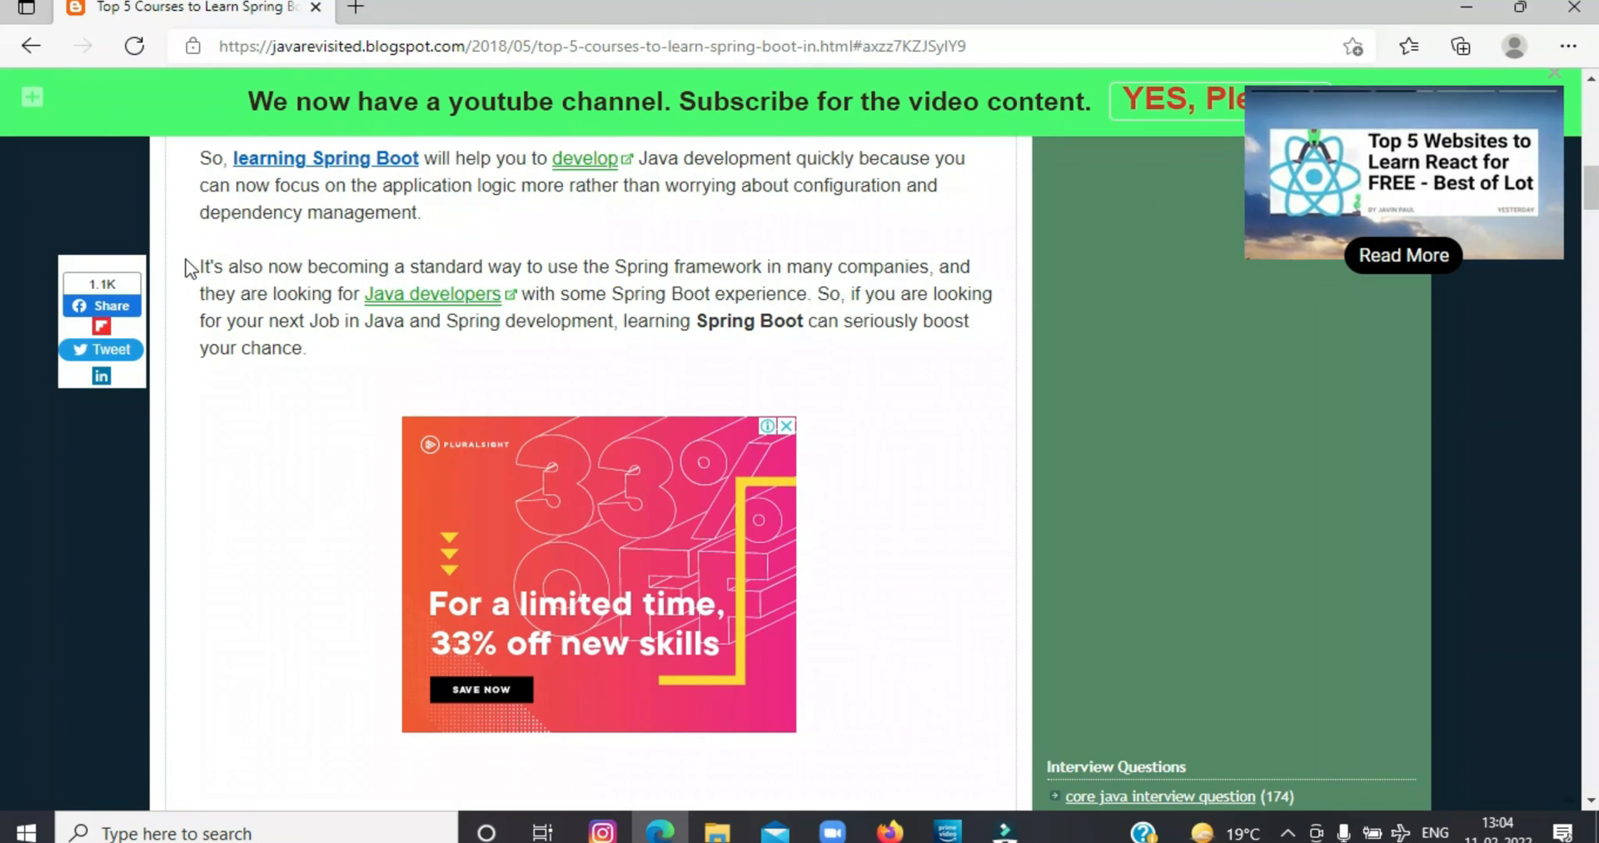
drag(190, 266, 306, 321)
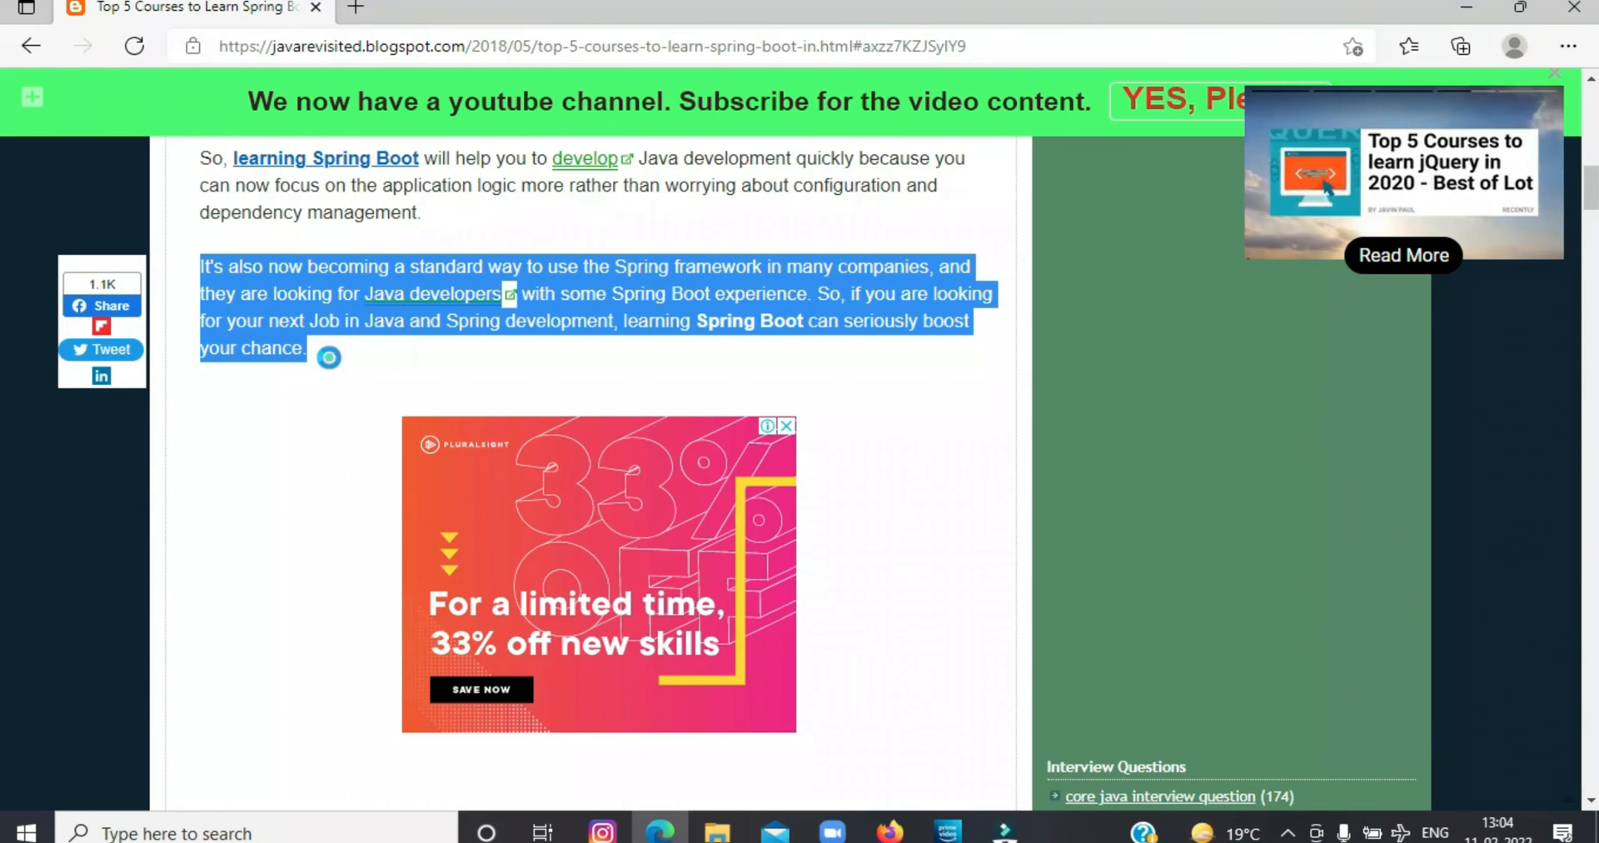
scroll(down, 3)
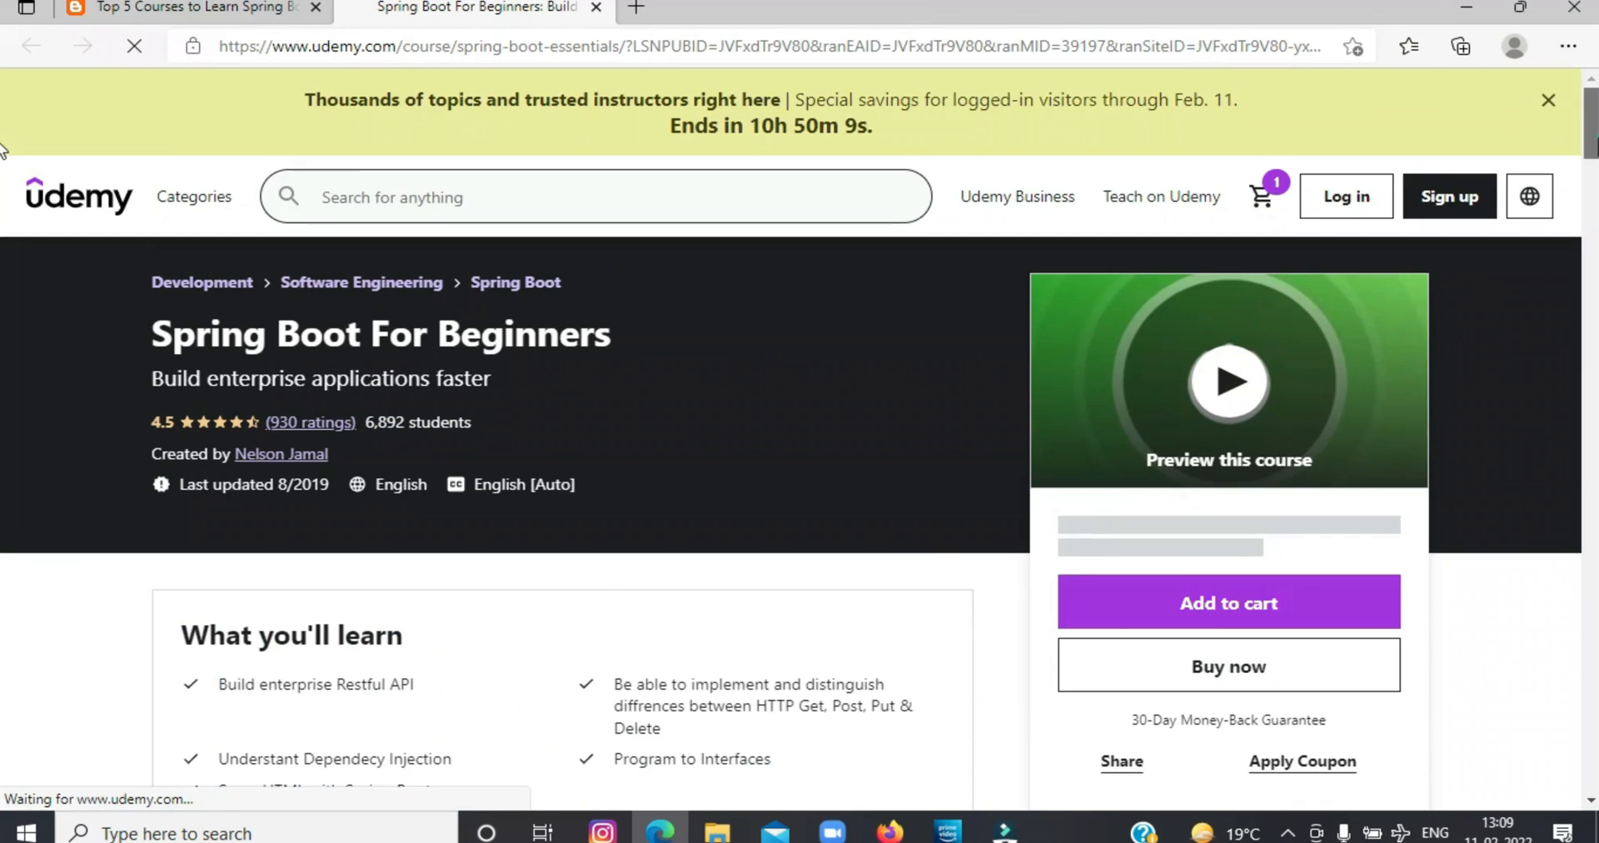
scroll(down, 3)
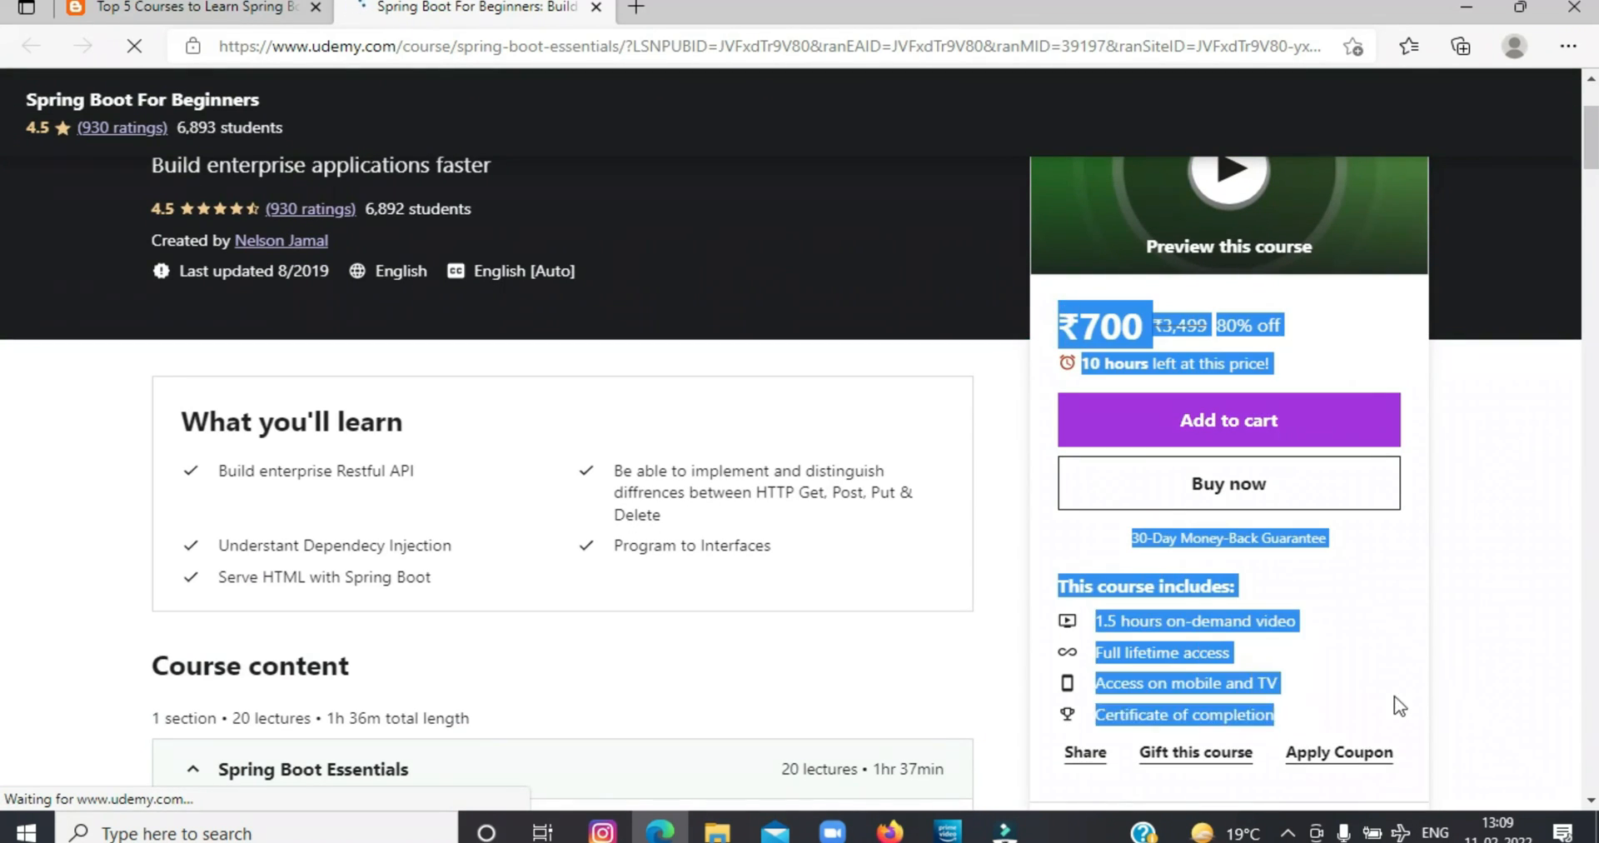
scroll(down, 3)
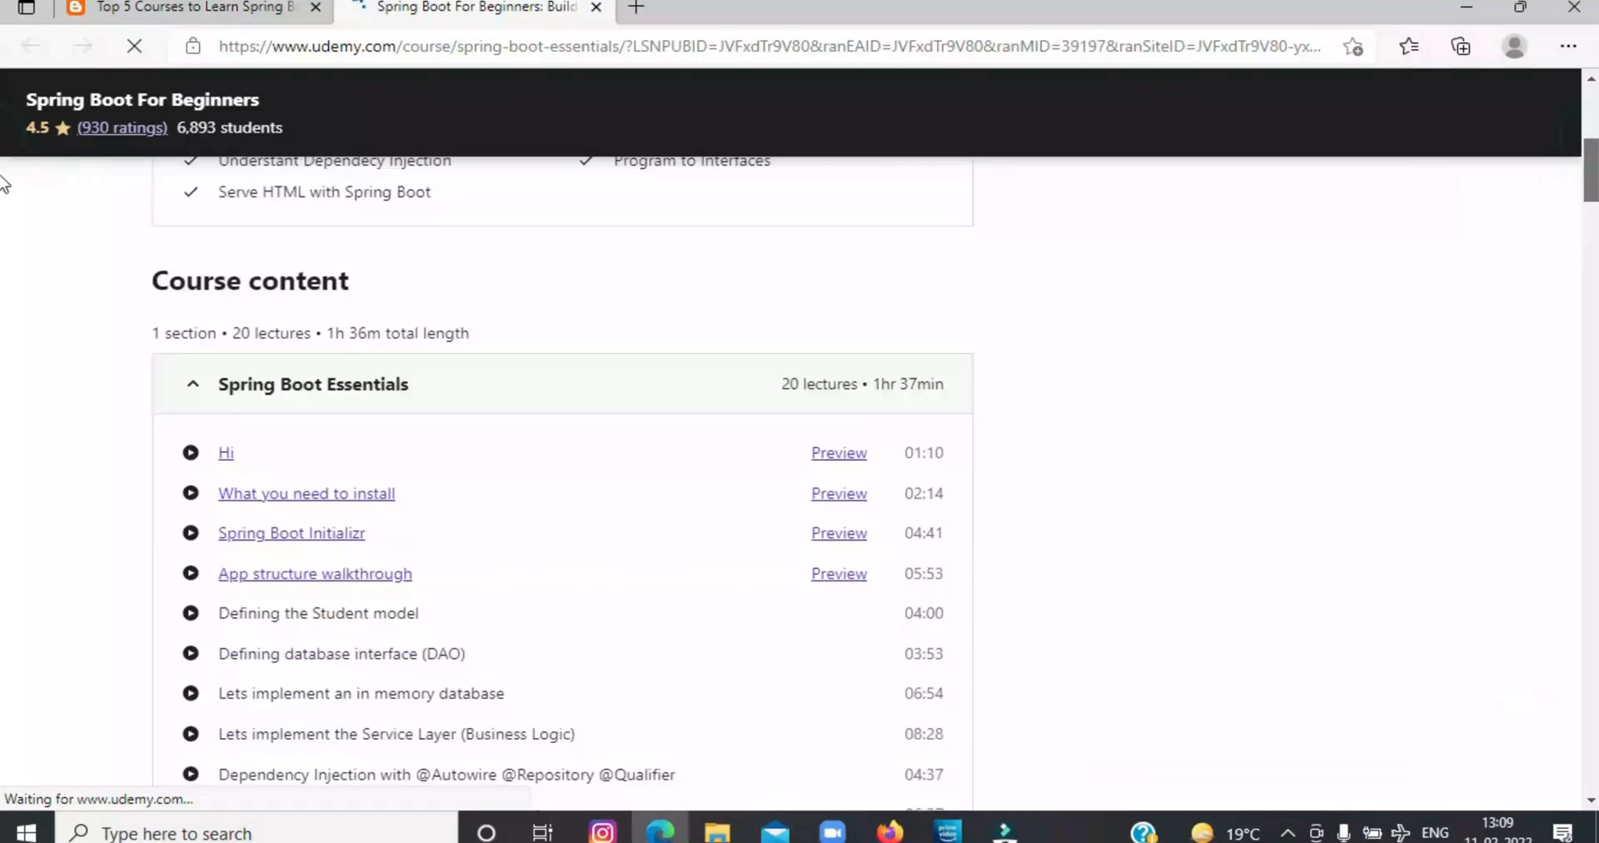
scroll(down, 3)
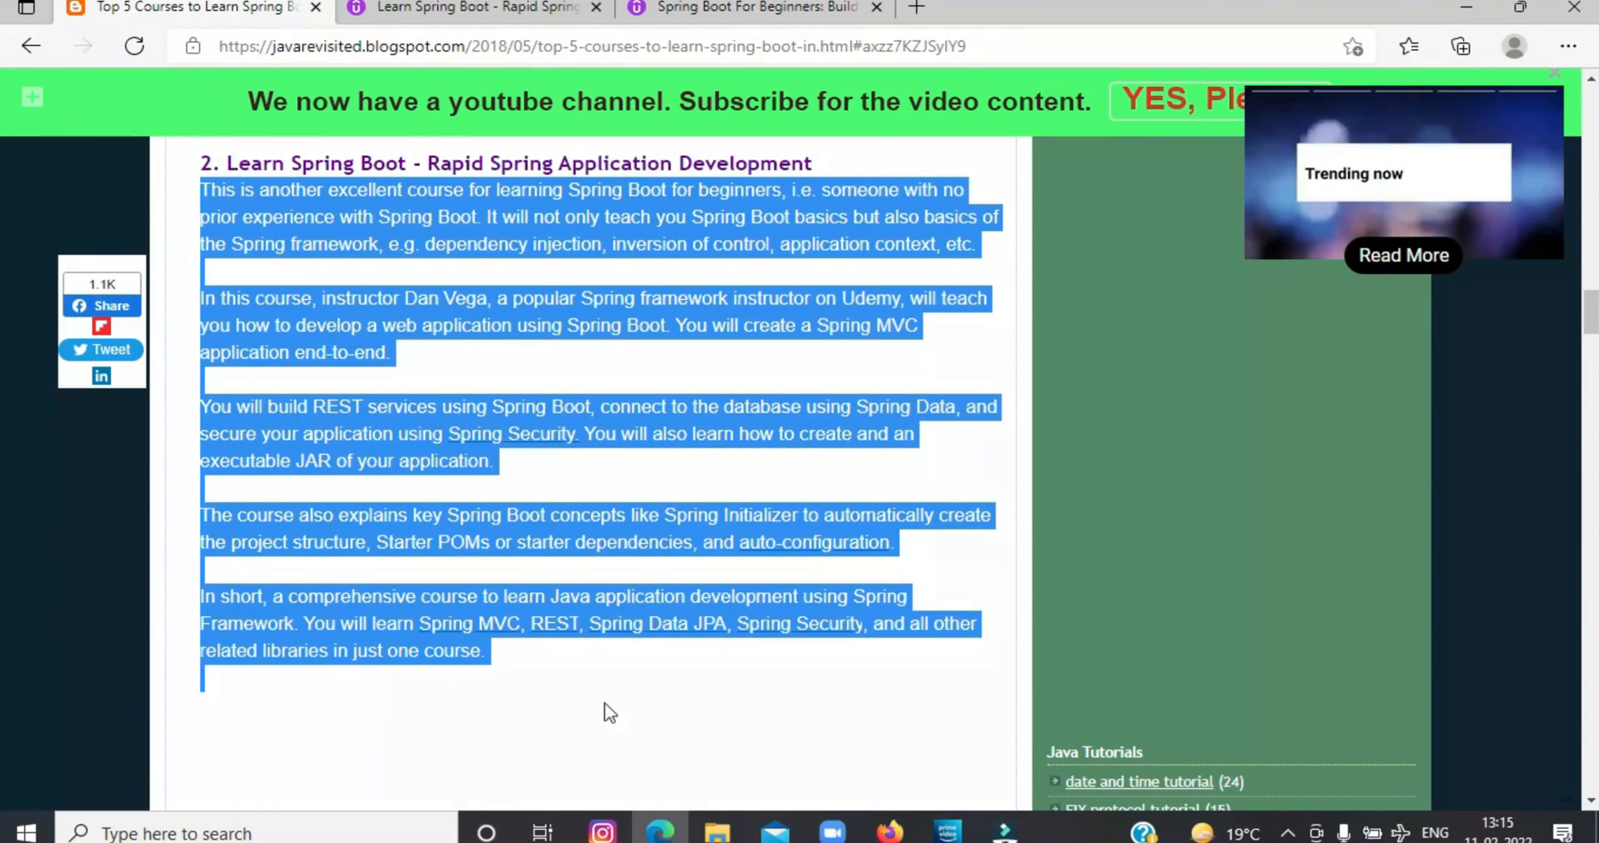
Step: Deselect the second course's description and bring up the Rapid Spring Application Development tab
click(607, 712)
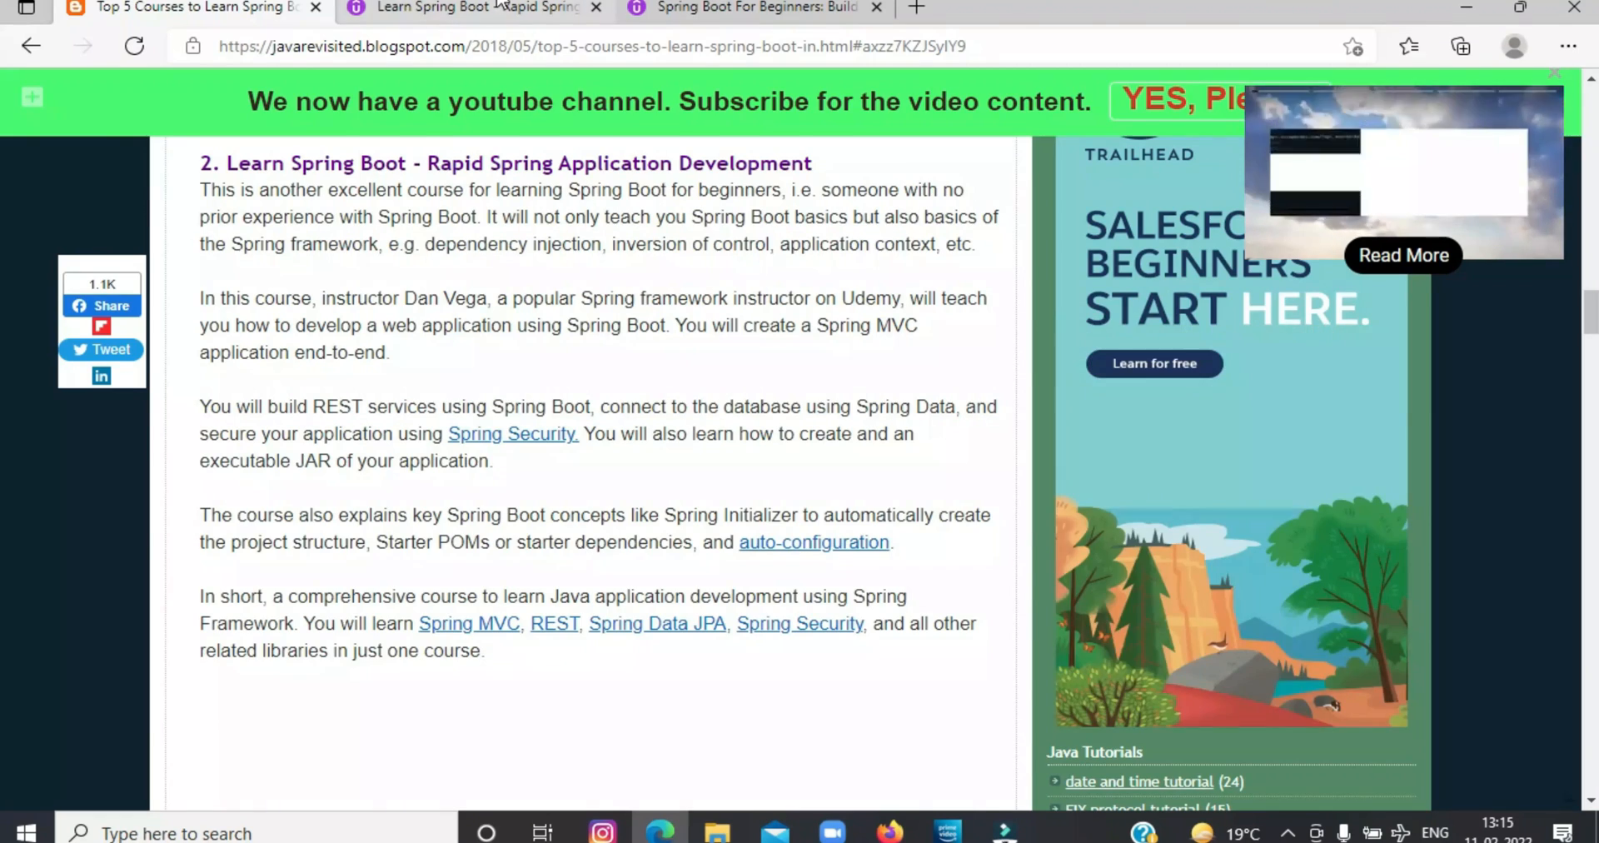
click(469, 8)
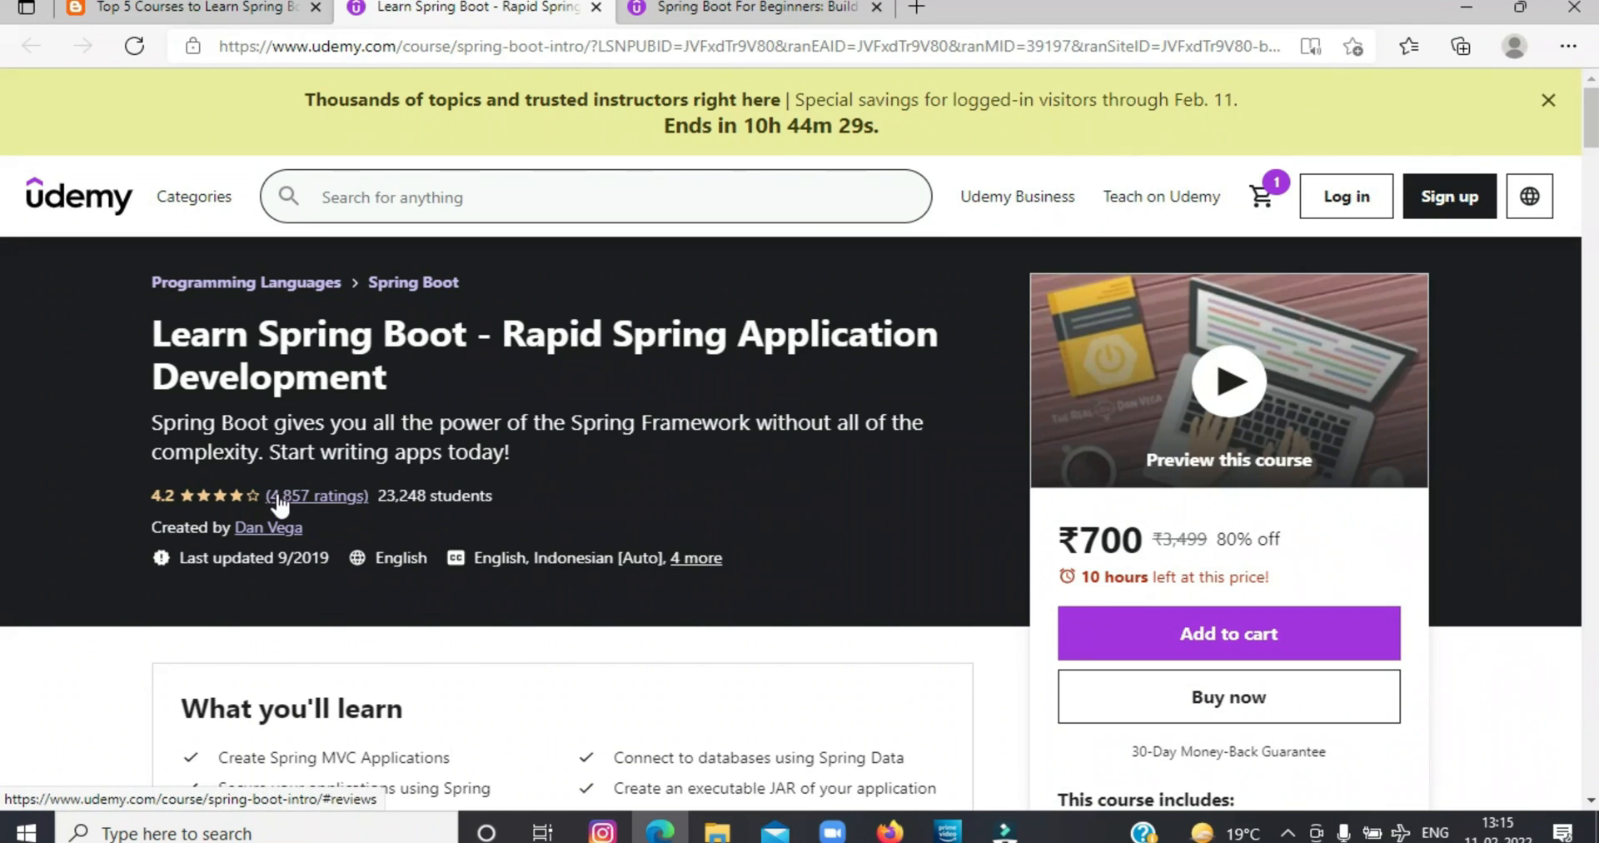
Step: Scroll the Rapid Spring Application Development page through its course content and instructor
scroll(down, 3)
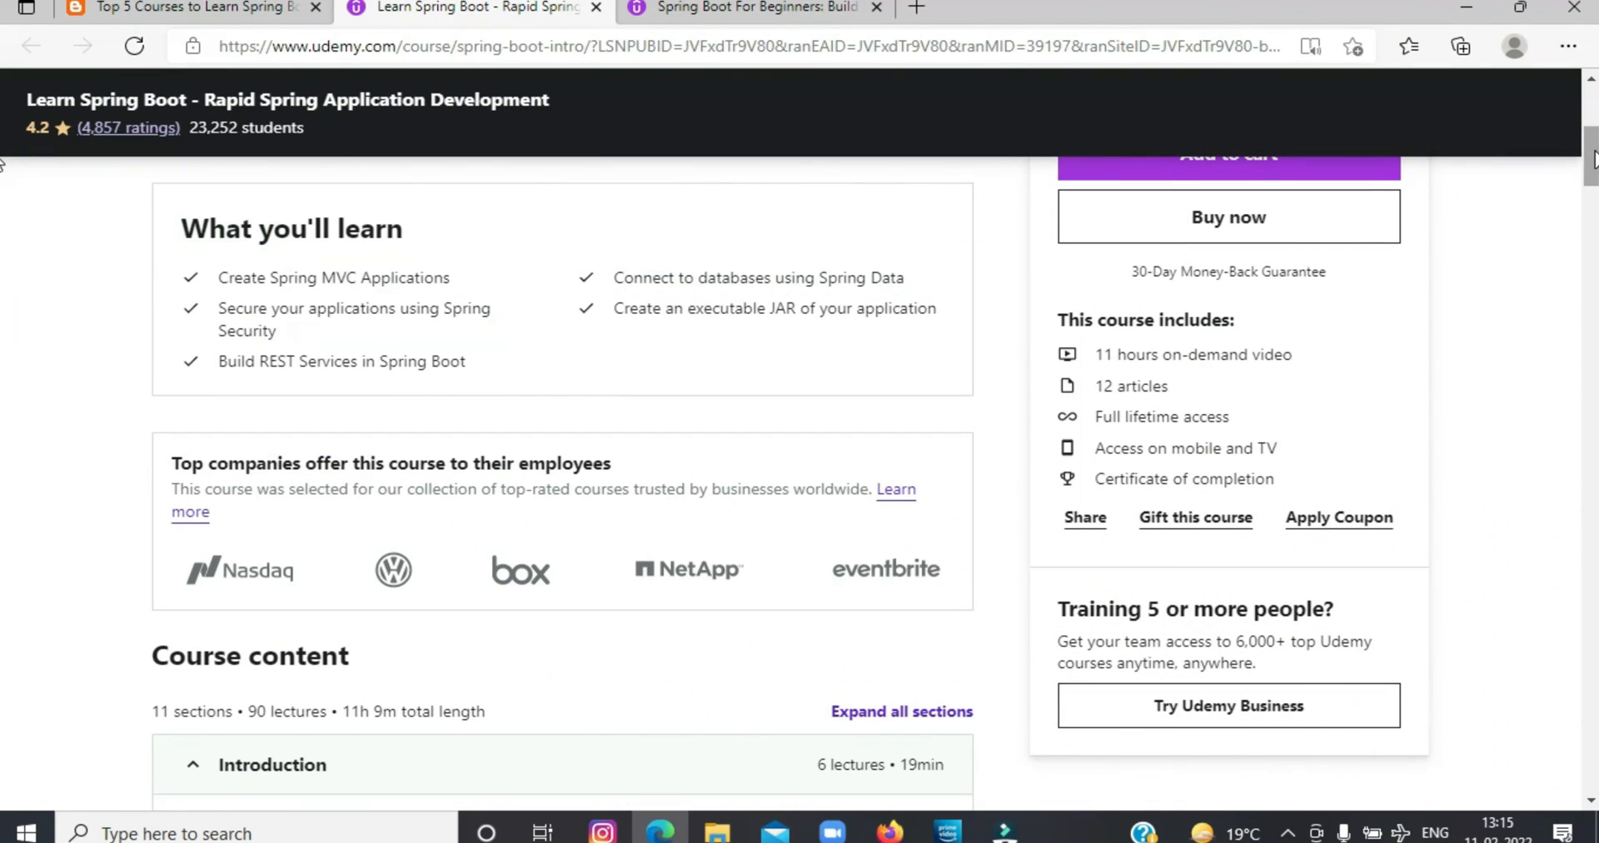
scroll(down, 3)
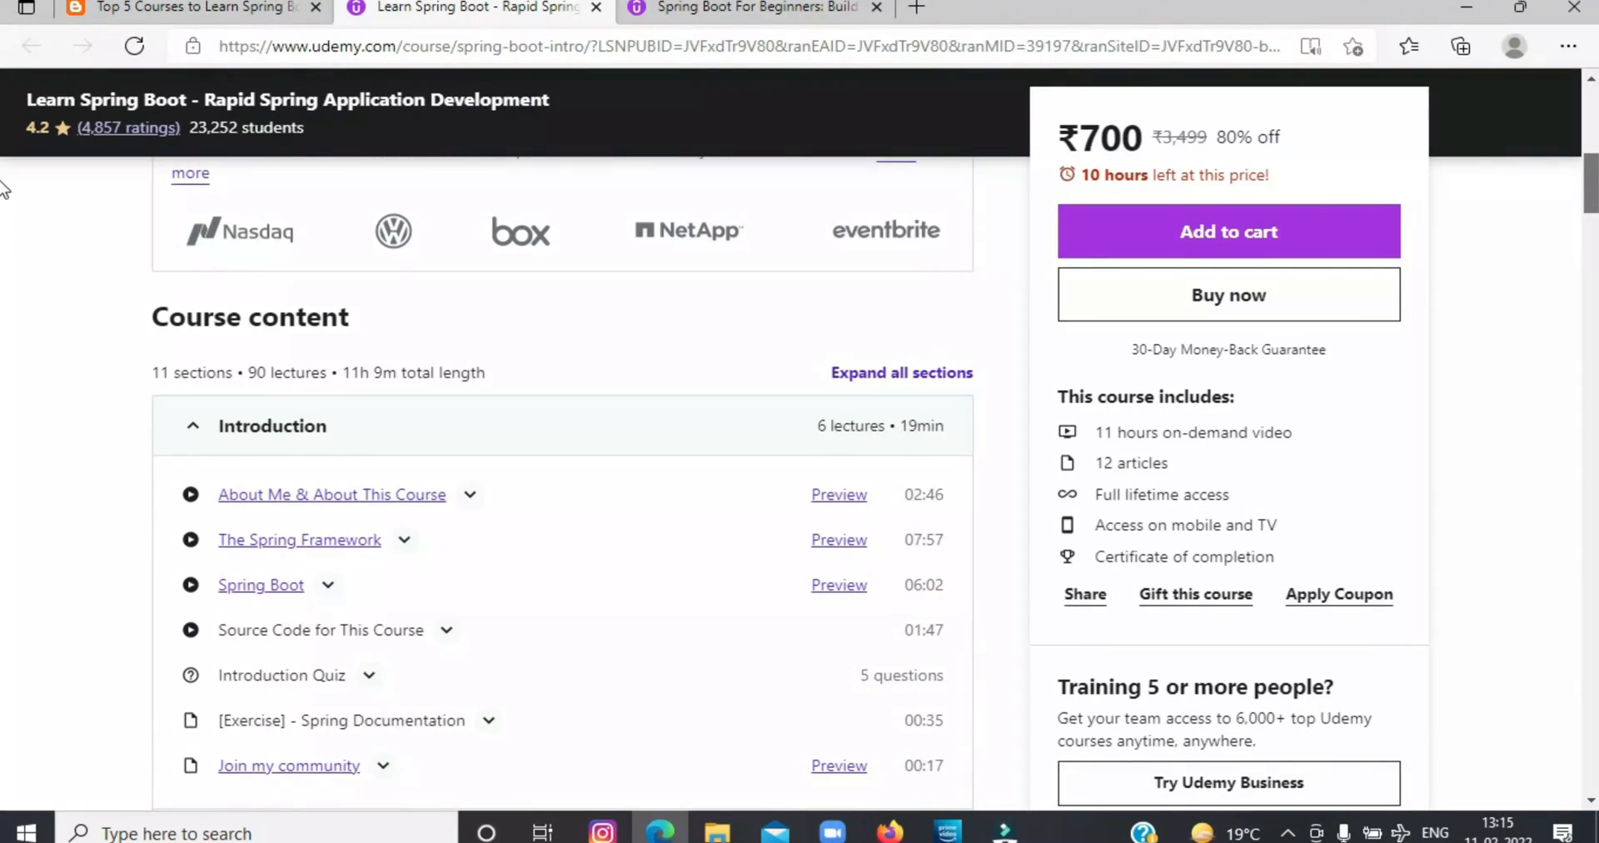
scroll(down, 3)
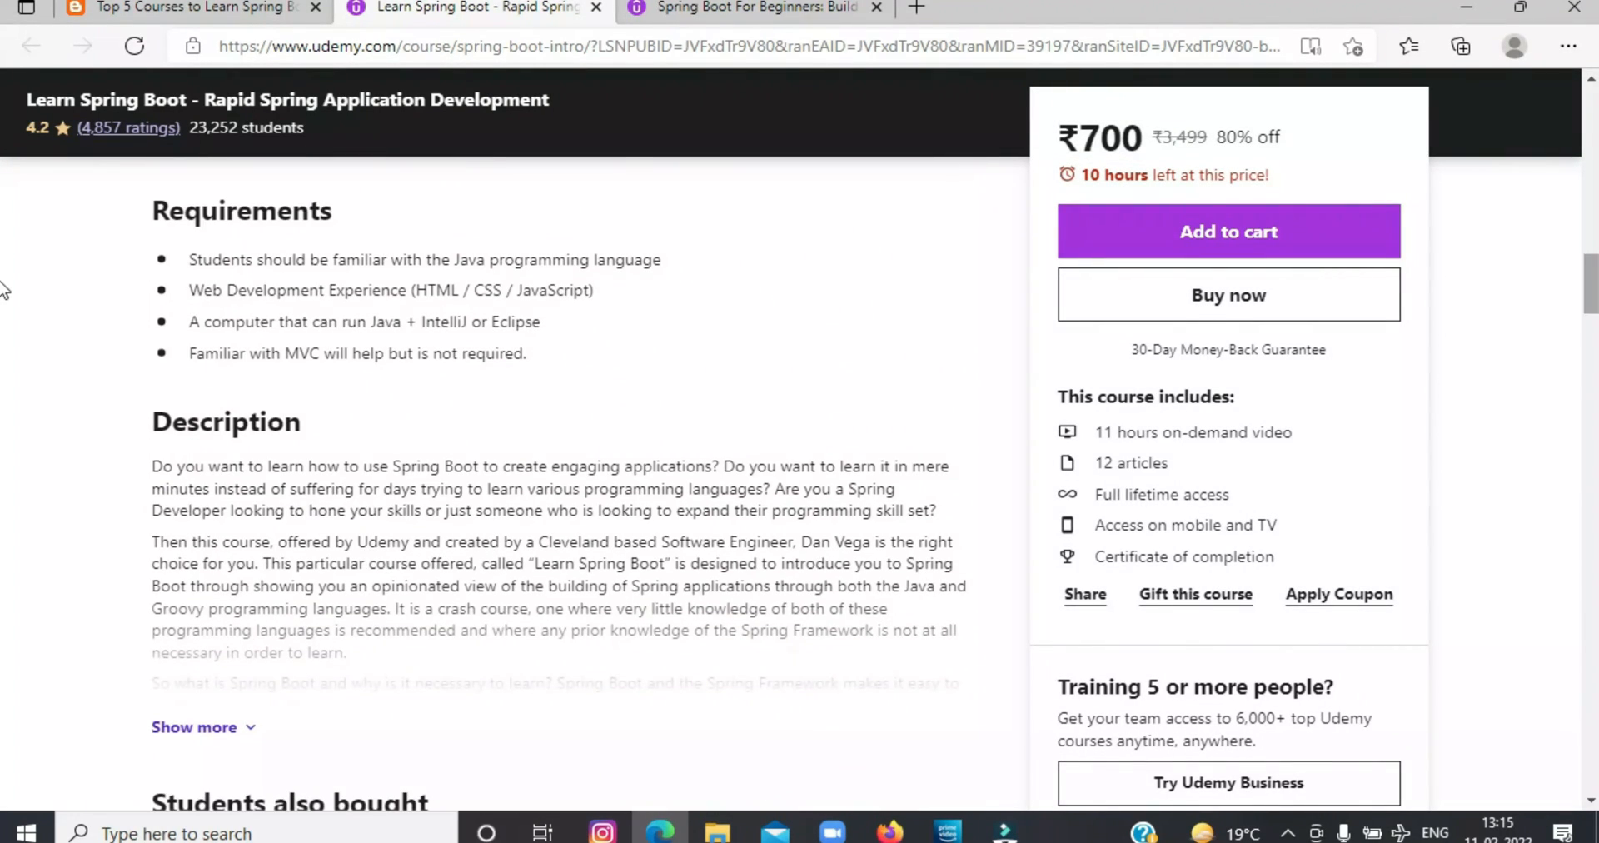
scroll(down, 3)
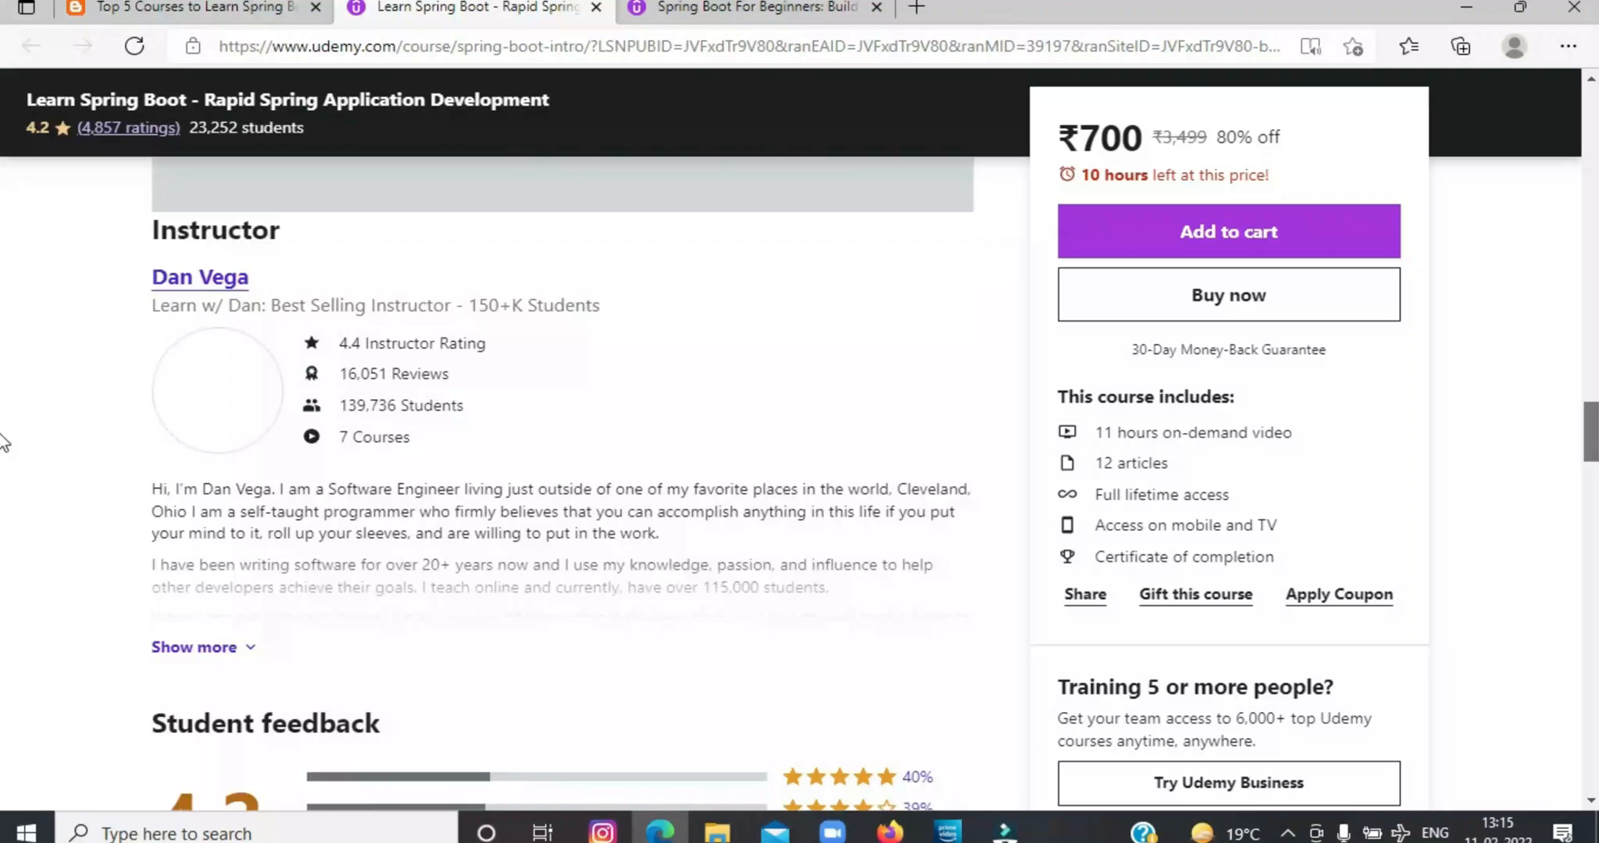
scroll(down, 3)
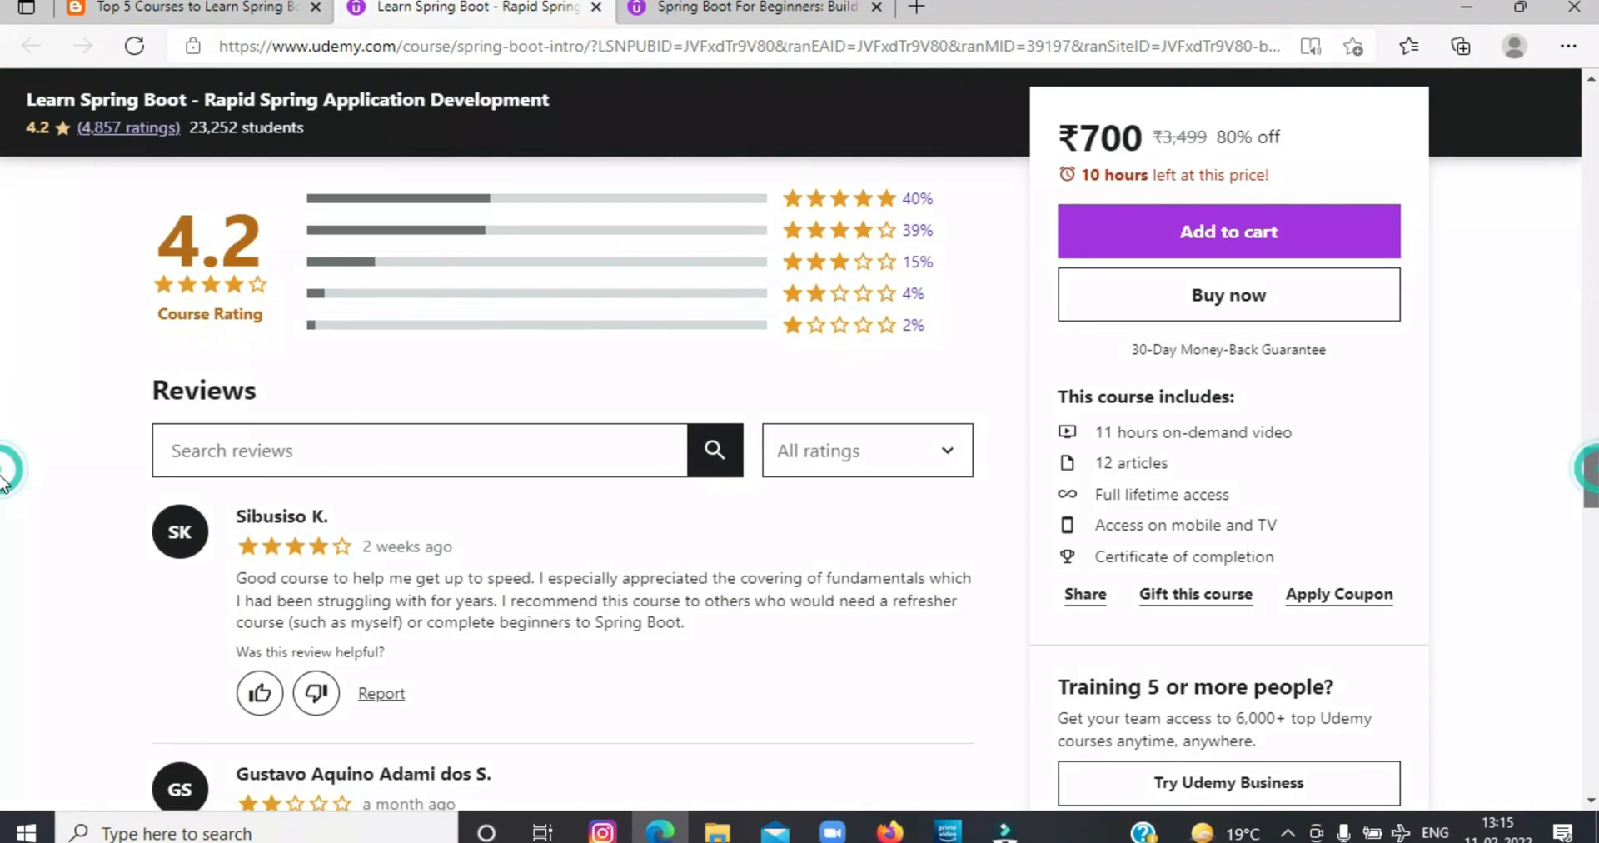
scroll(down, 3)
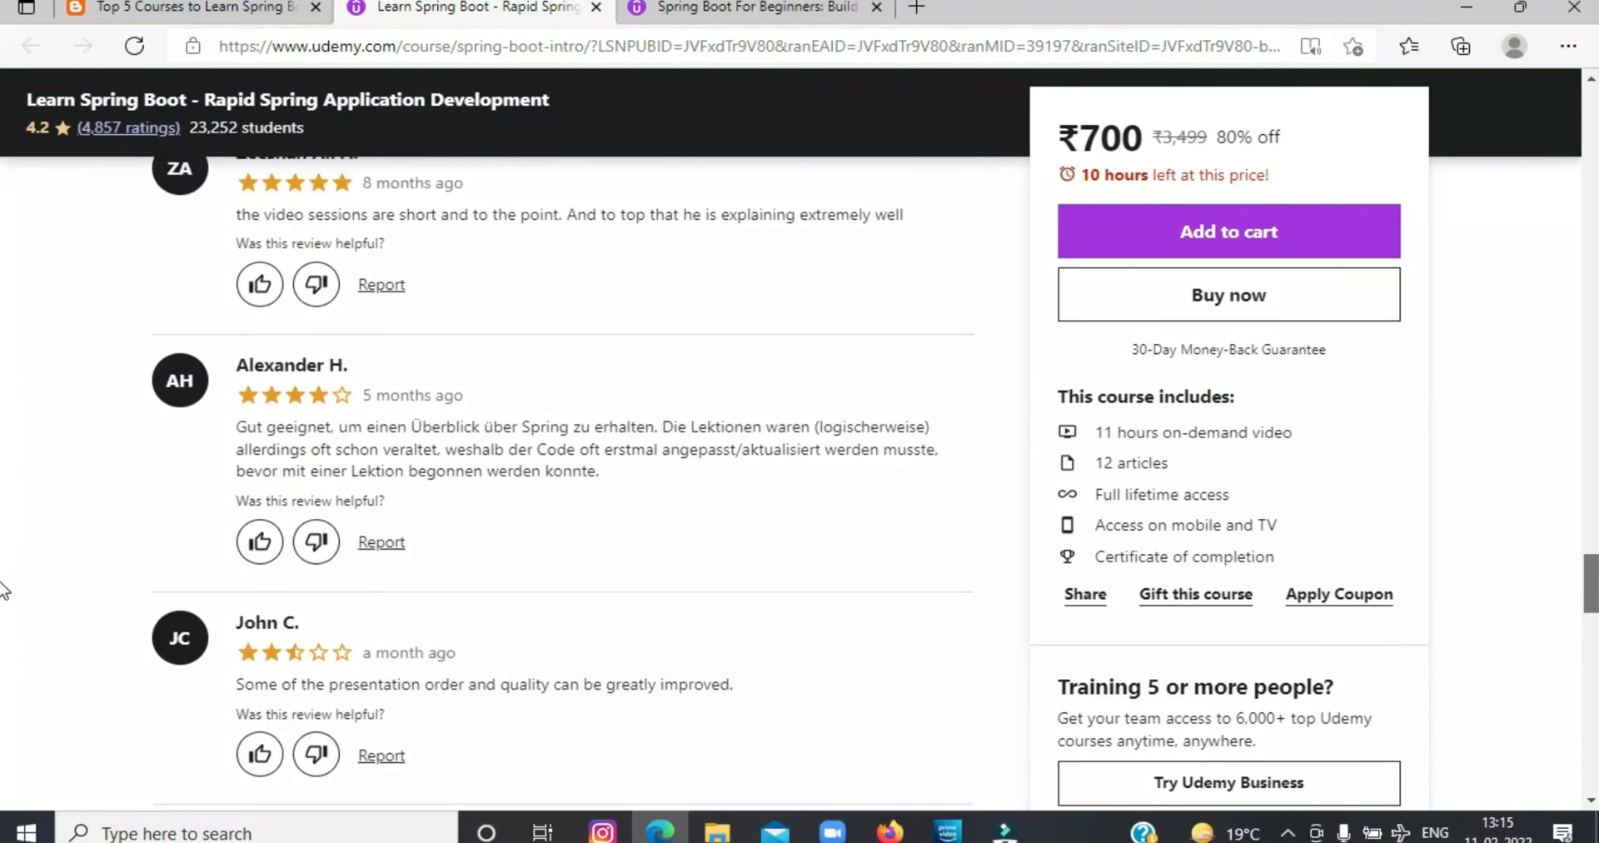
Step: Read the Rapid course's reviews, then bring up the Learn Spring Boot in 100 Steps page
scroll(down, 3)
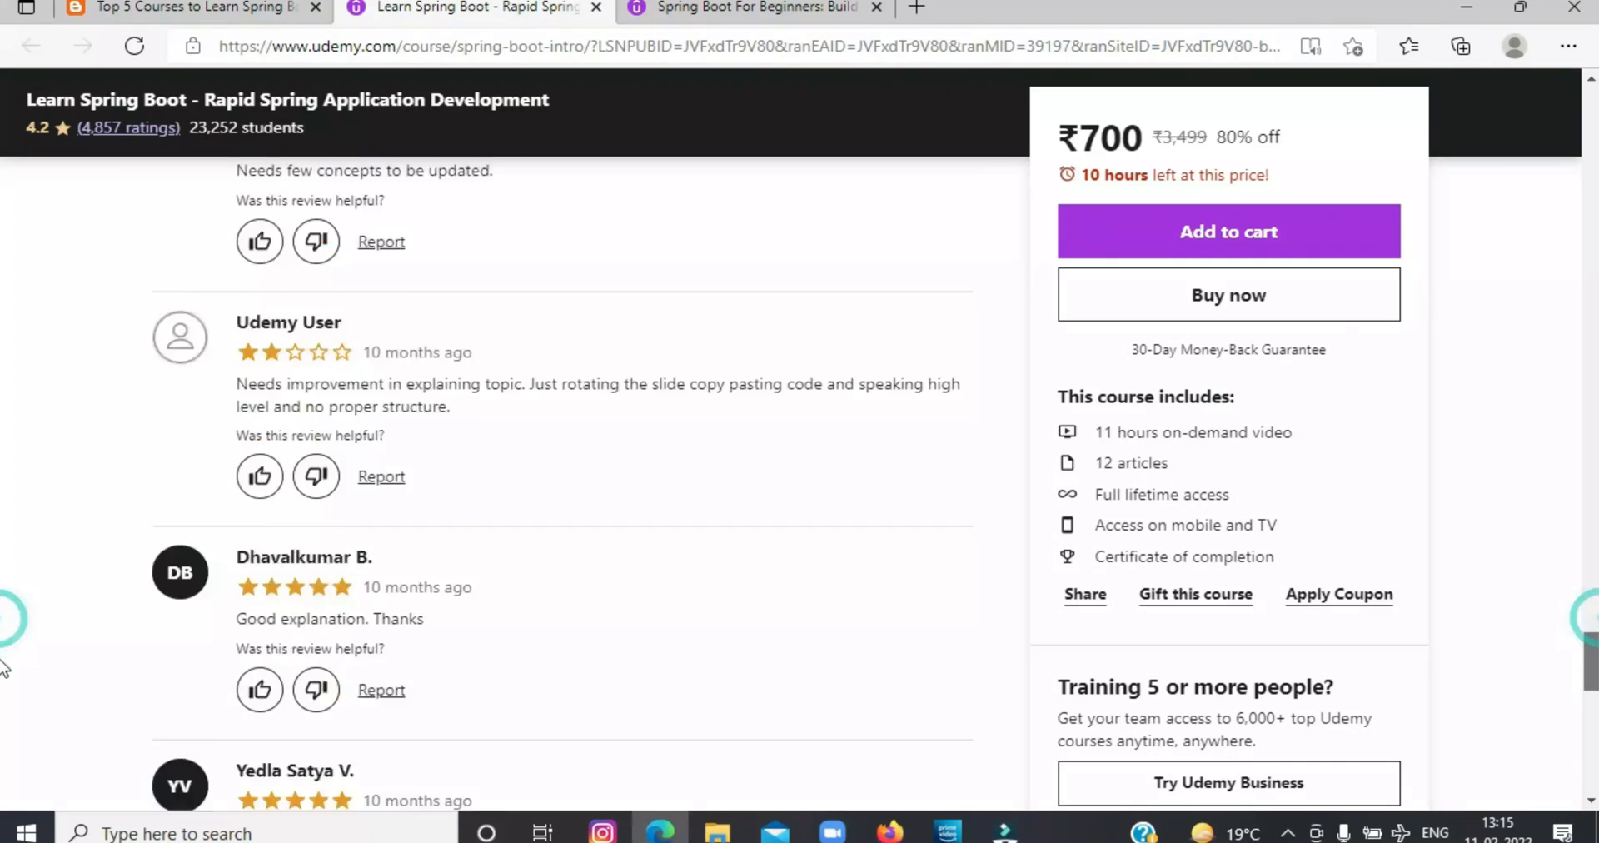
scroll(down, 3)
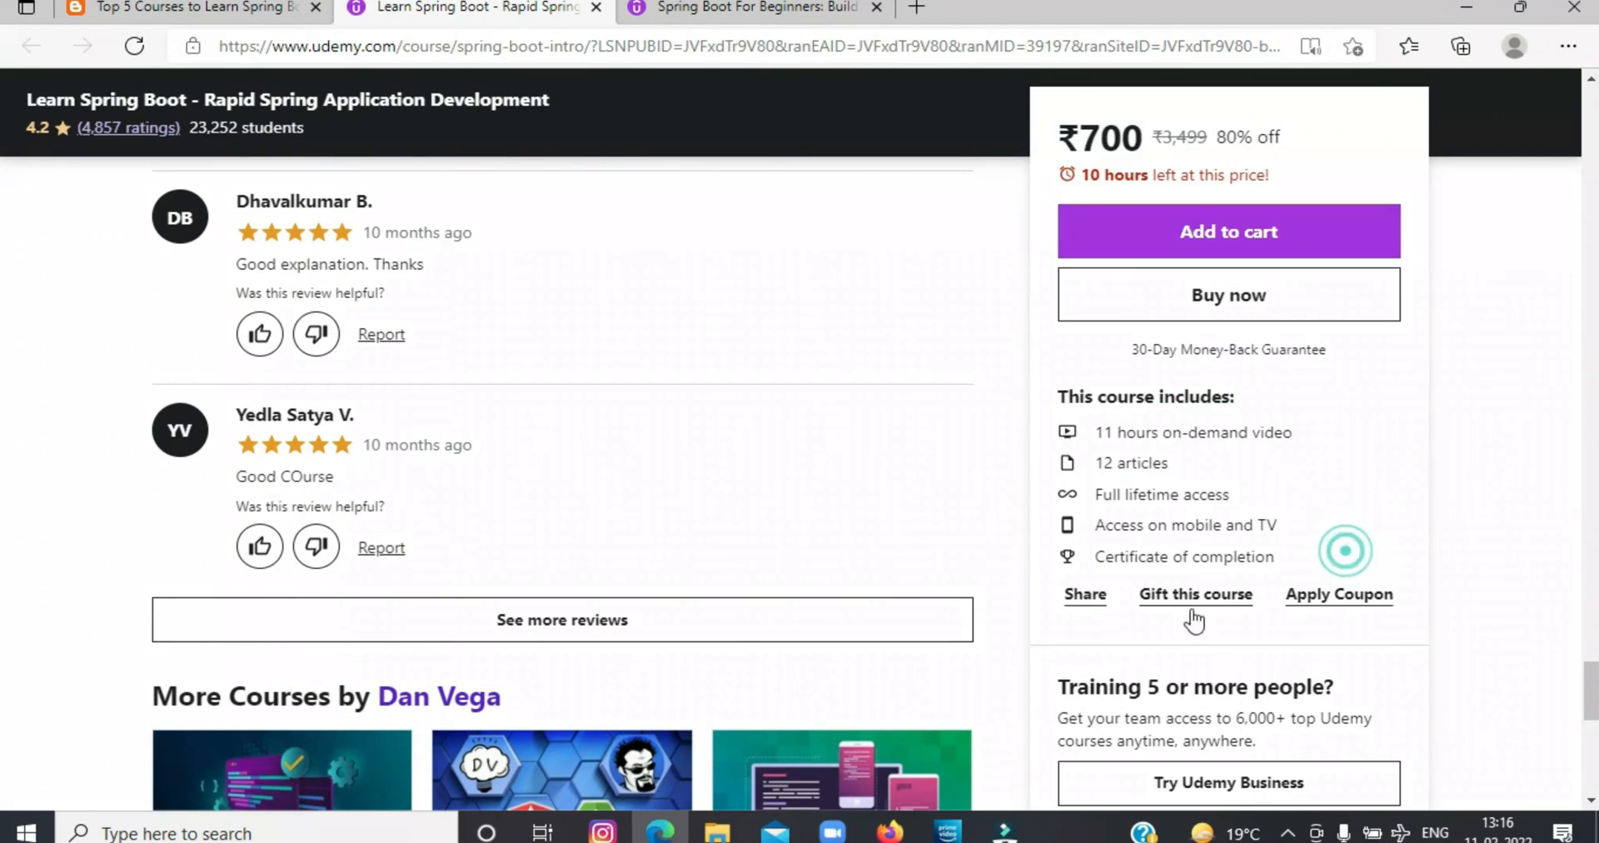
click(183, 9)
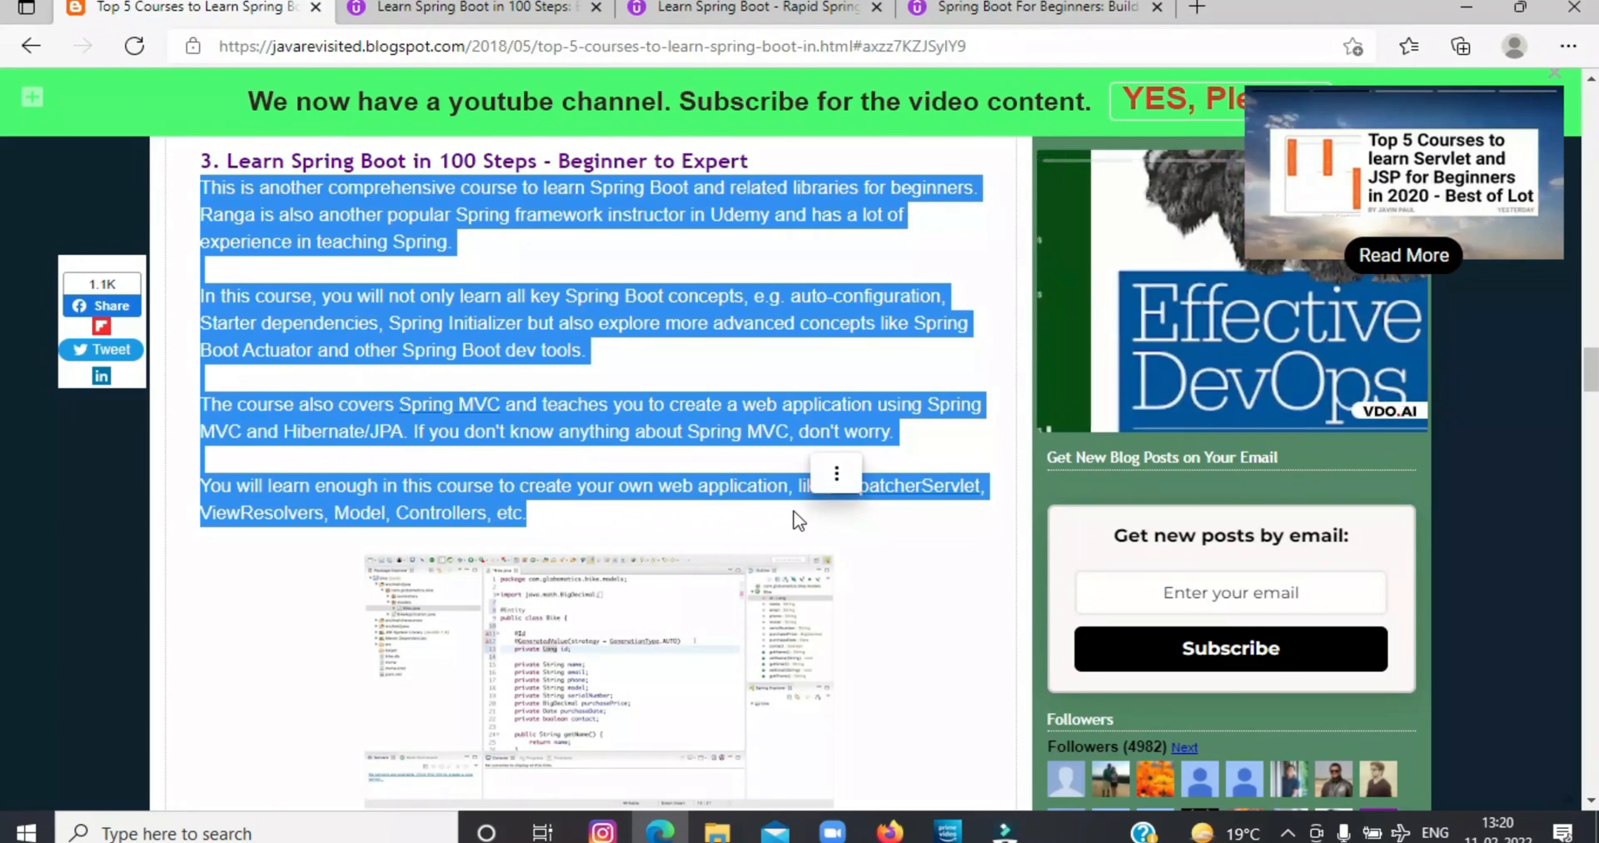
click(469, 8)
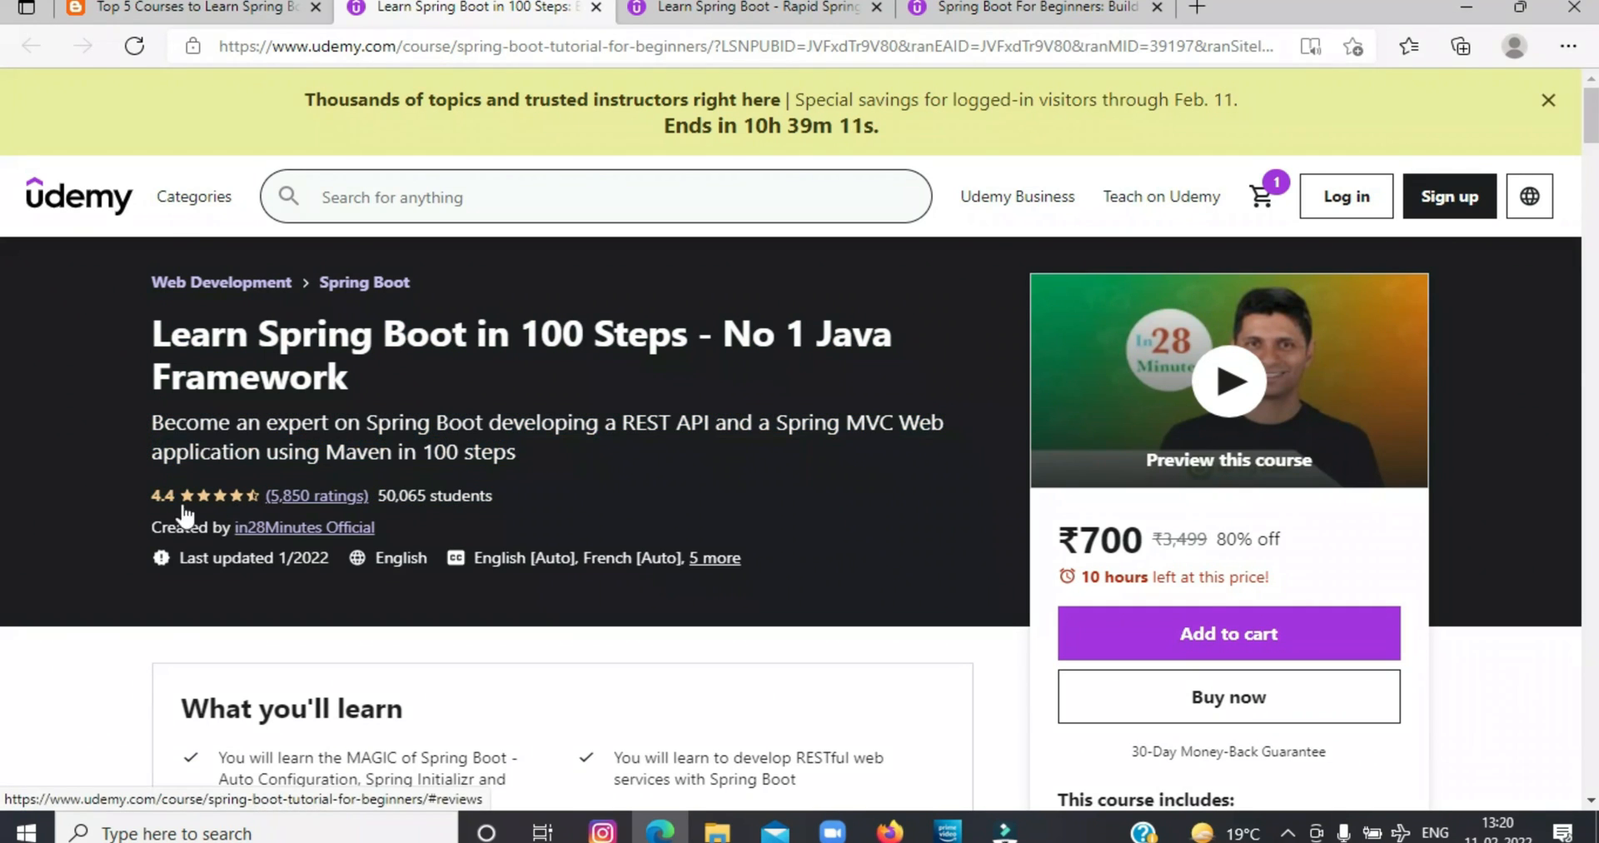
Step: Expand What you'll learn on the 100 Steps page and scroll through requirements and reviews
scroll(down, 3)
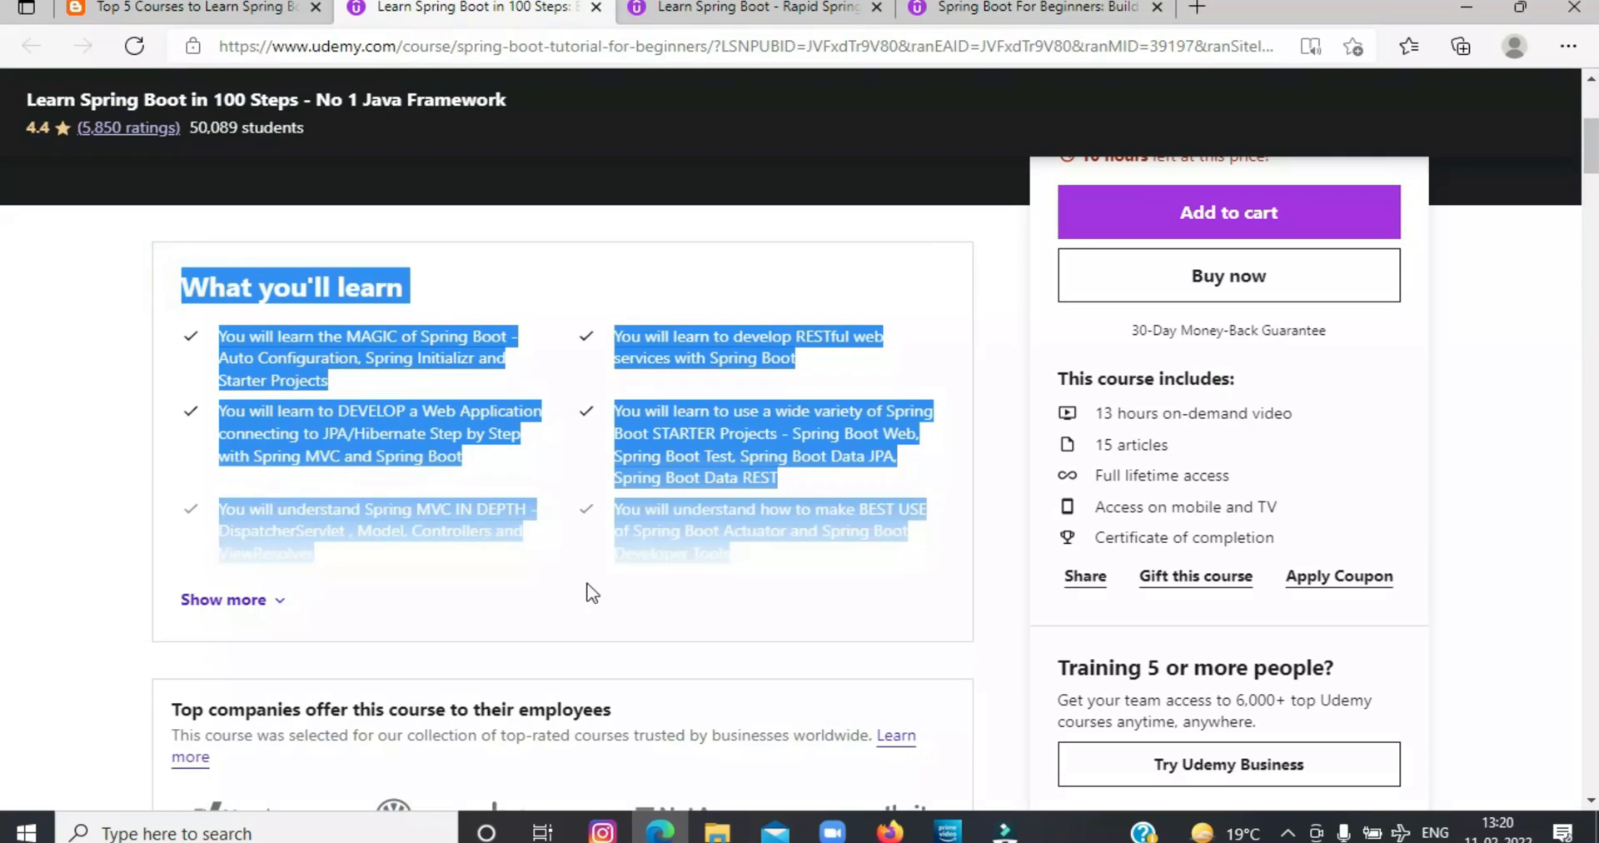
click(224, 600)
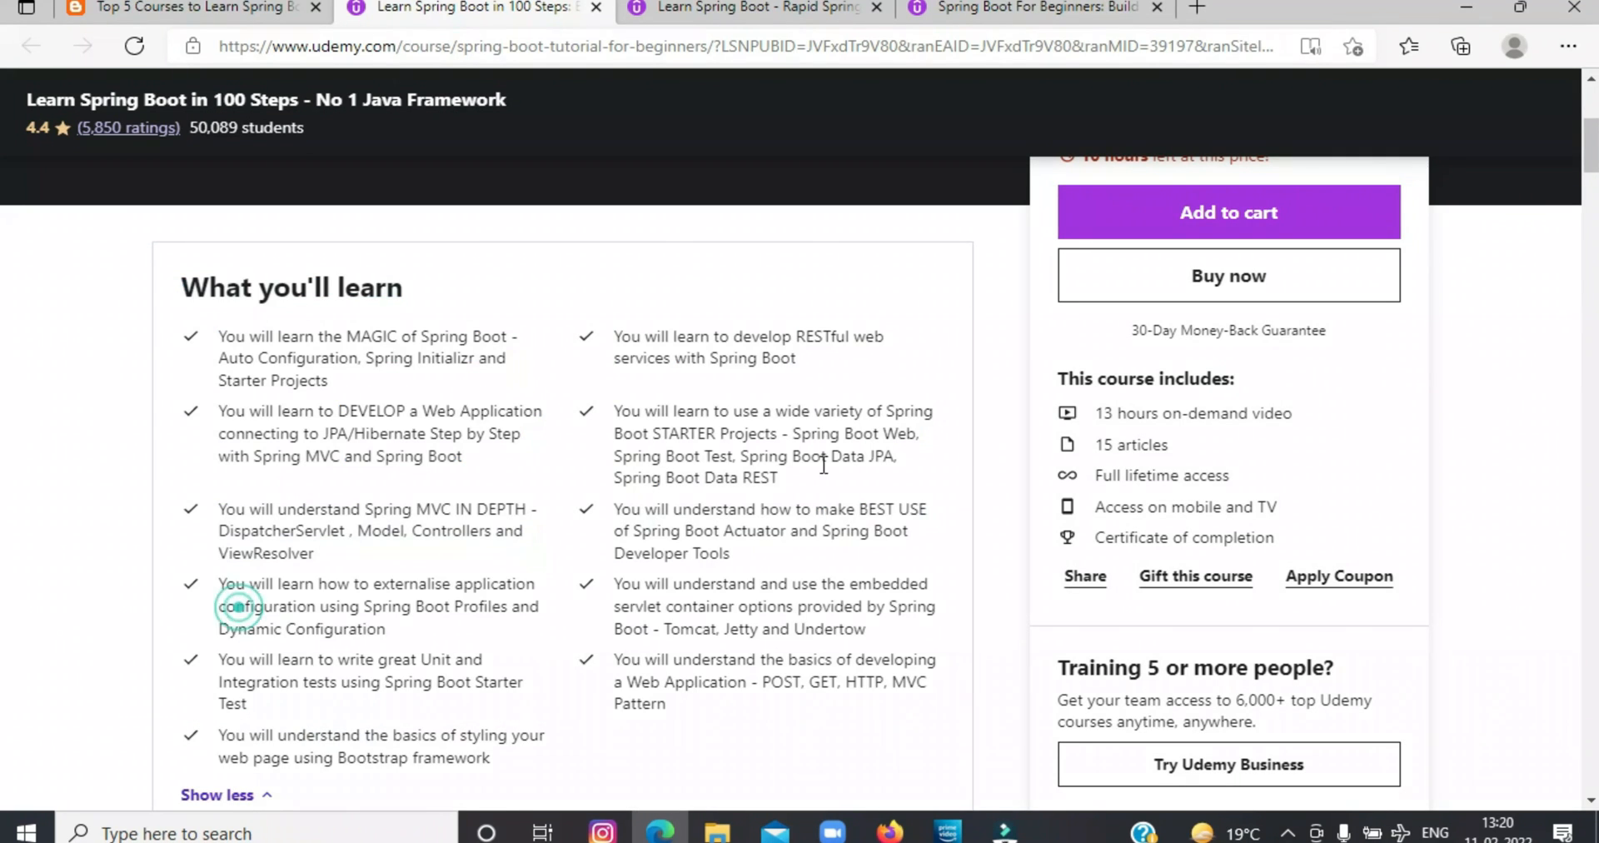
scroll(down, 3)
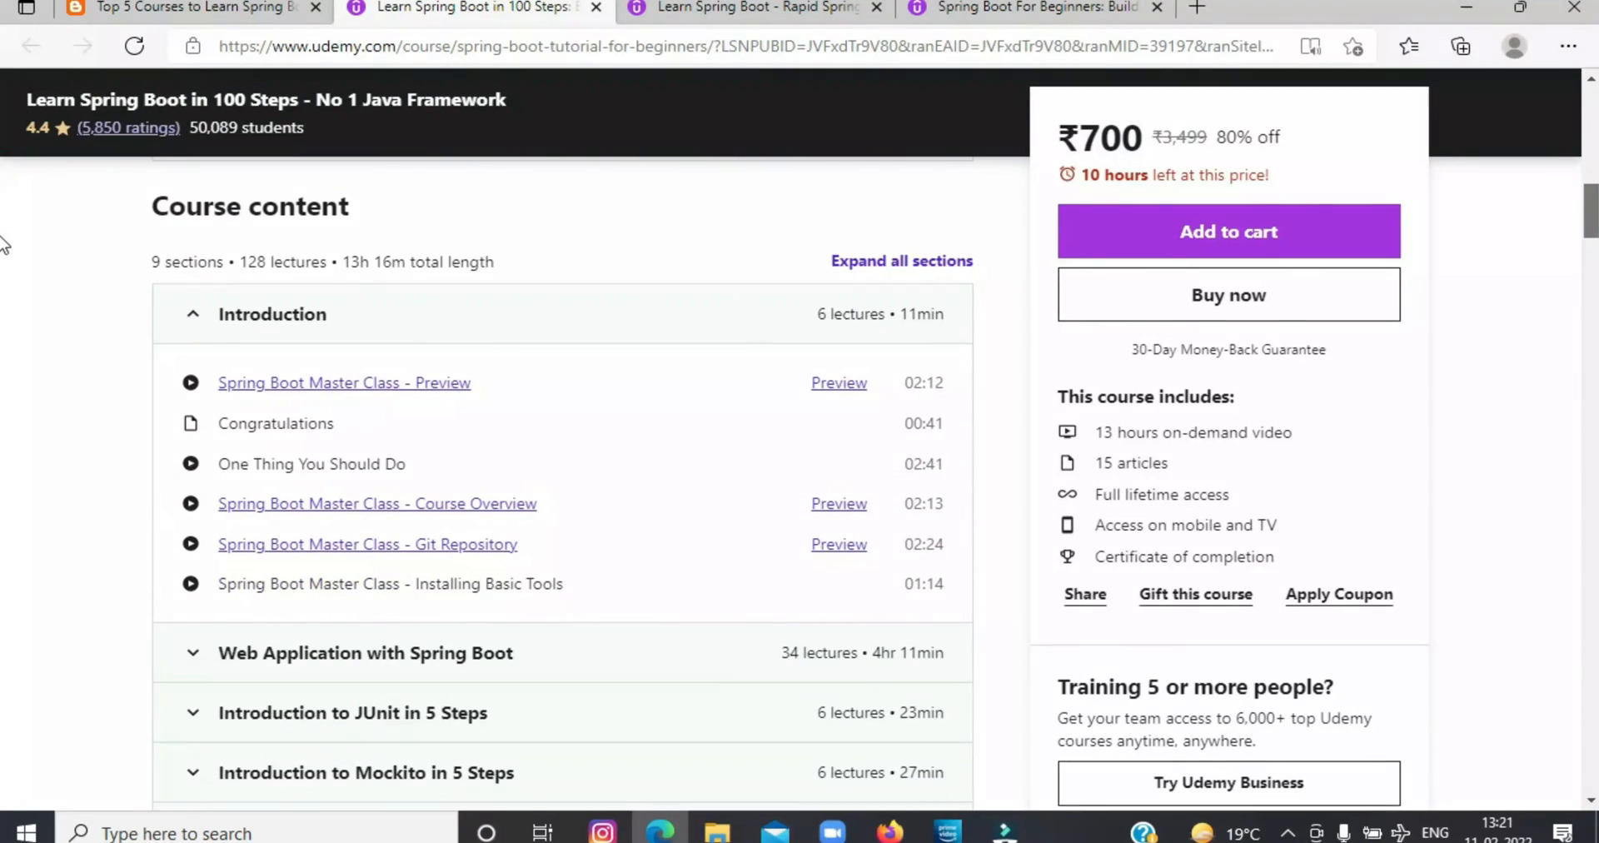
scroll(down, 3)
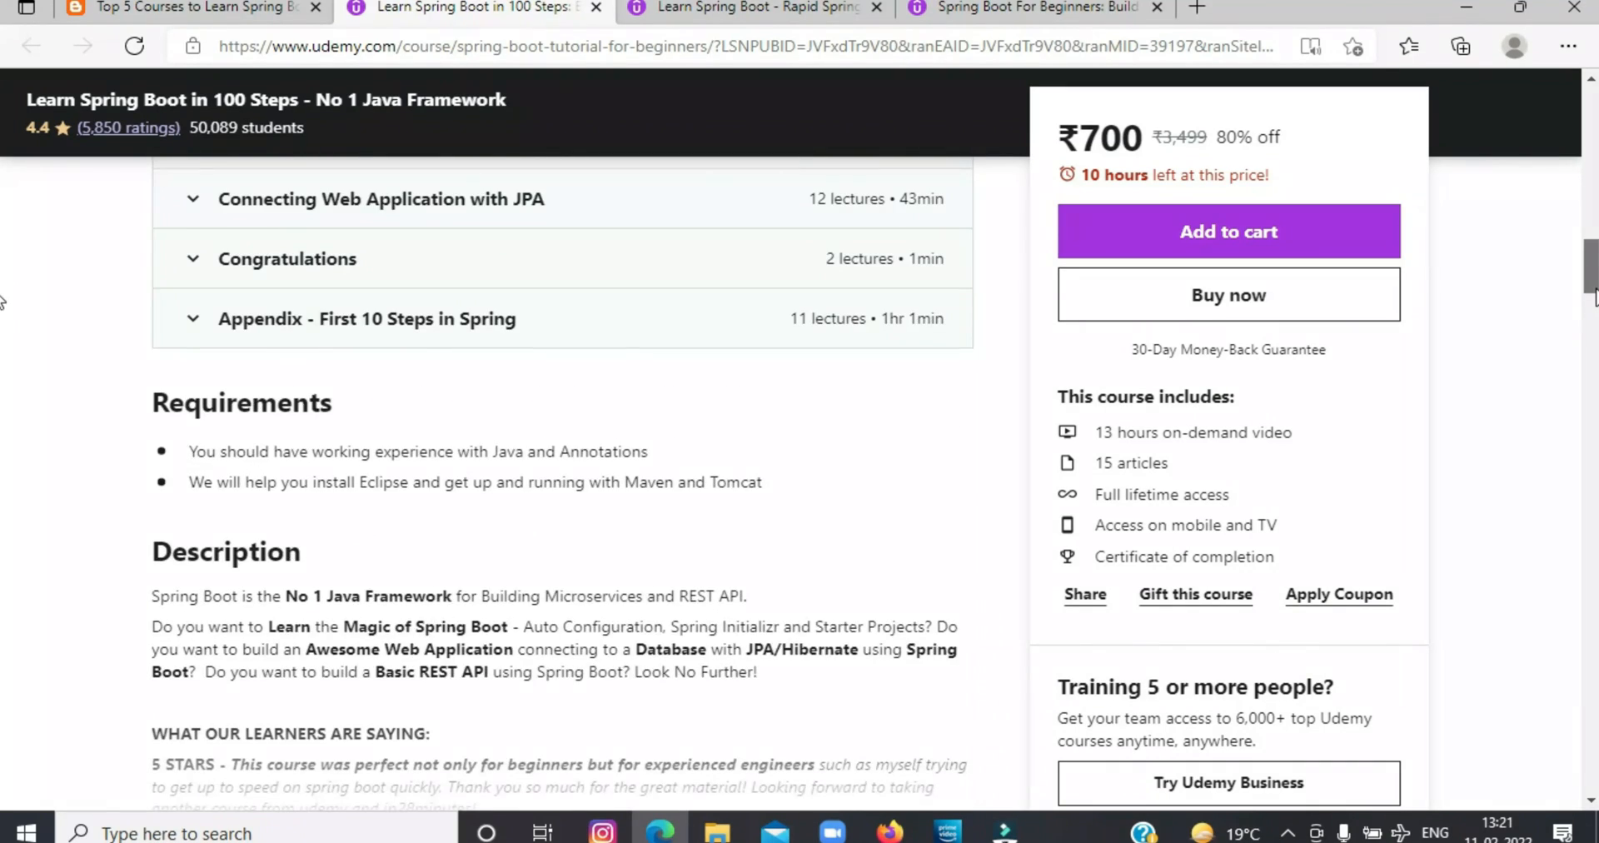
scroll(down, 3)
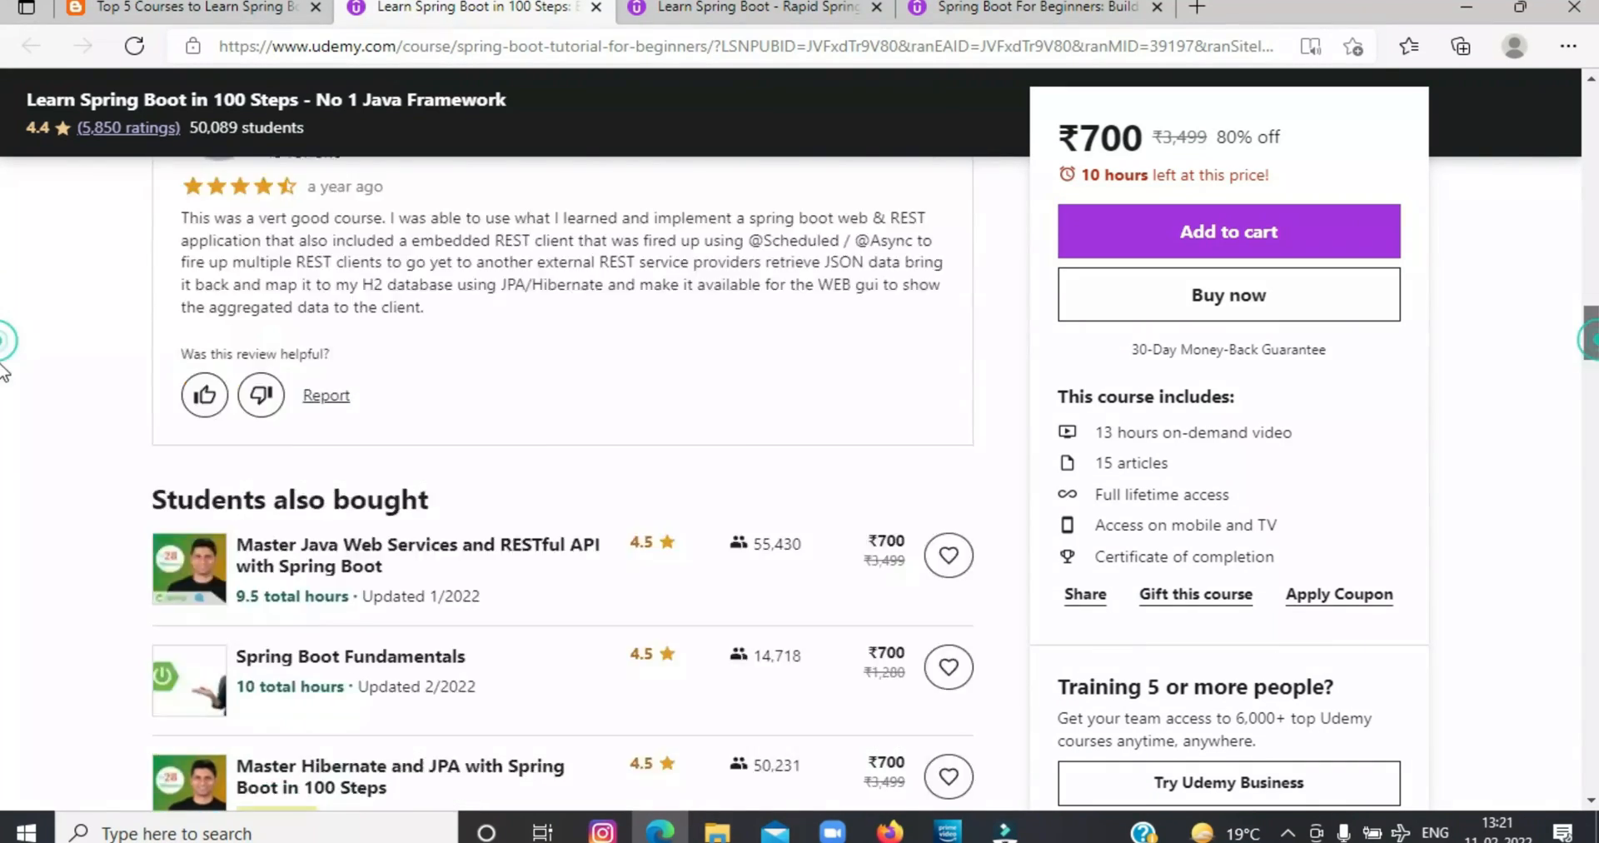
scroll(down, 3)
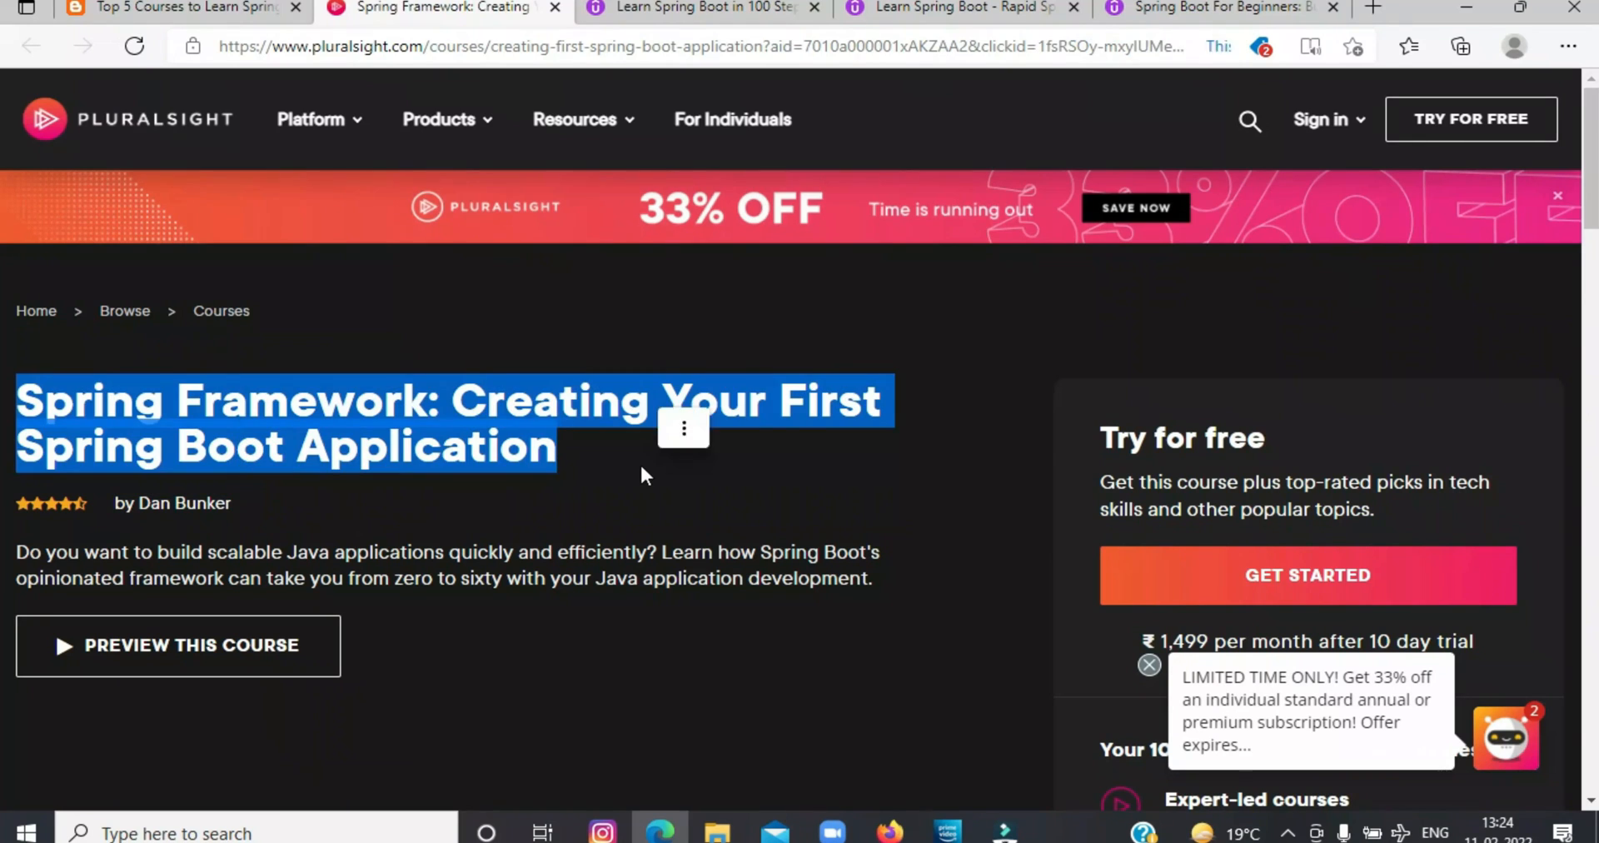
mouse_move(194, 516)
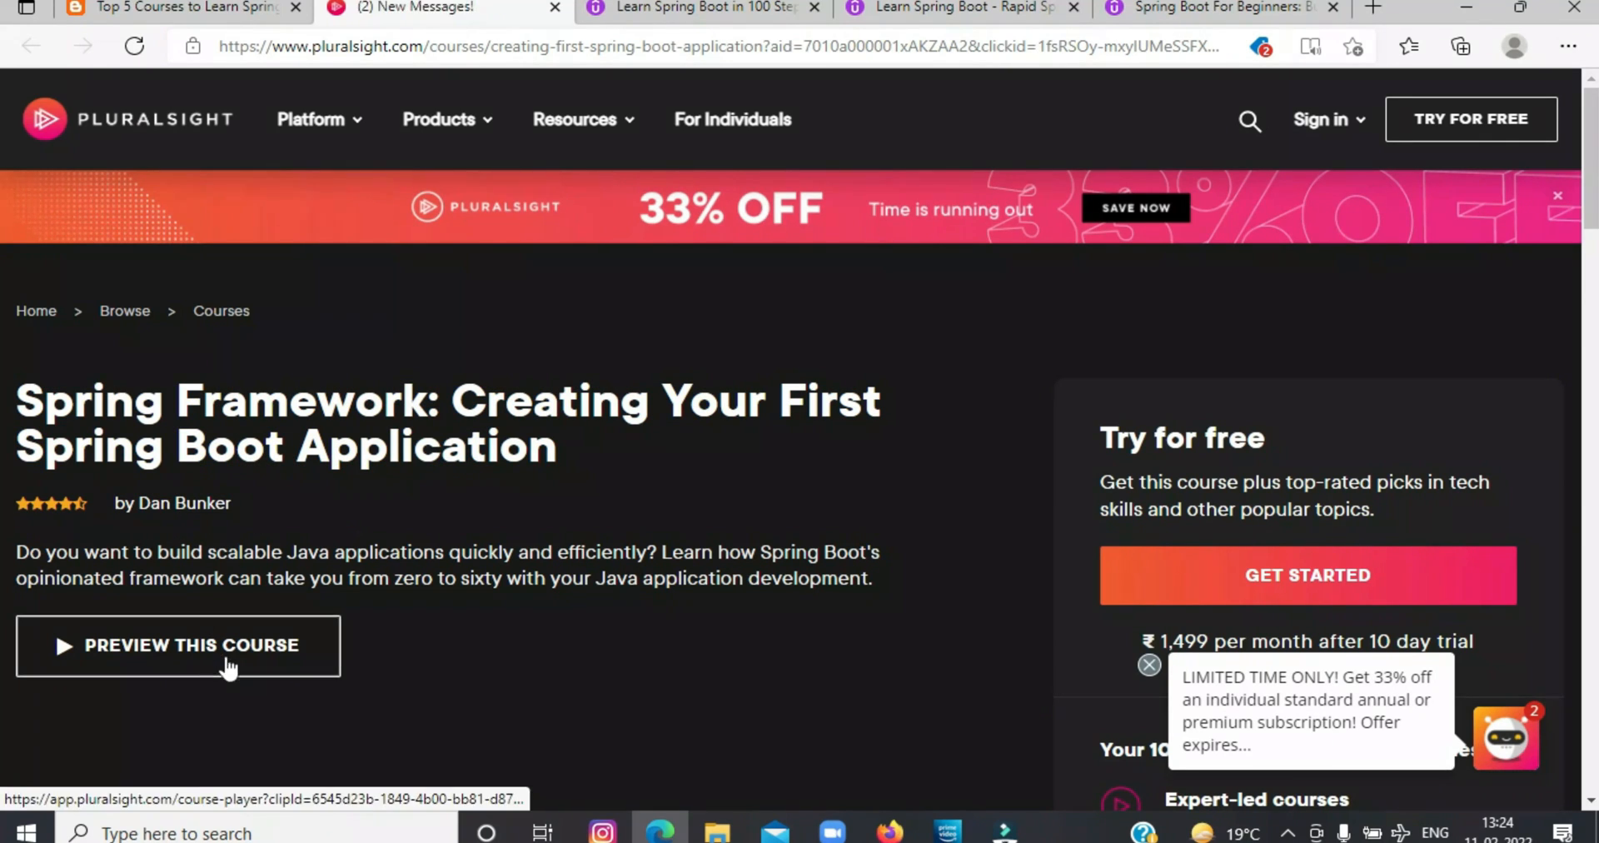
mouse_move(5, 184)
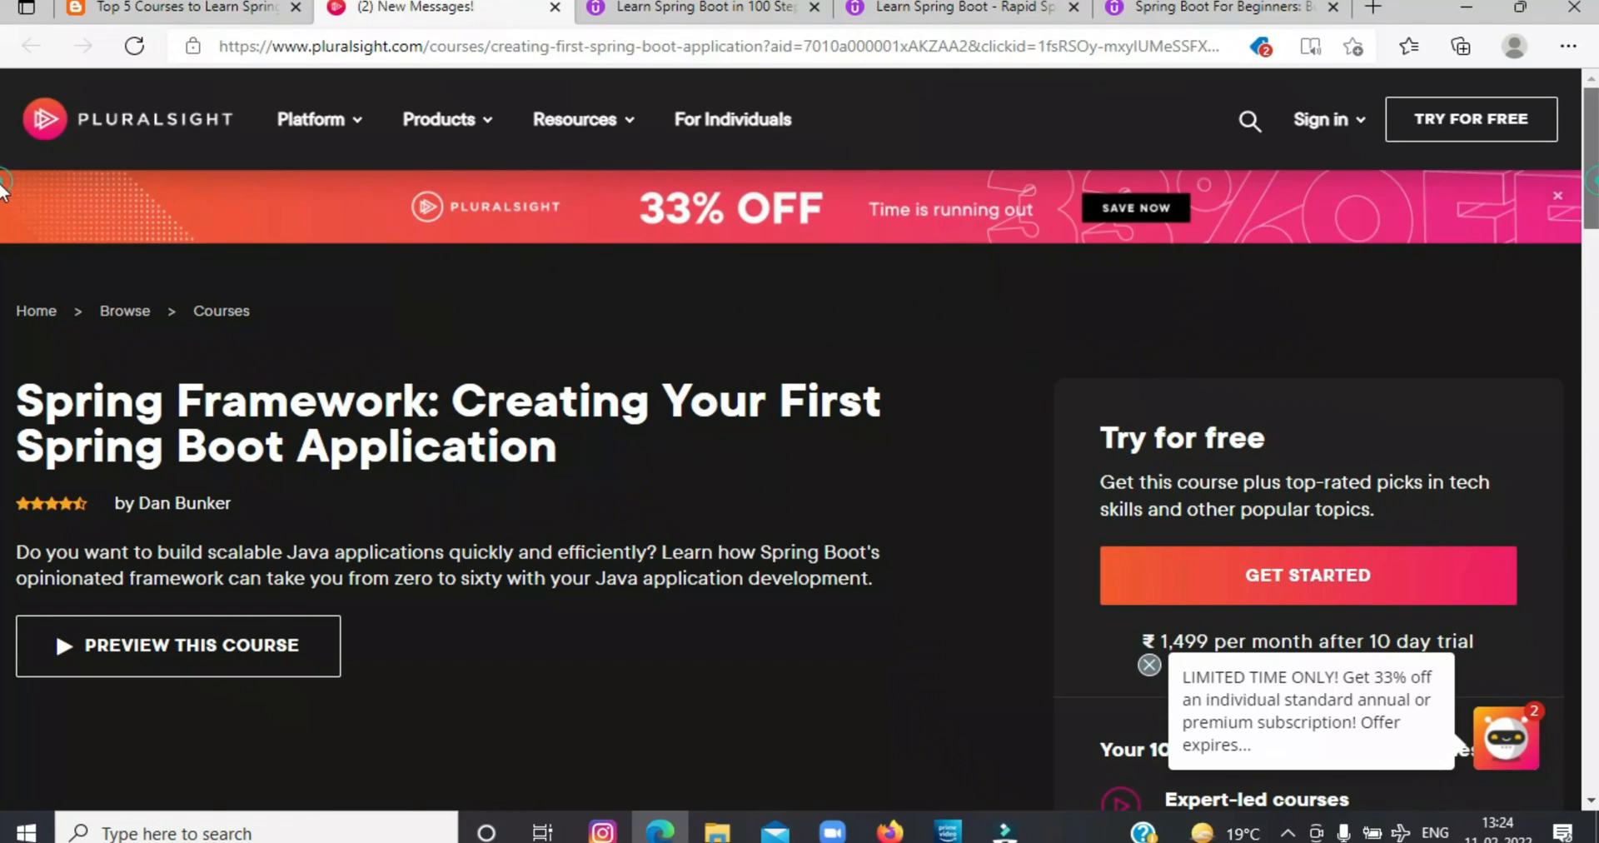
Step: Scroll the Pluralsight Creating Your First Spring Boot Application page through its outline and author
scroll(down, 3)
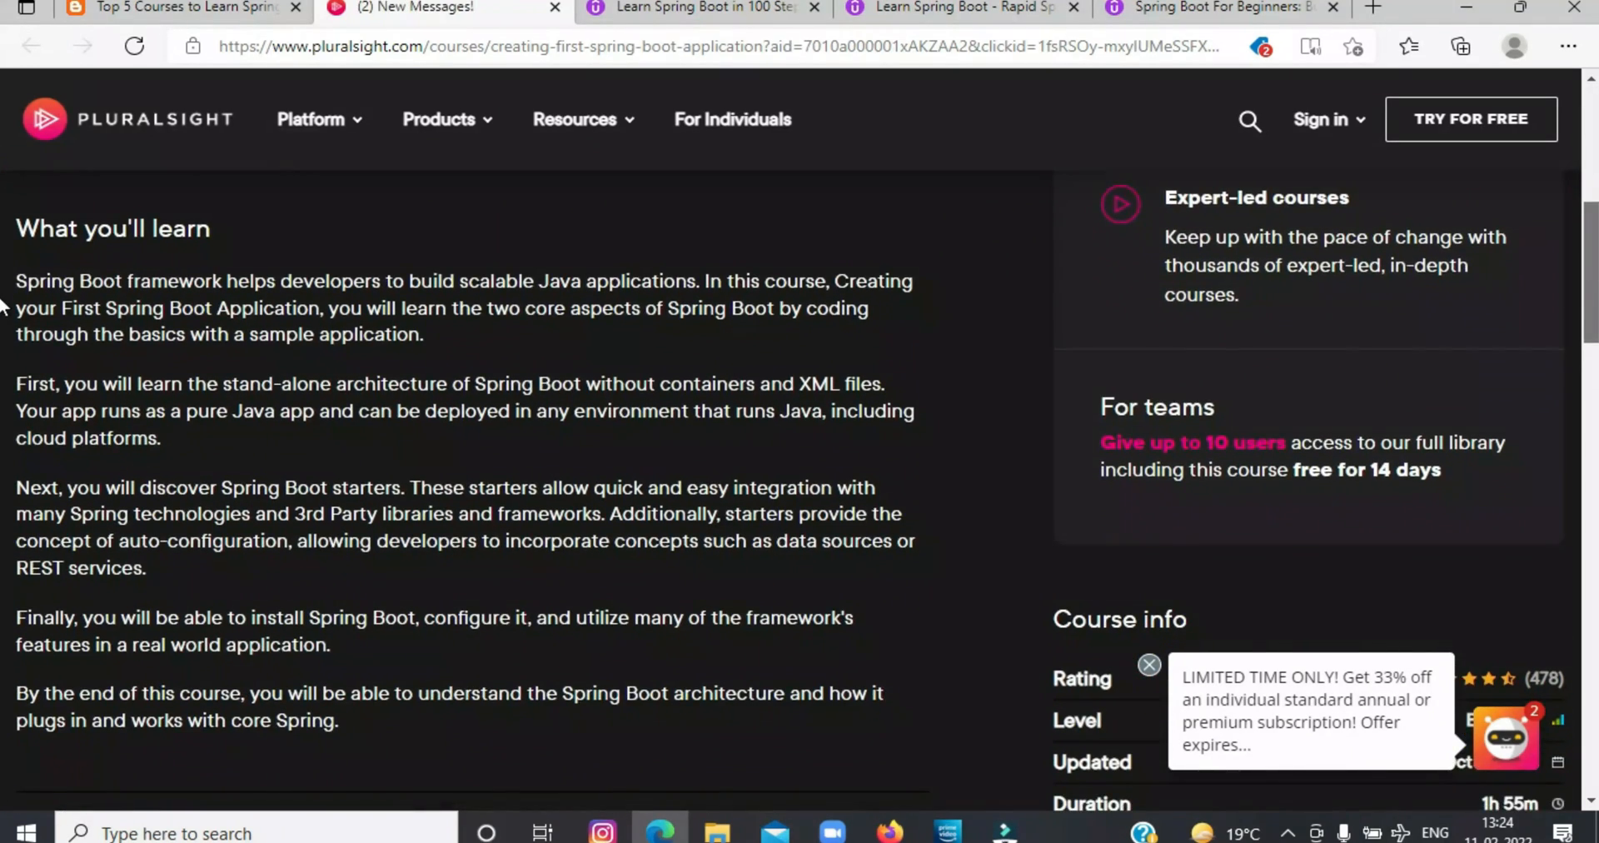
scroll(down, 3)
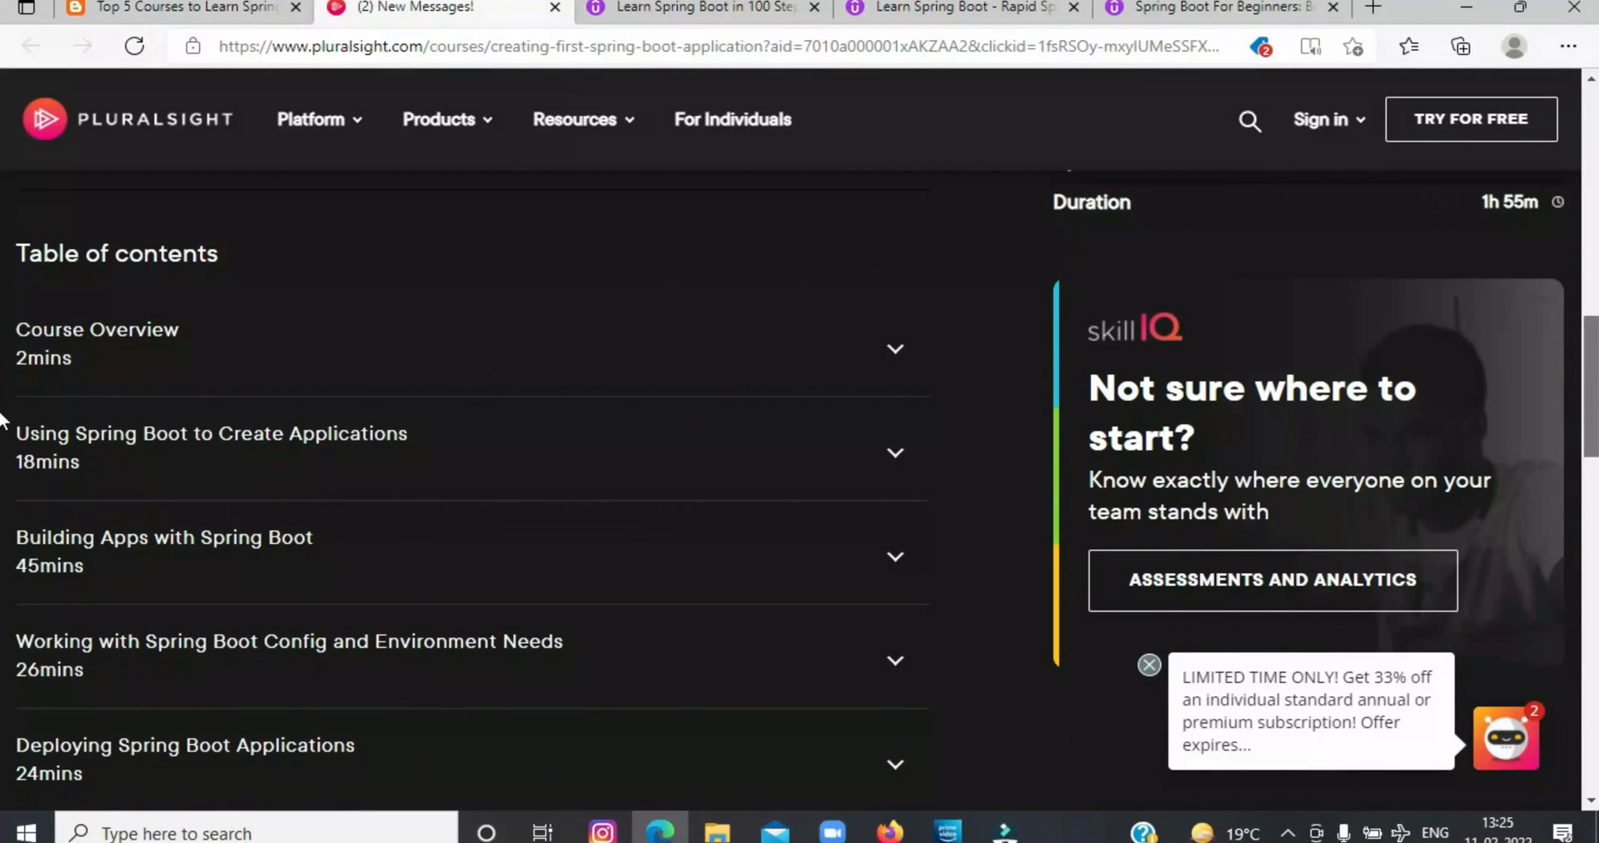
scroll(down, 3)
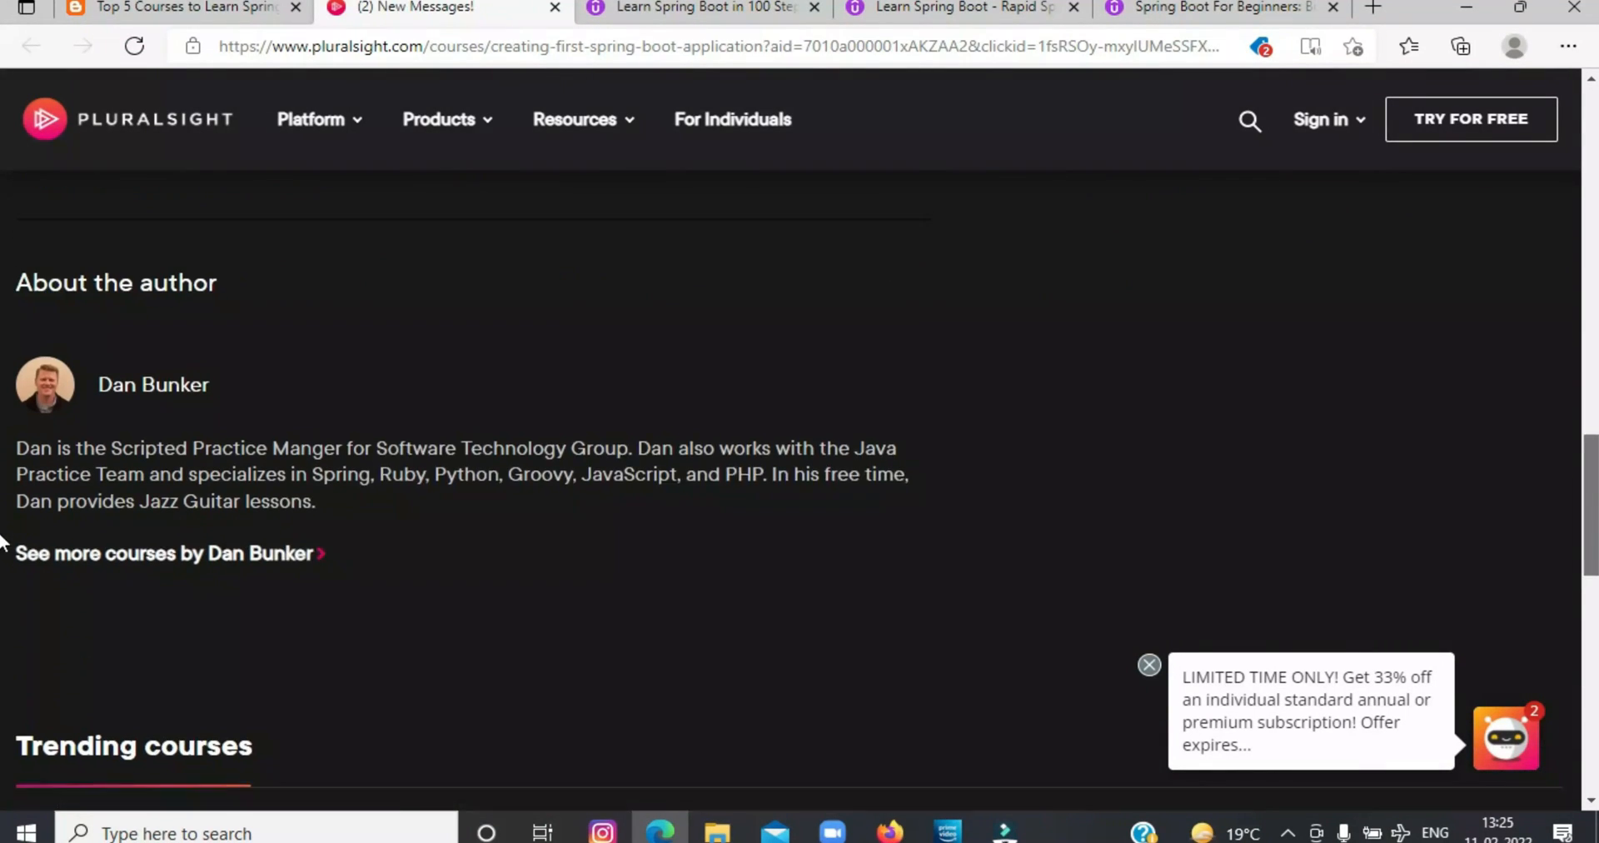
scroll(down, 3)
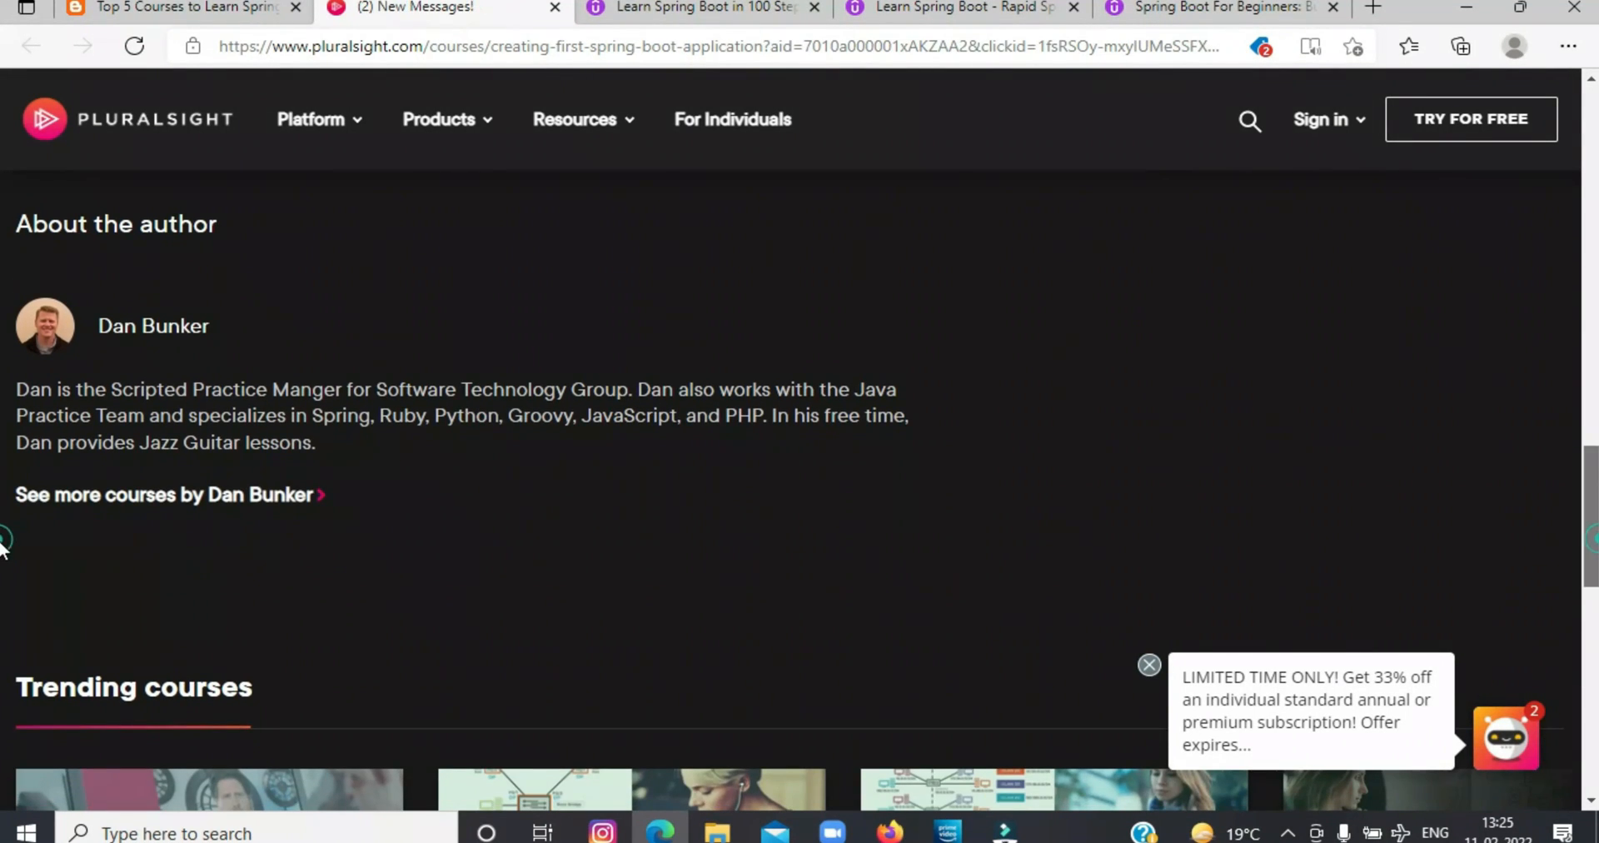
scroll(down, 3)
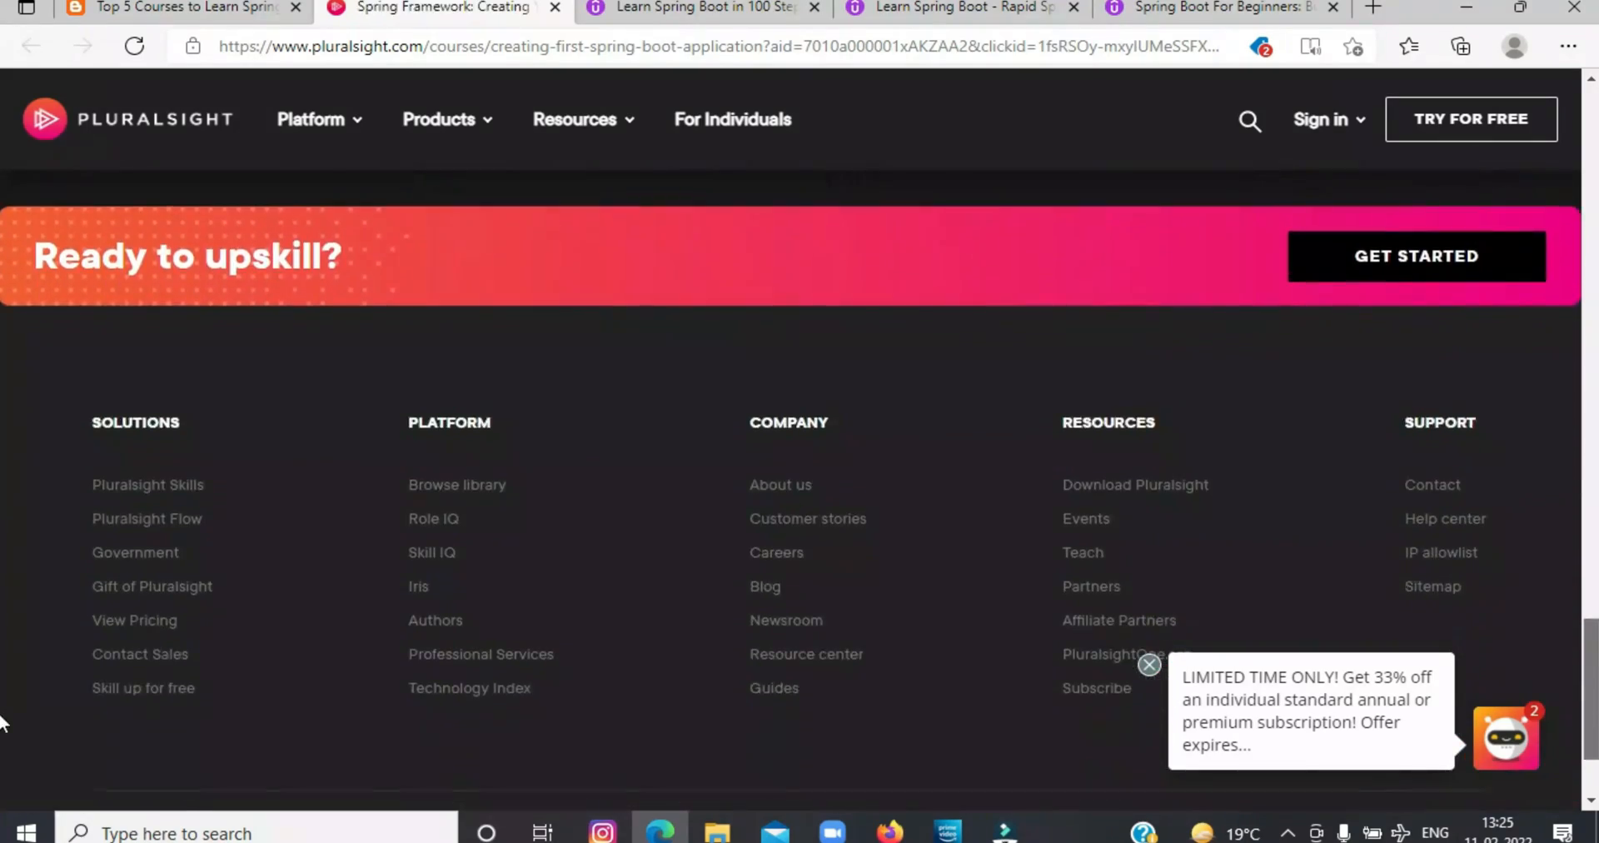
scroll(up, 3)
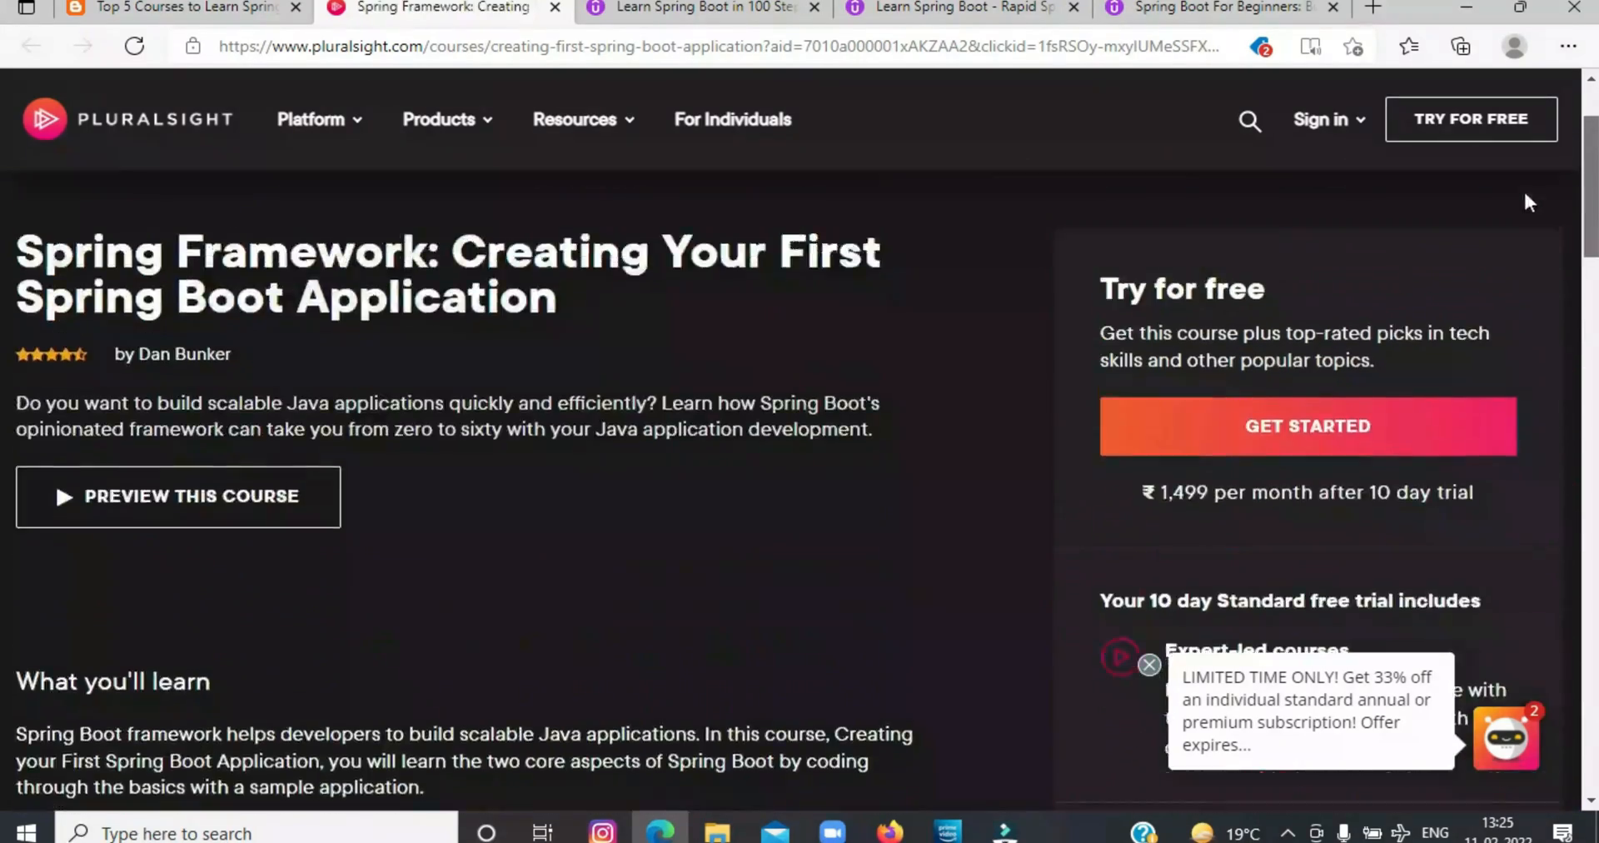
scroll(down, 3)
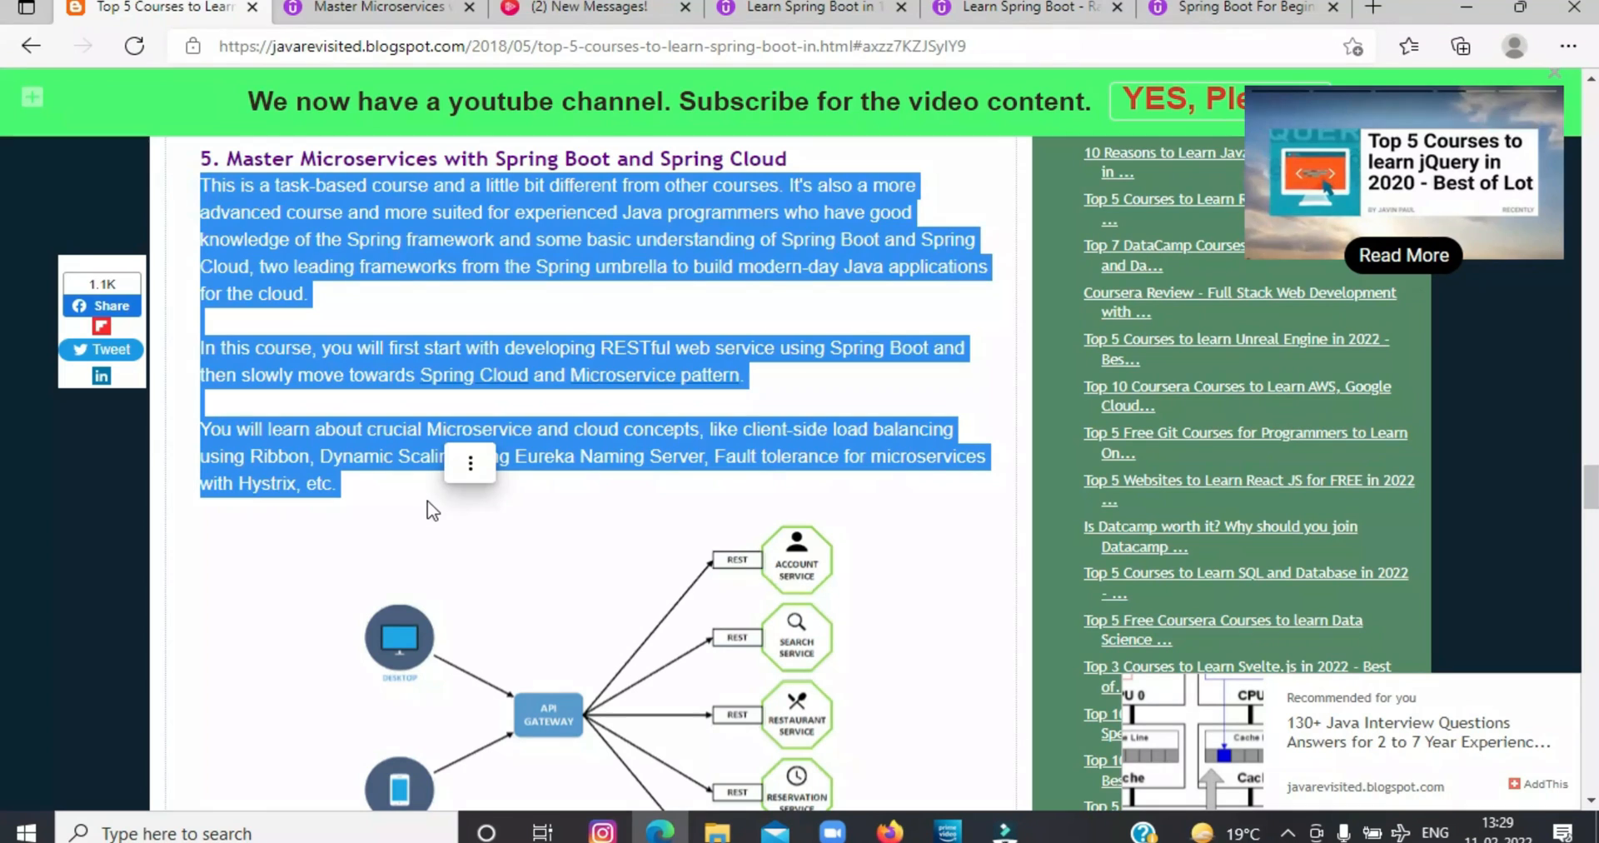
Step: Leave the section five text and bring up the Master Microservices course tab
click(368, 9)
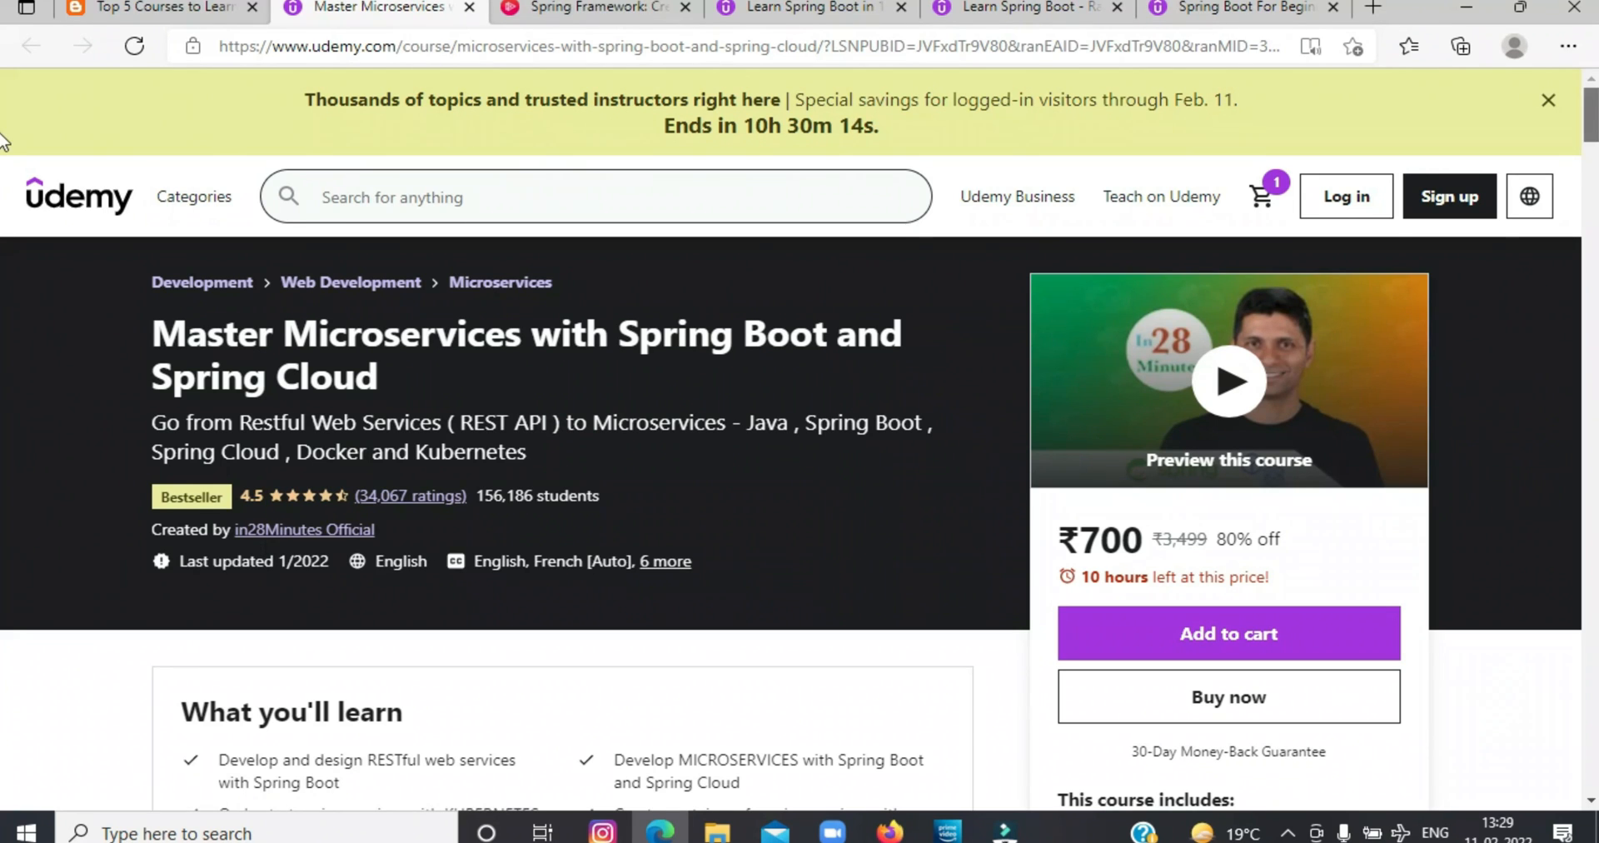
Step: Scroll the Master Microservices page through course content and requirements, selecting part of it
scroll(down, 3)
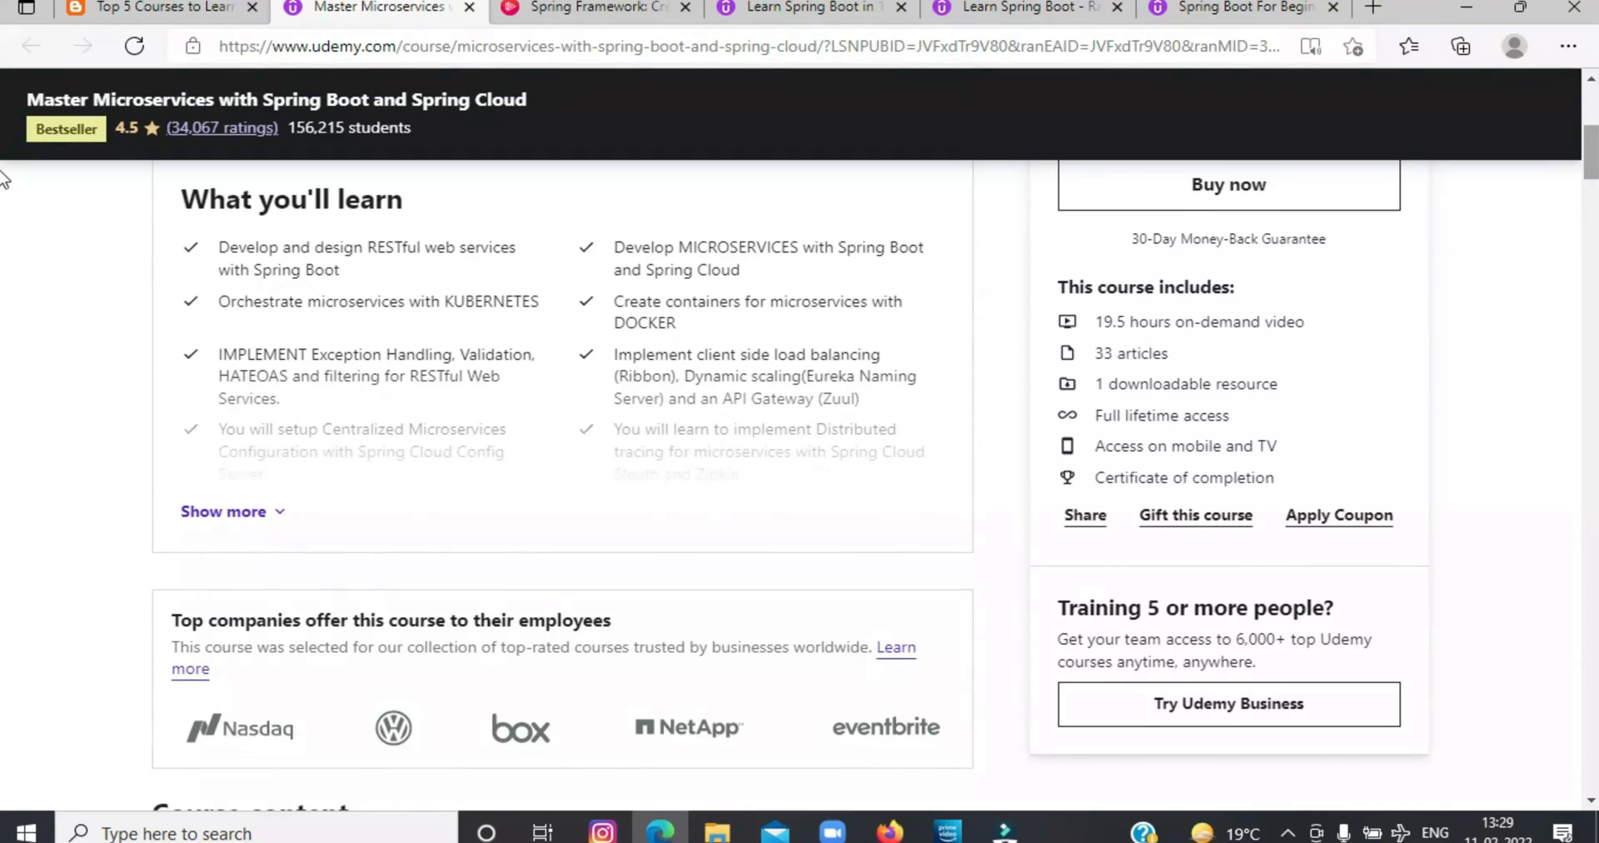
scroll(down, 3)
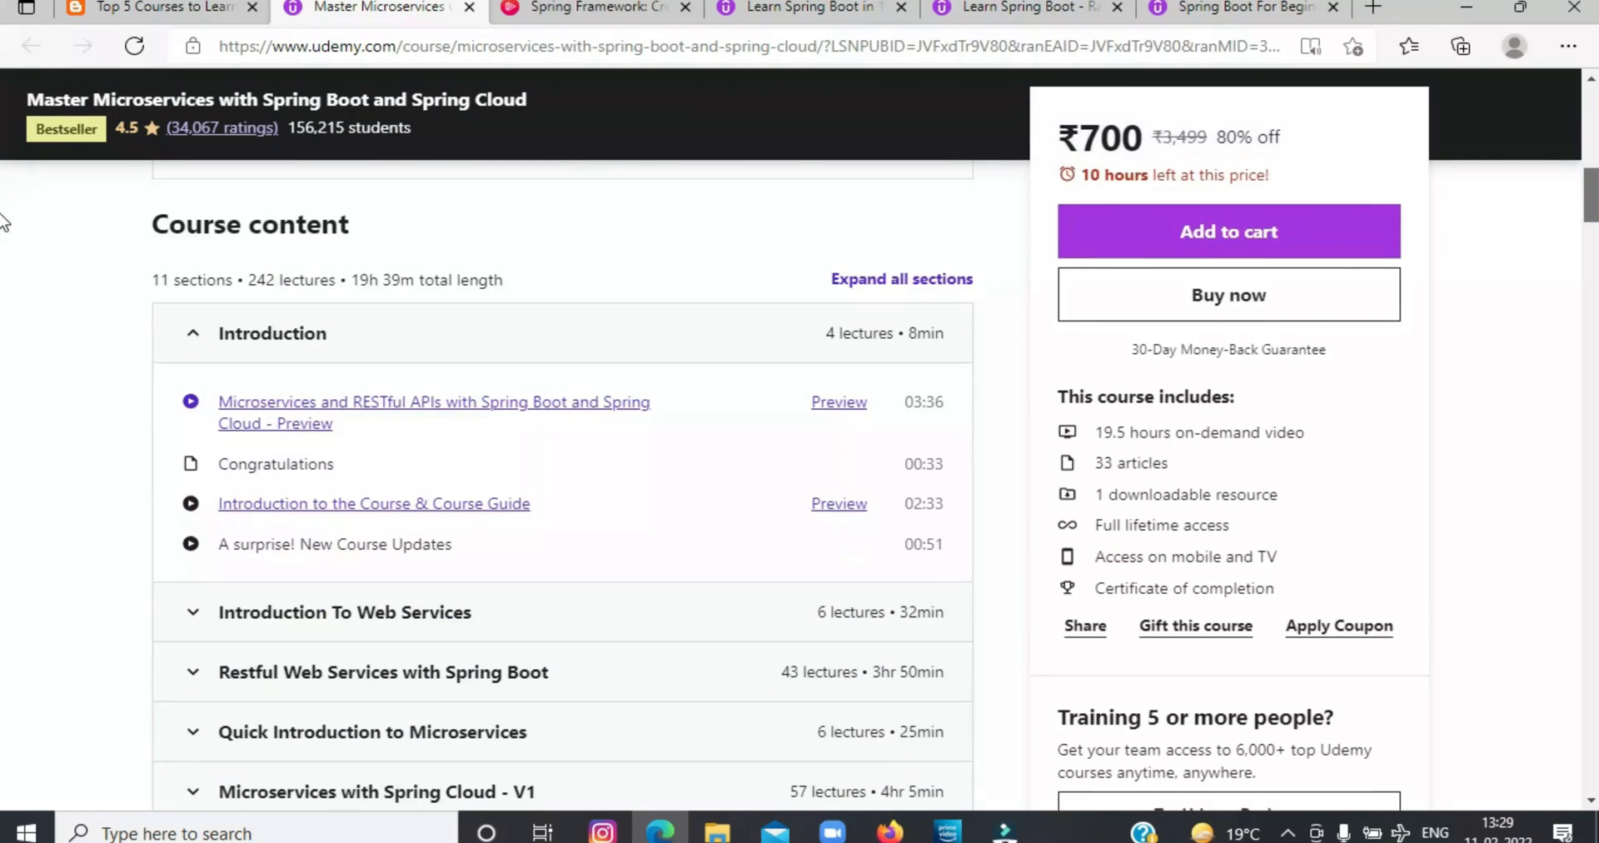
mouse_move(1041, 136)
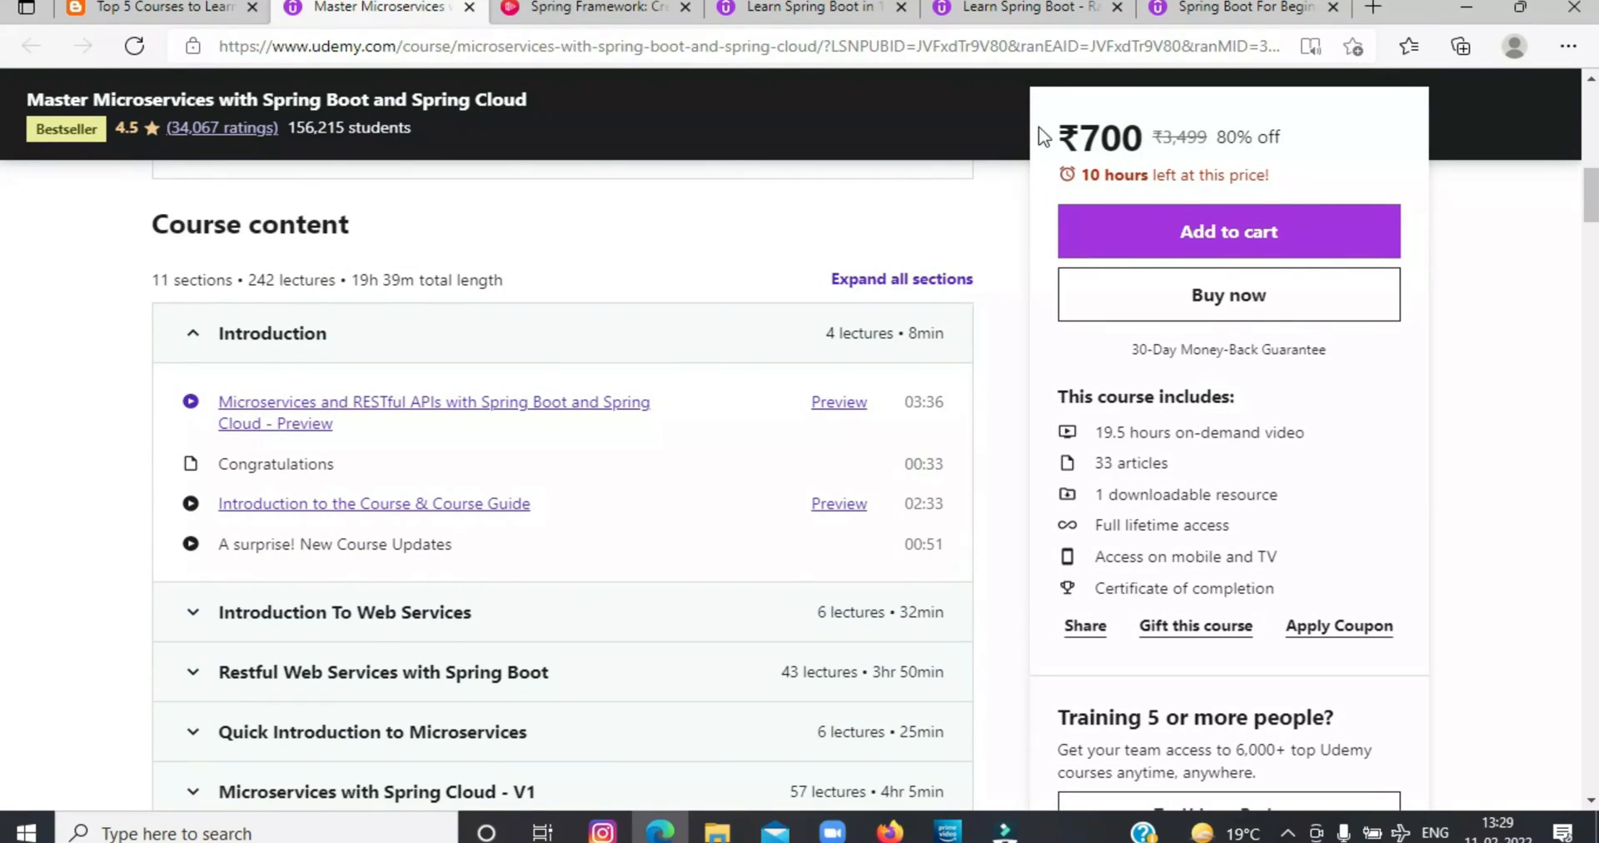
drag(1041, 137, 1382, 589)
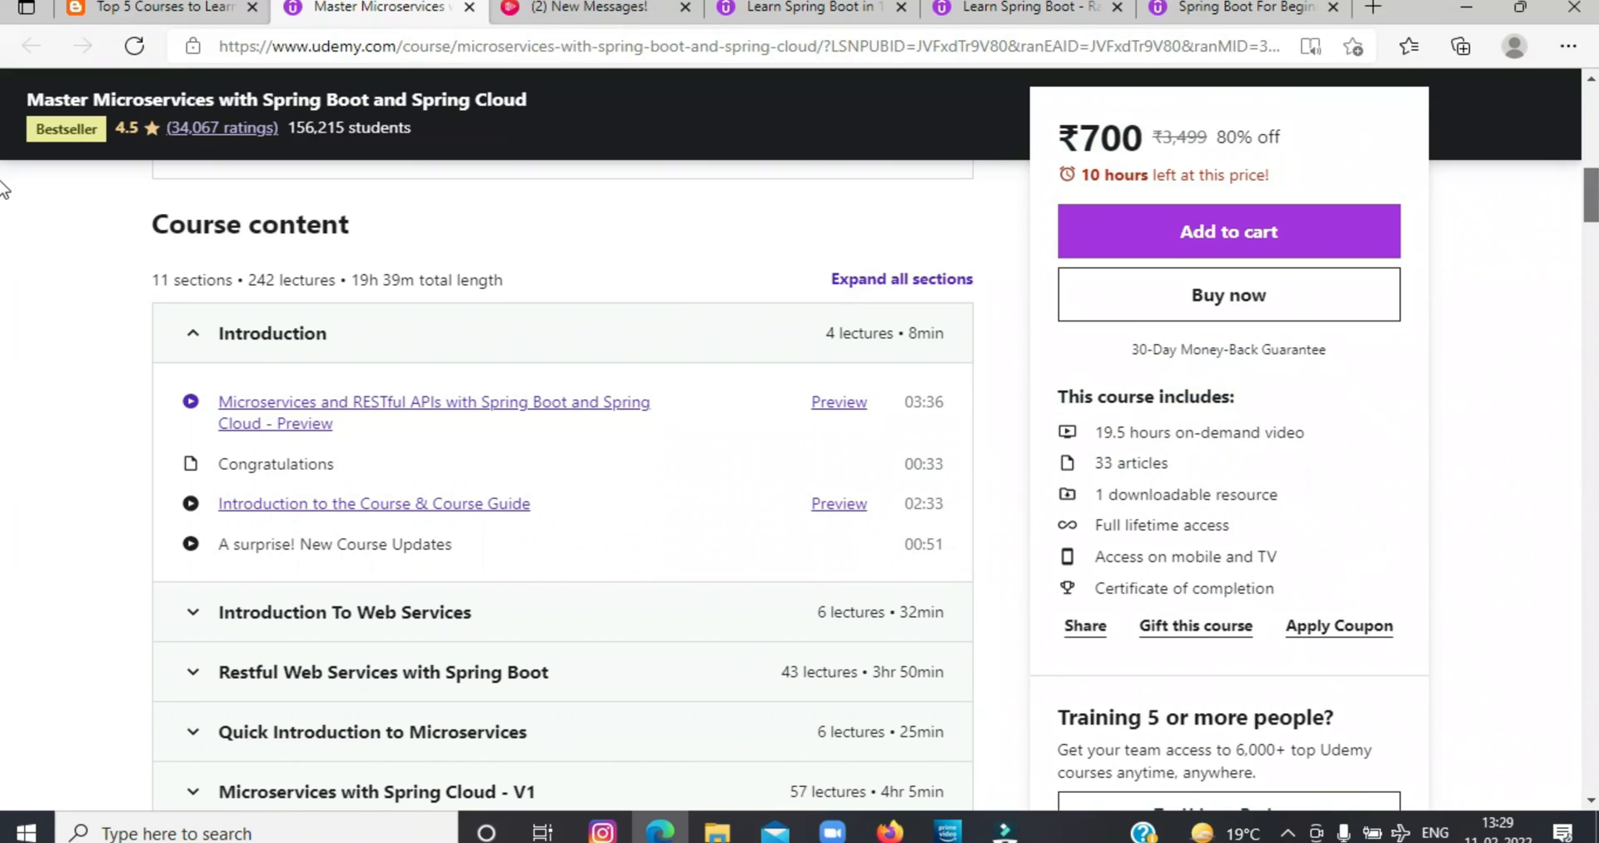
scroll(down, 3)
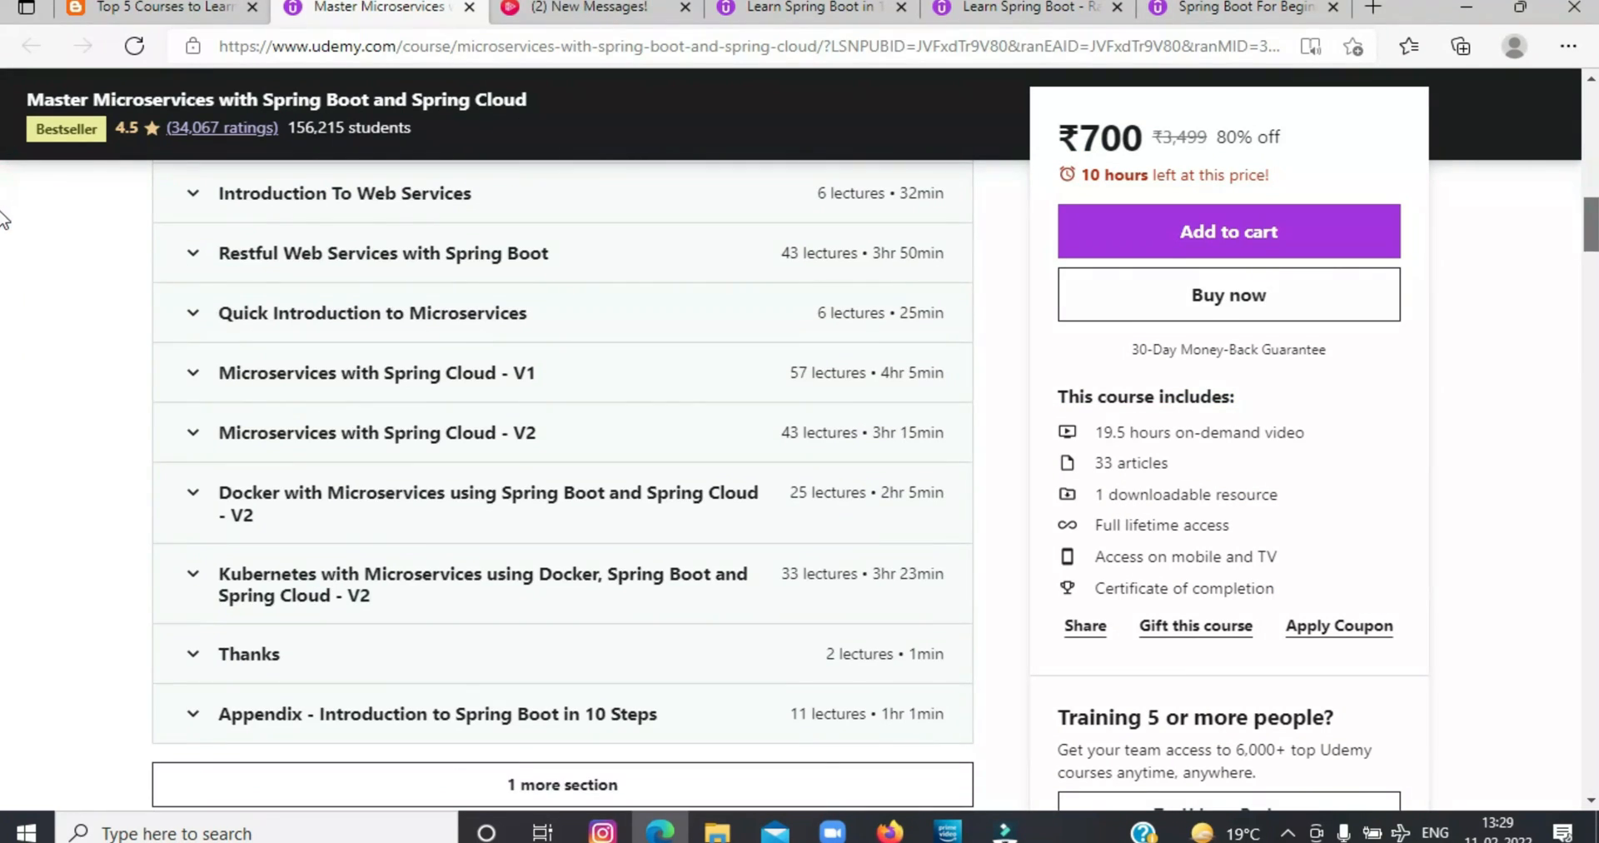
scroll(down, 3)
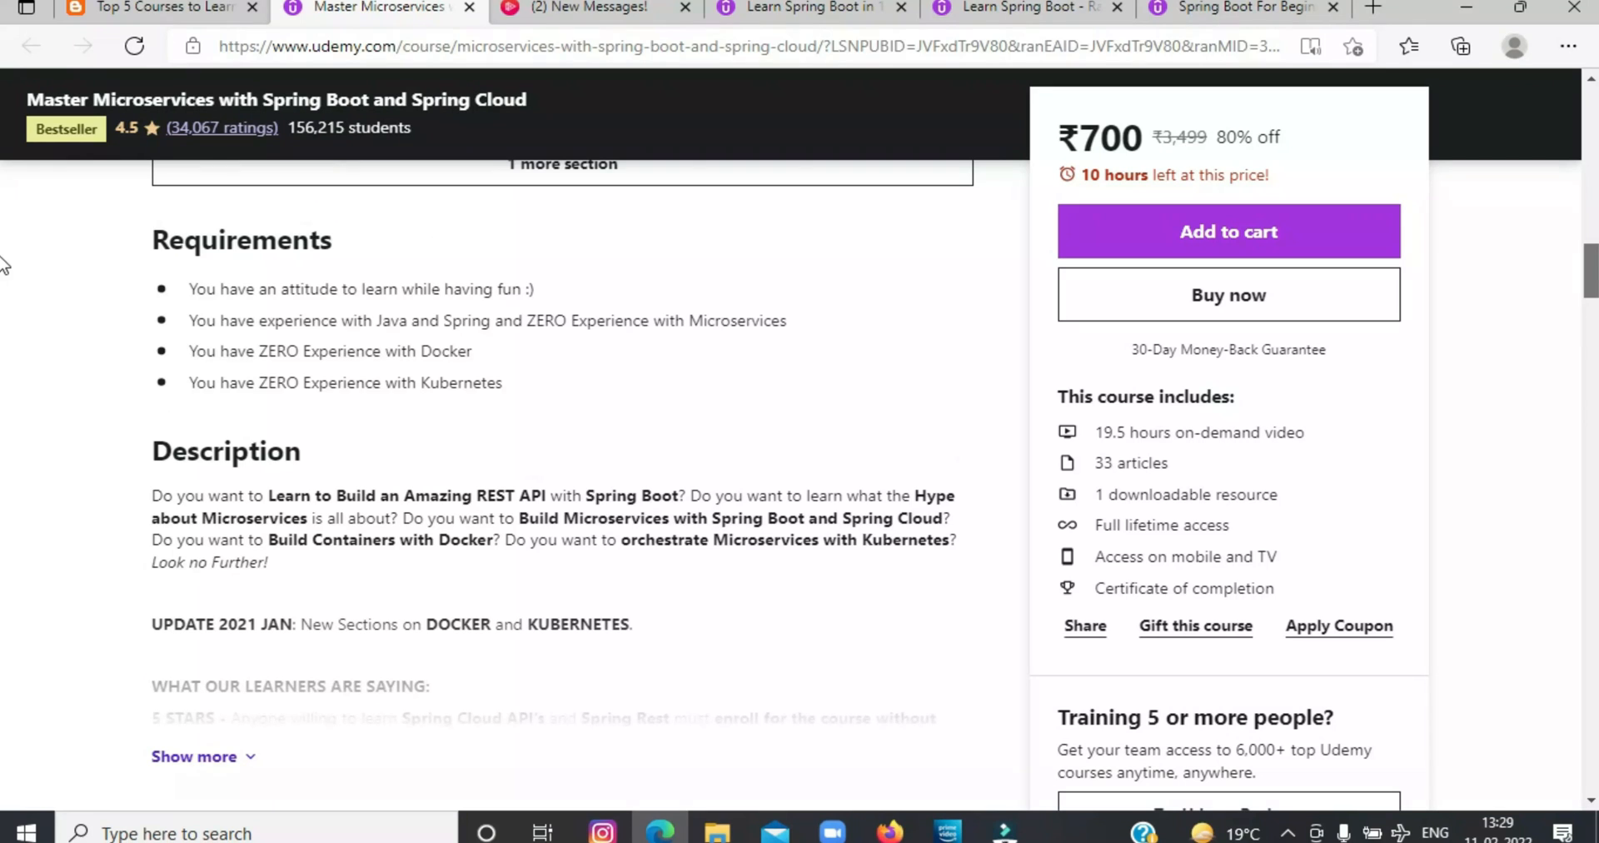
scroll(down, 3)
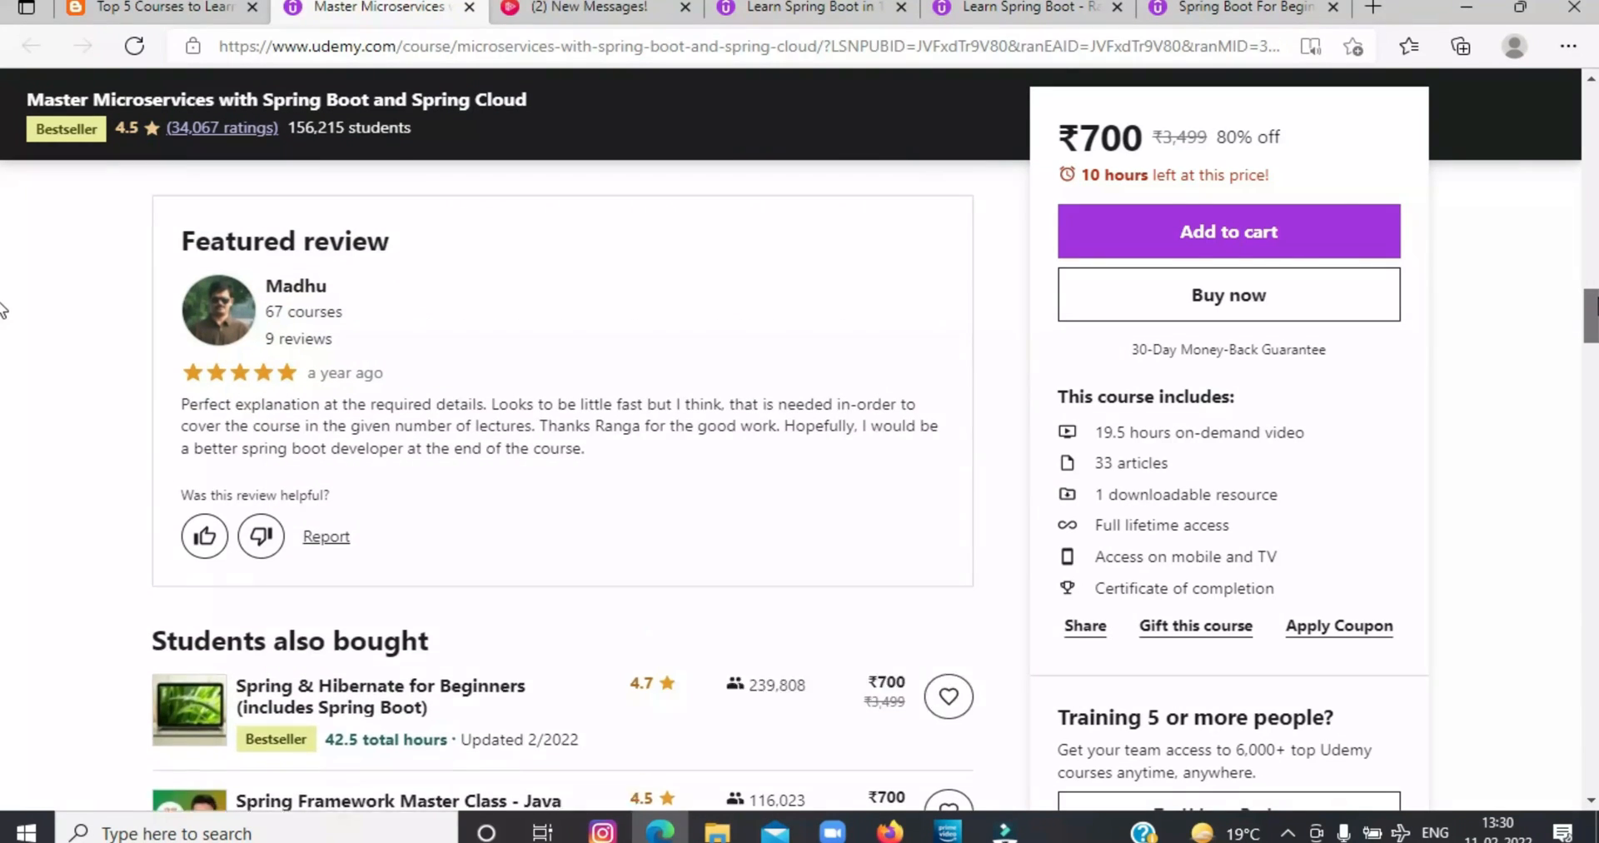
Step: Continue down through the instructor, ratings and student reviews
scroll(down, 3)
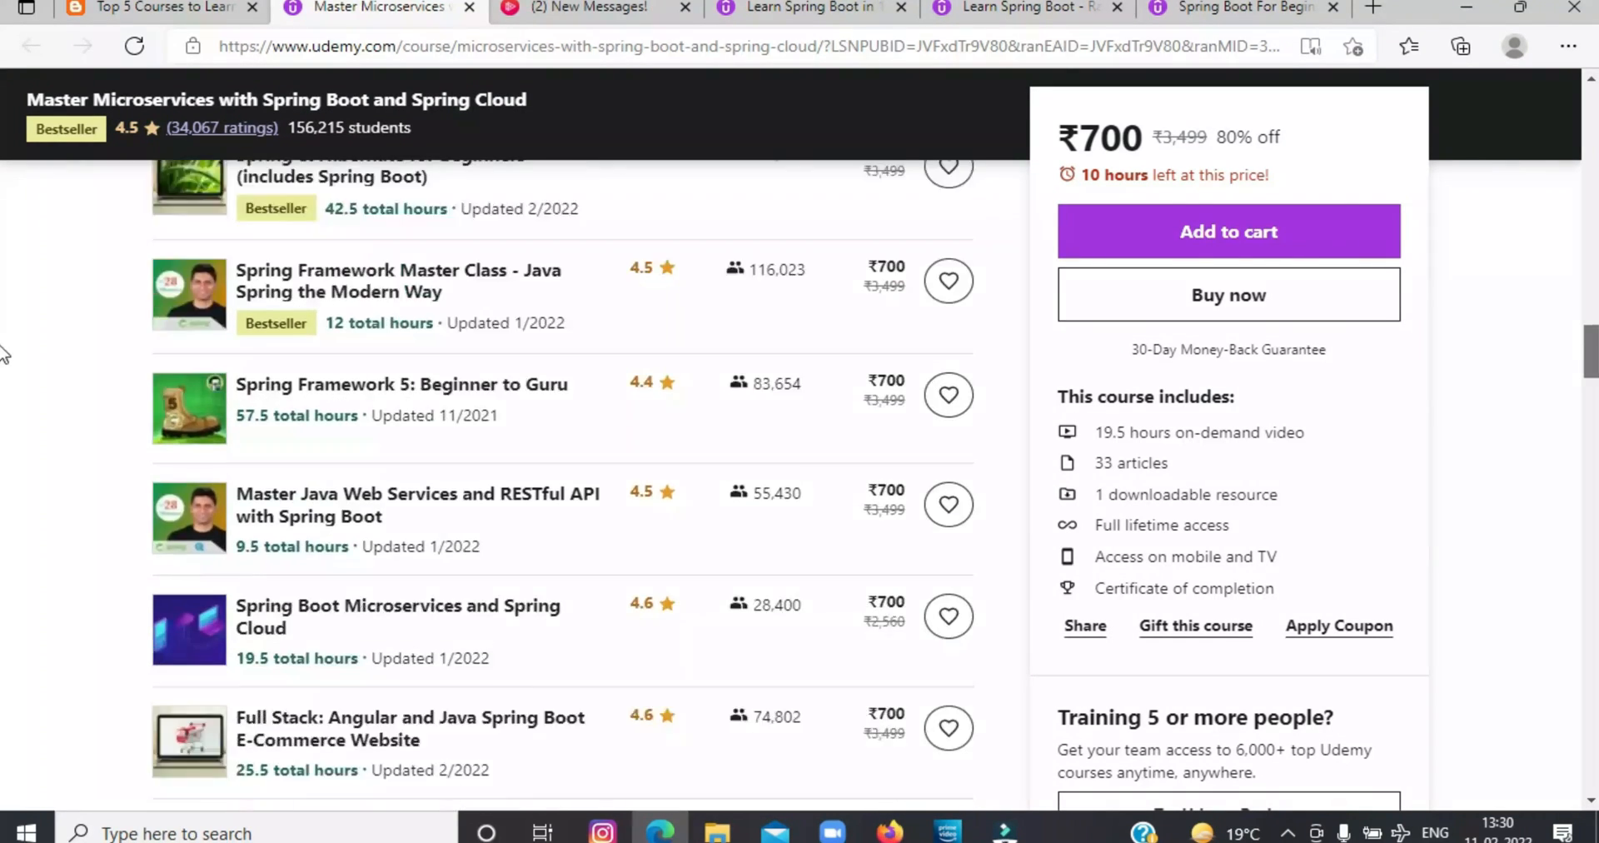
scroll(down, 3)
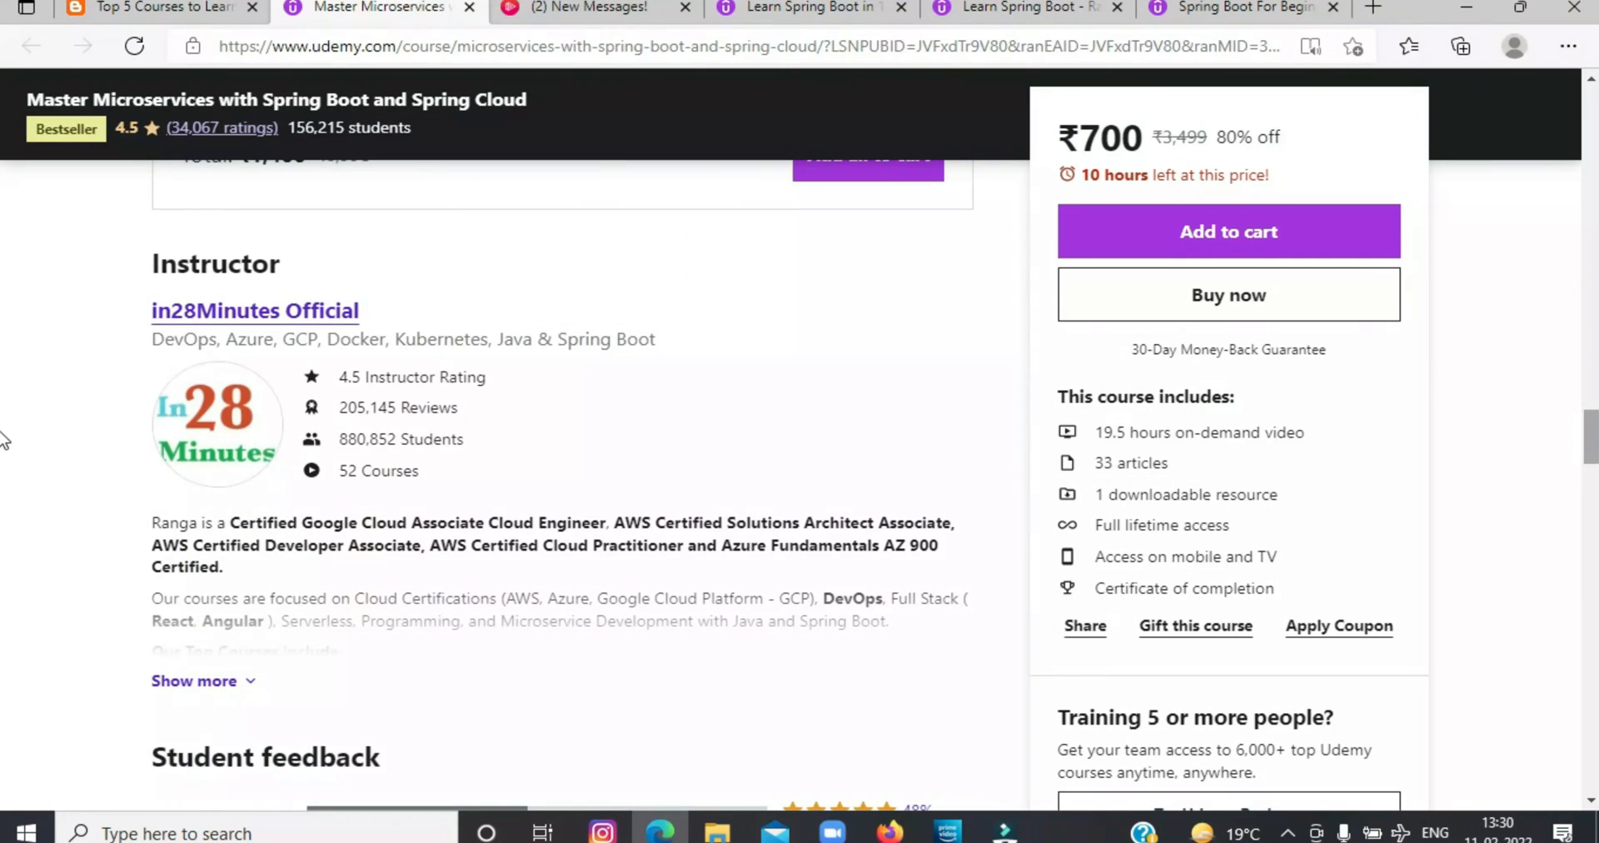
scroll(down, 3)
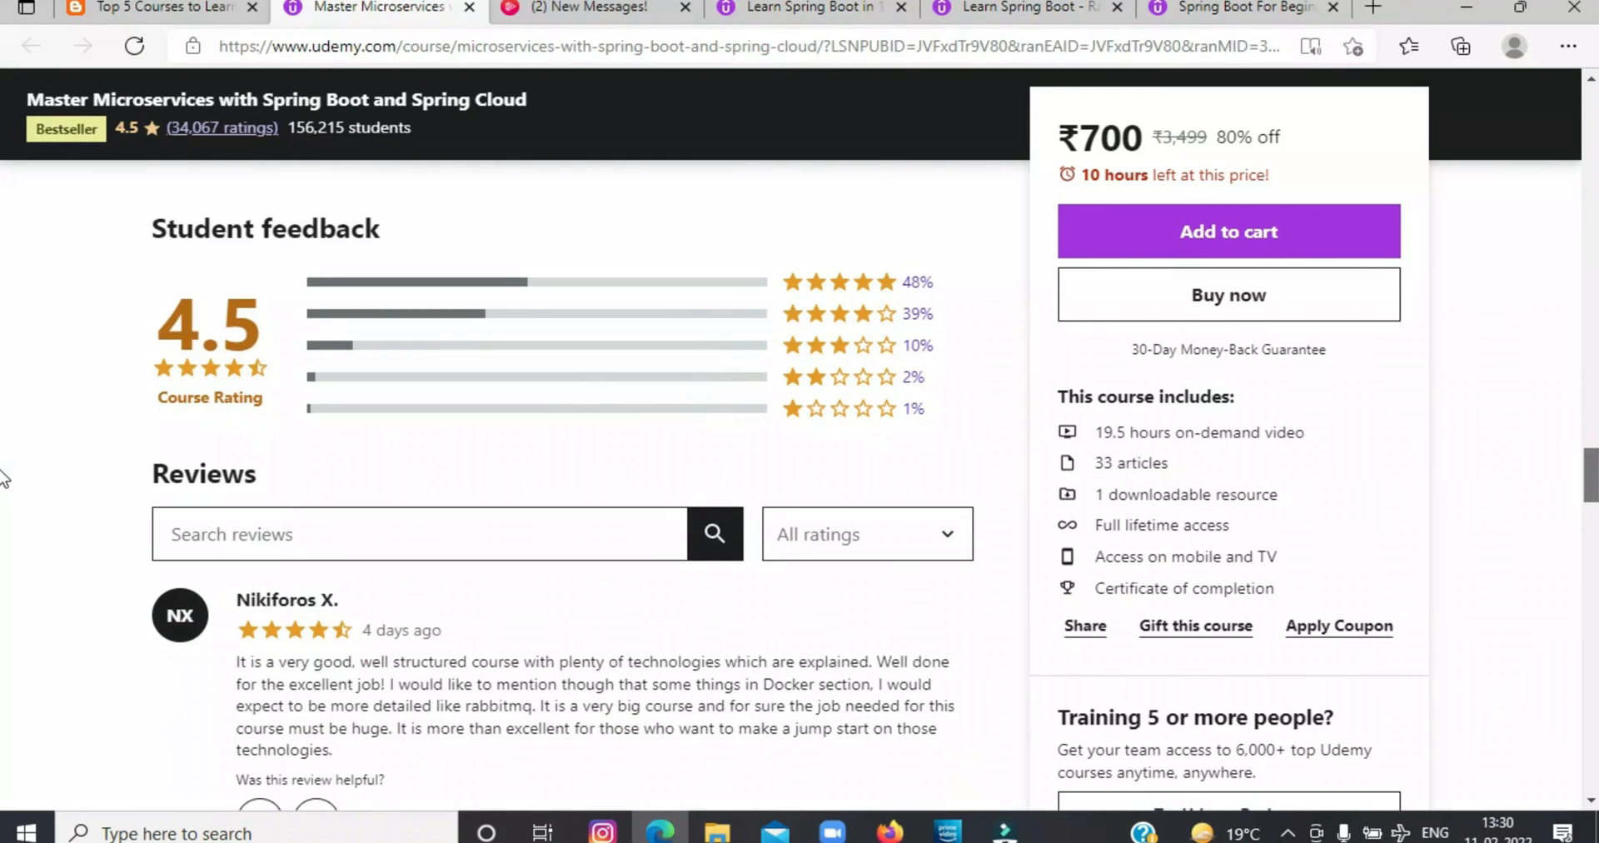
scroll(down, 3)
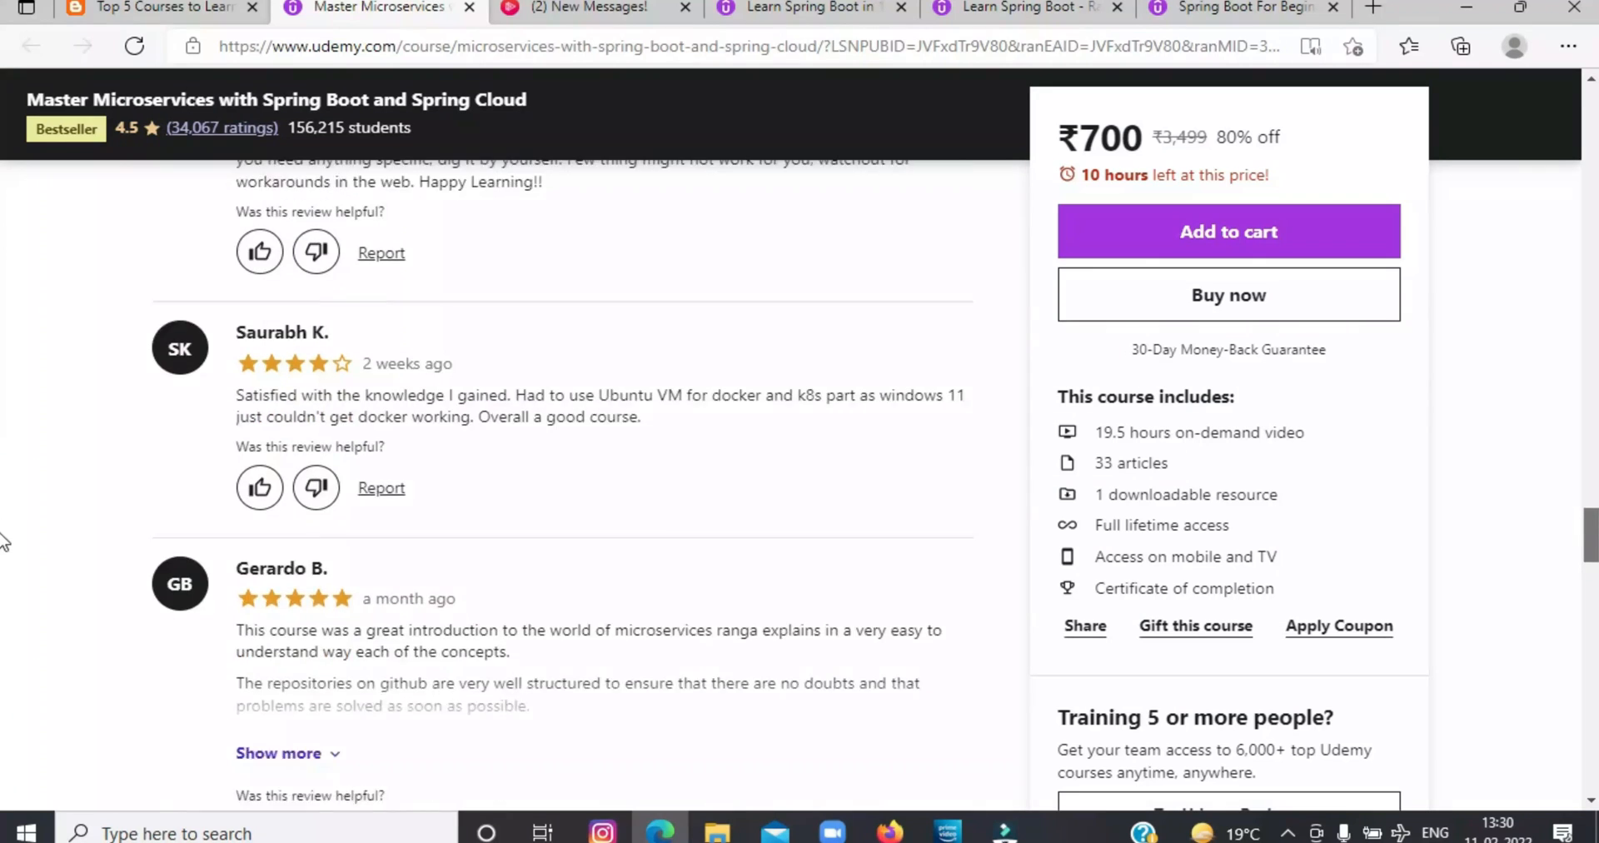
scroll(down, 3)
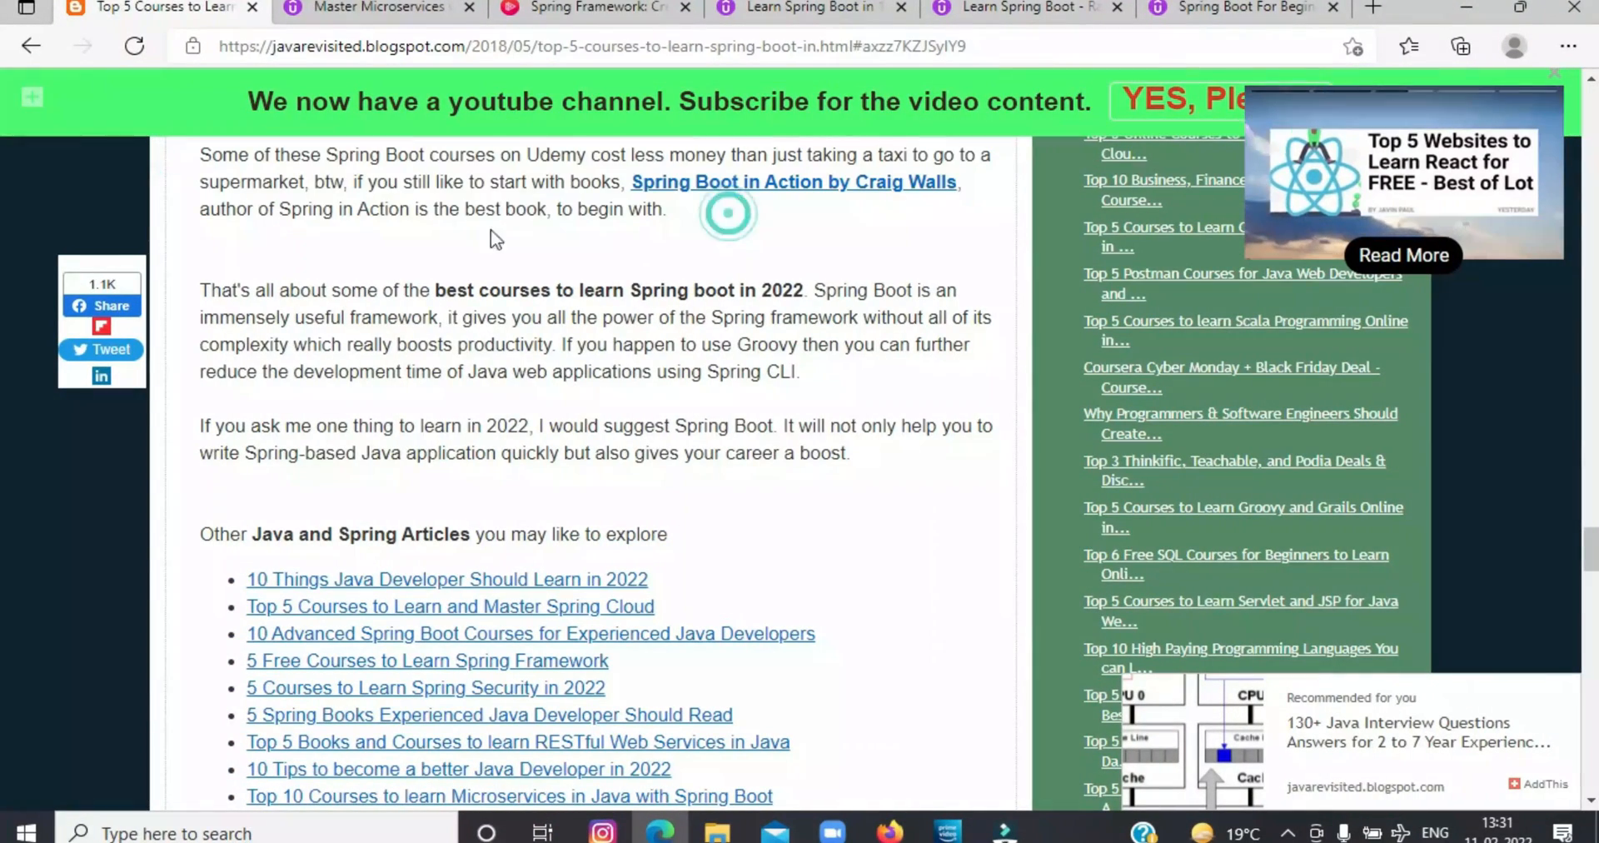
Step: Highlight the best-courses summary, then the paragraph recommending Spring Boot for 2022
drag(200, 290, 778, 357)
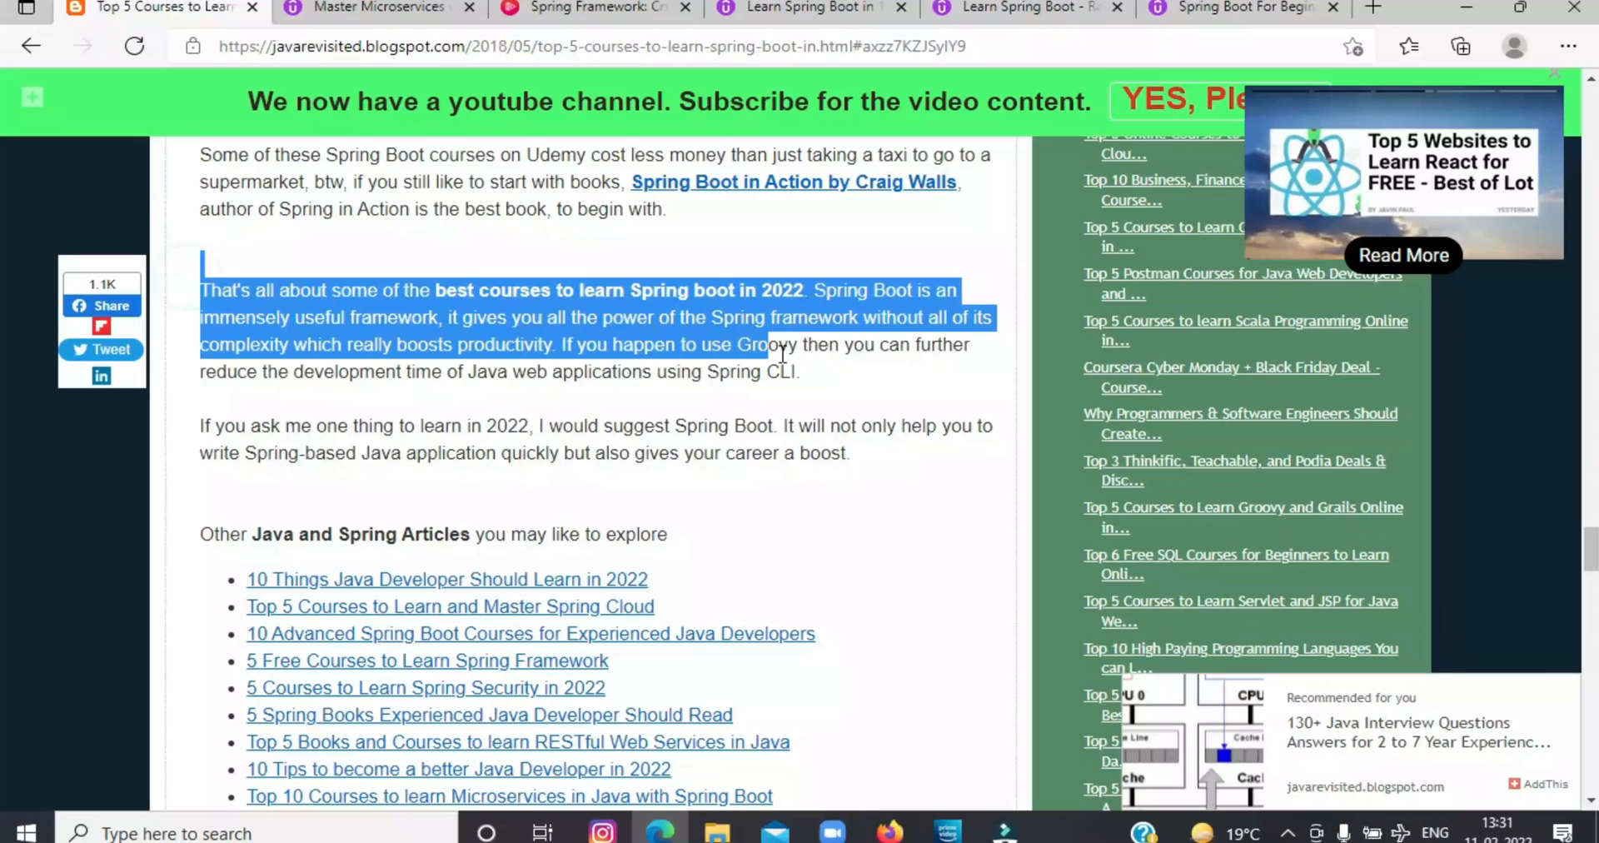
click(127, 432)
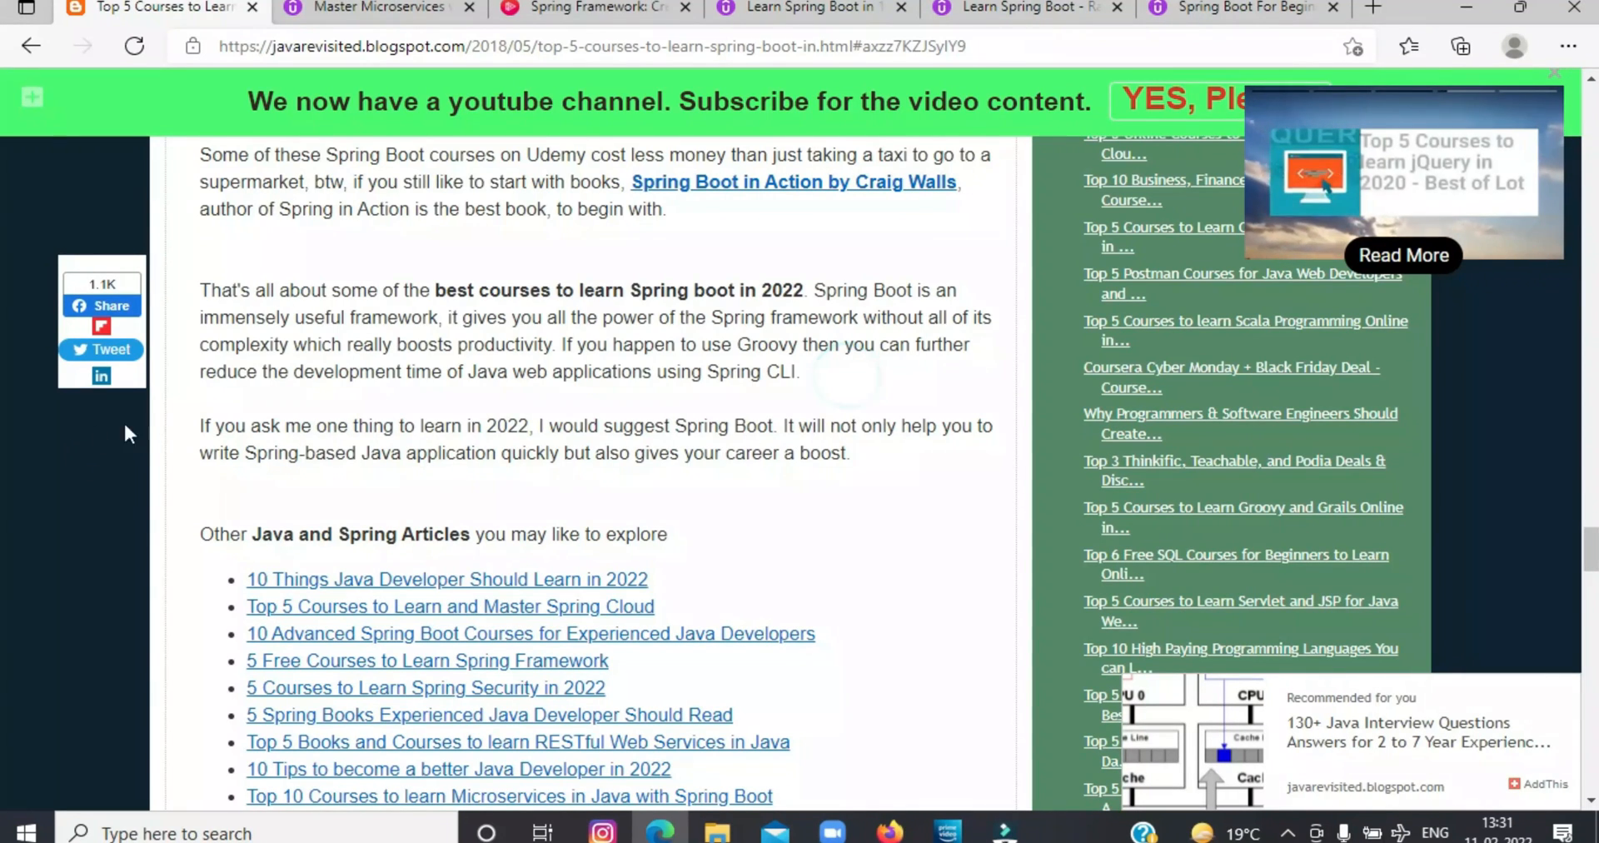
drag(200, 425, 849, 453)
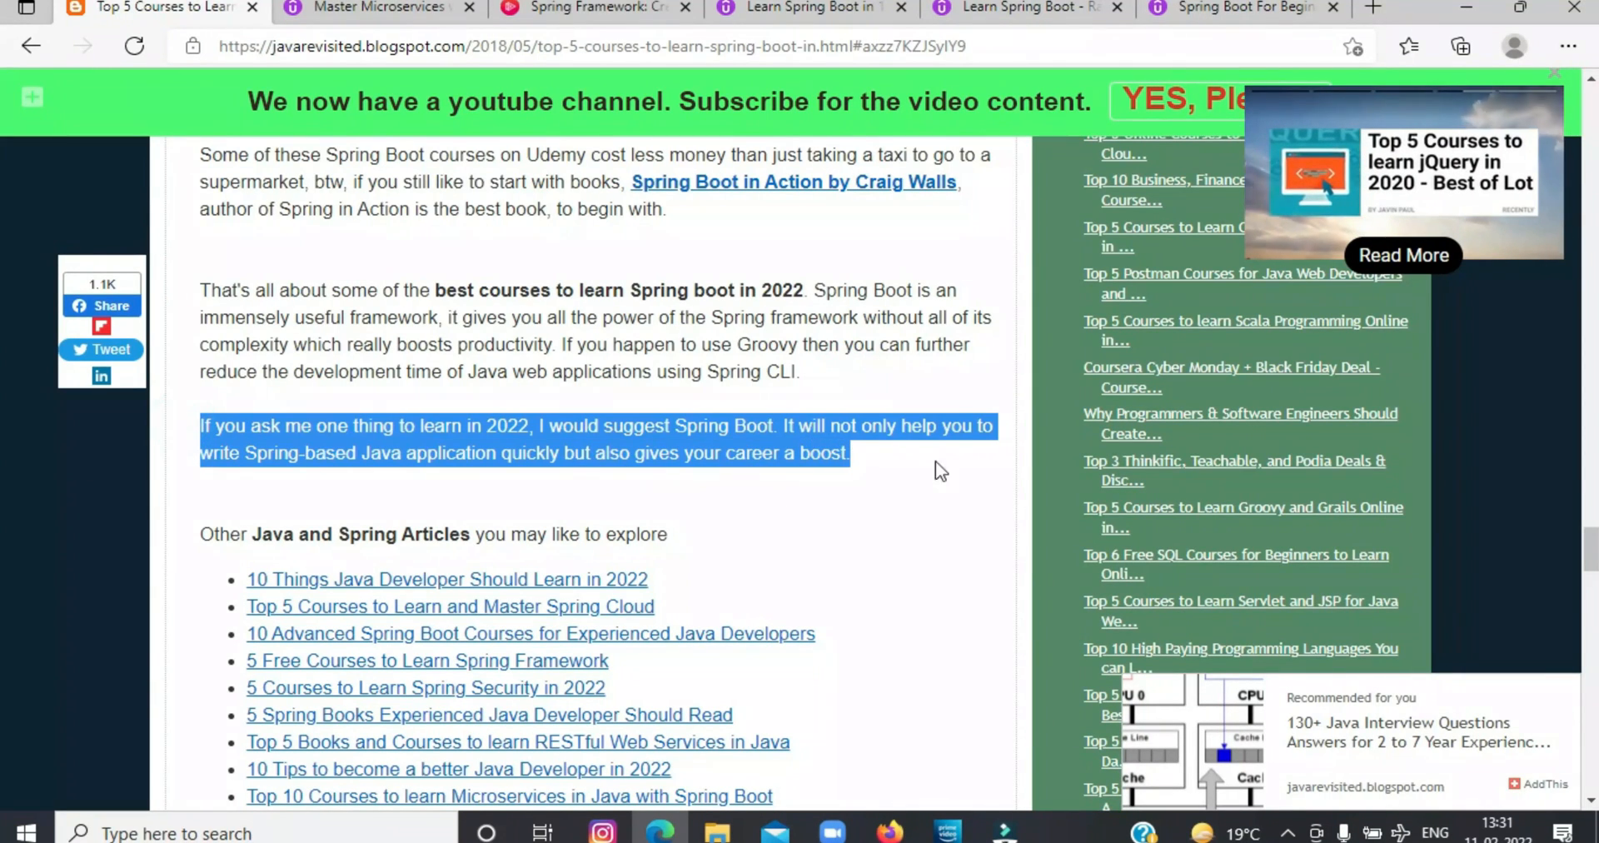